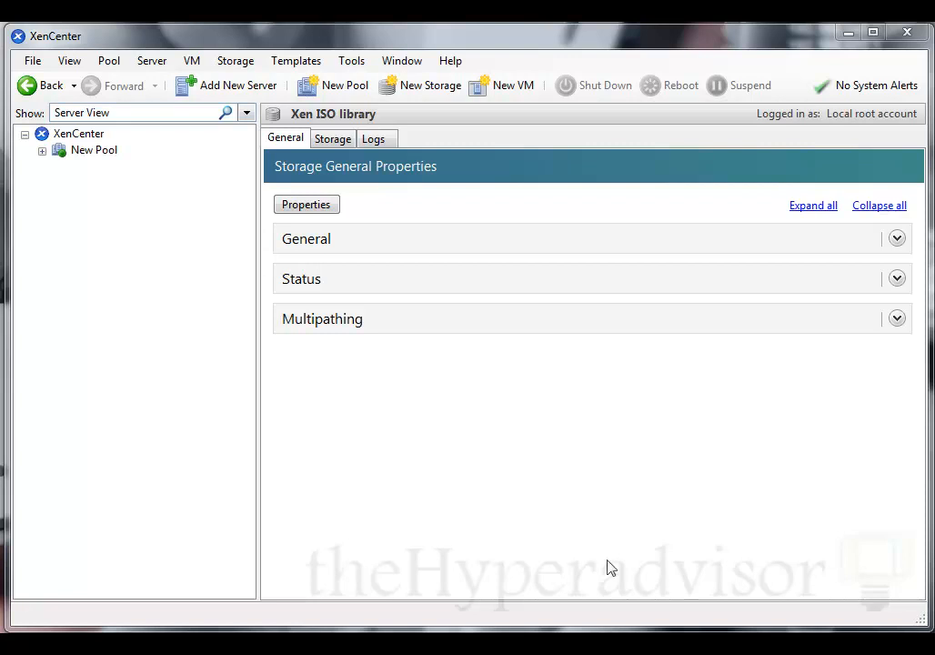
{"action": "mouse_move", "coordinate": [419, 149]}
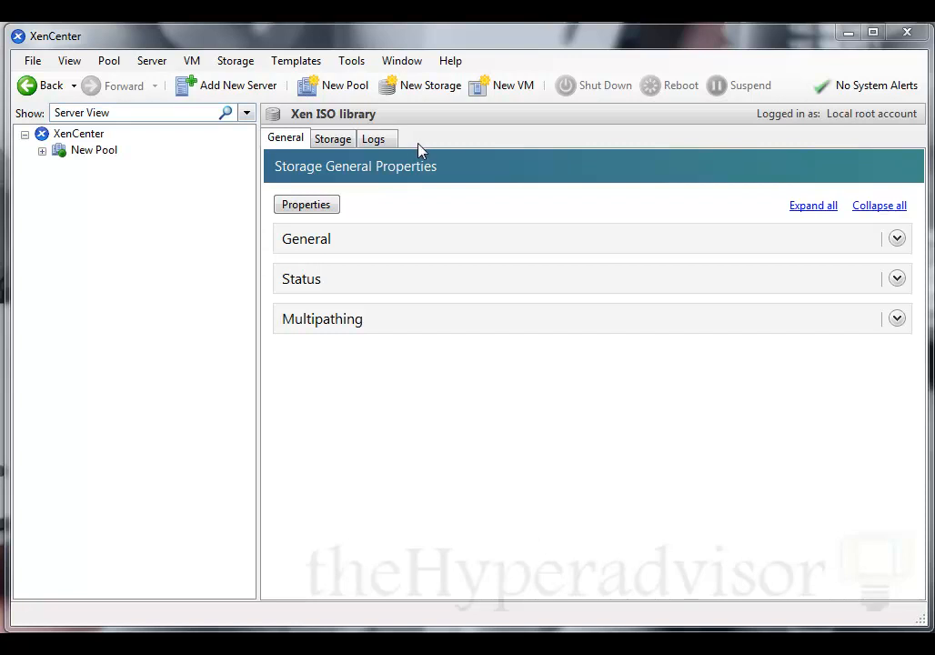
{"action": "mouse_move", "coordinate": [472, 167]}
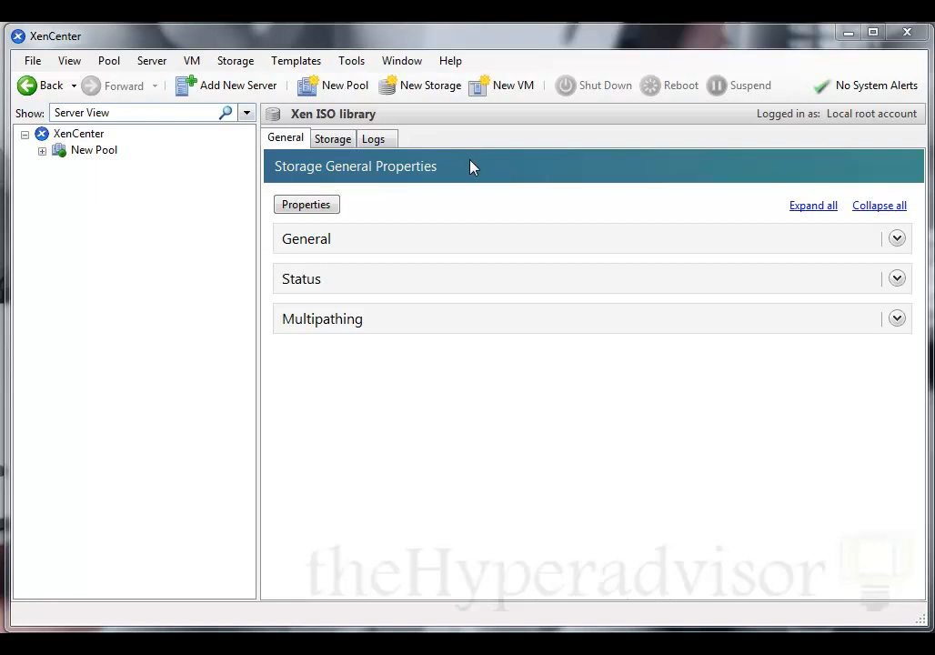
{"action": "mouse_move", "coordinate": [397, 302]}
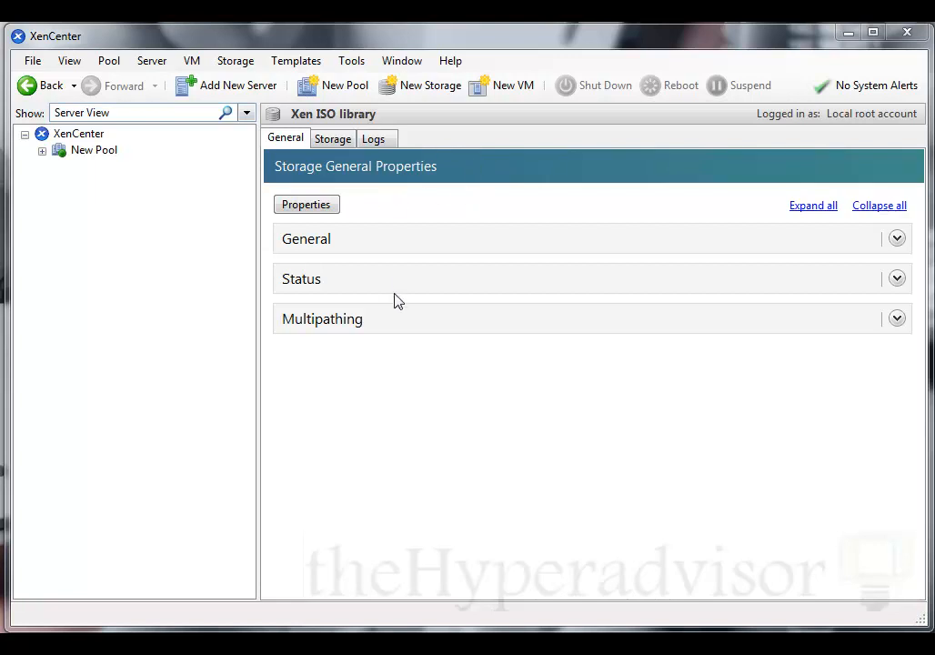
{"action": "mouse_move", "coordinate": [133, 193]}
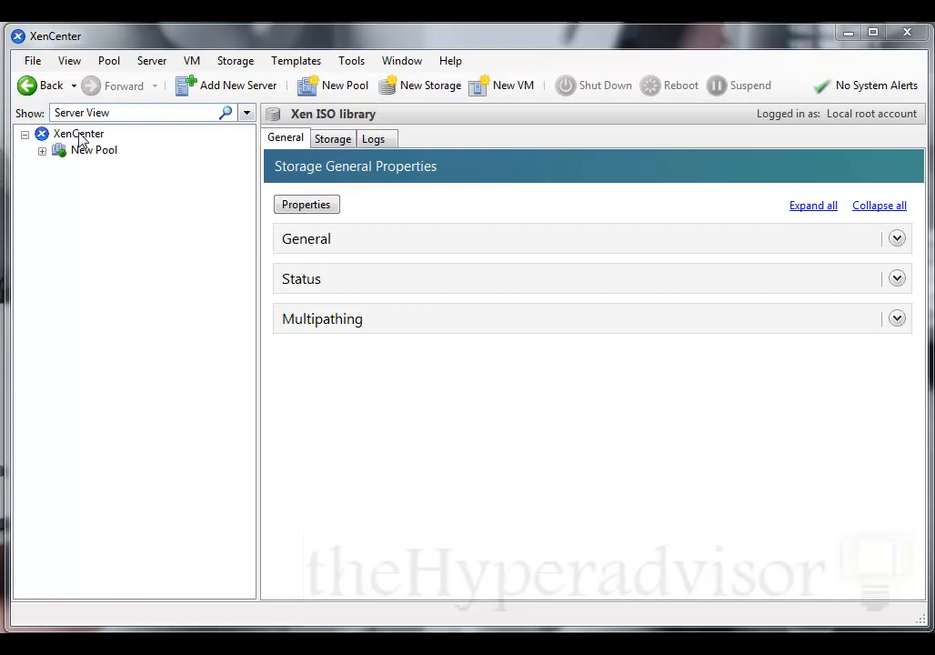
{"action": "mouse_move", "coordinate": [42, 152]}
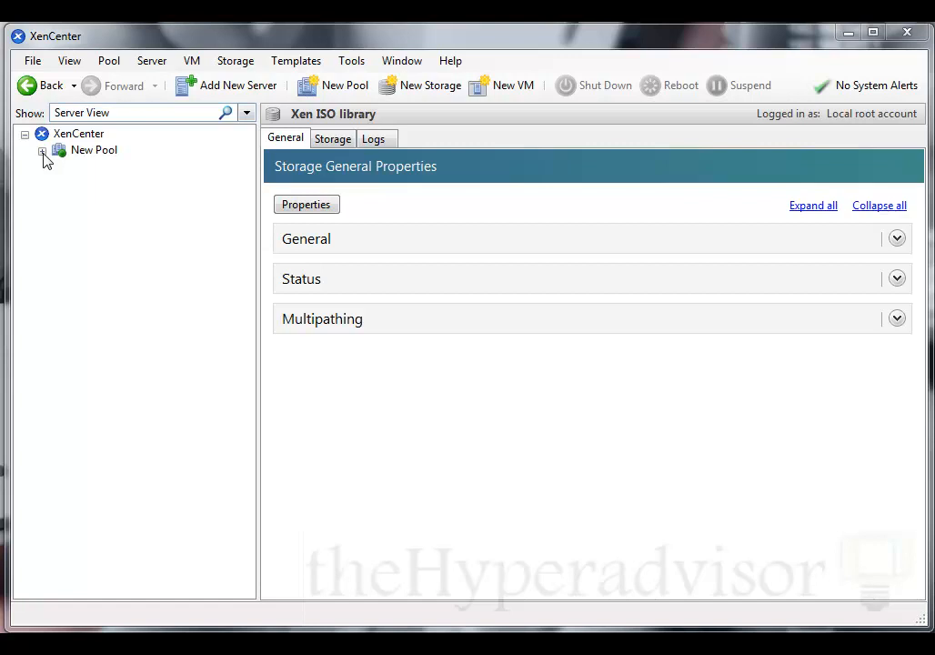
Step: Expand New Pool to list hosts blakxen01 and blakxen02, ISO libraries, NFS storage and templates
{"action": "left_click", "coordinate": [42, 149]}
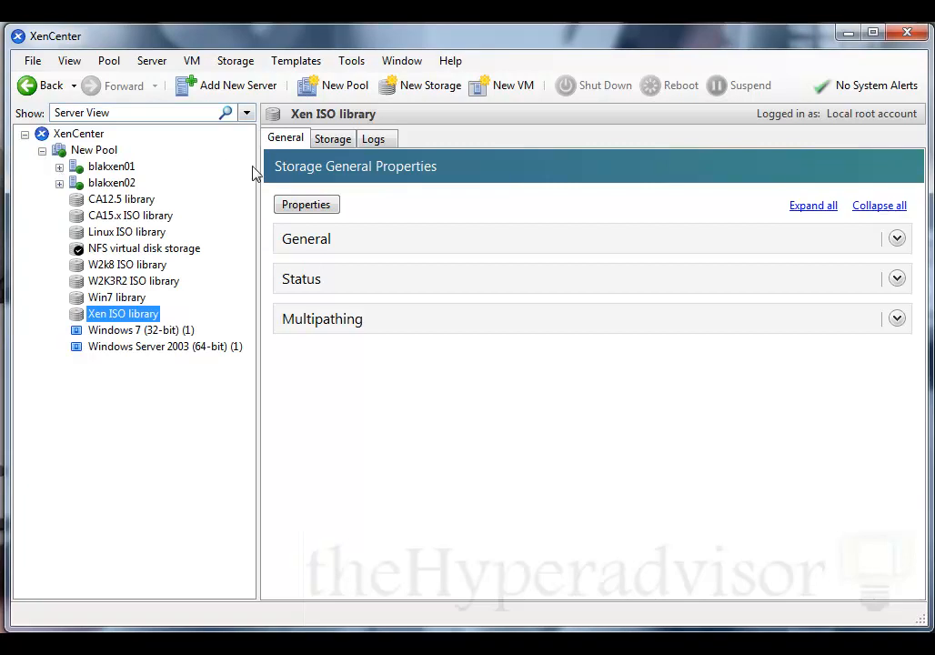
{"action": "mouse_move", "coordinate": [258, 173]}
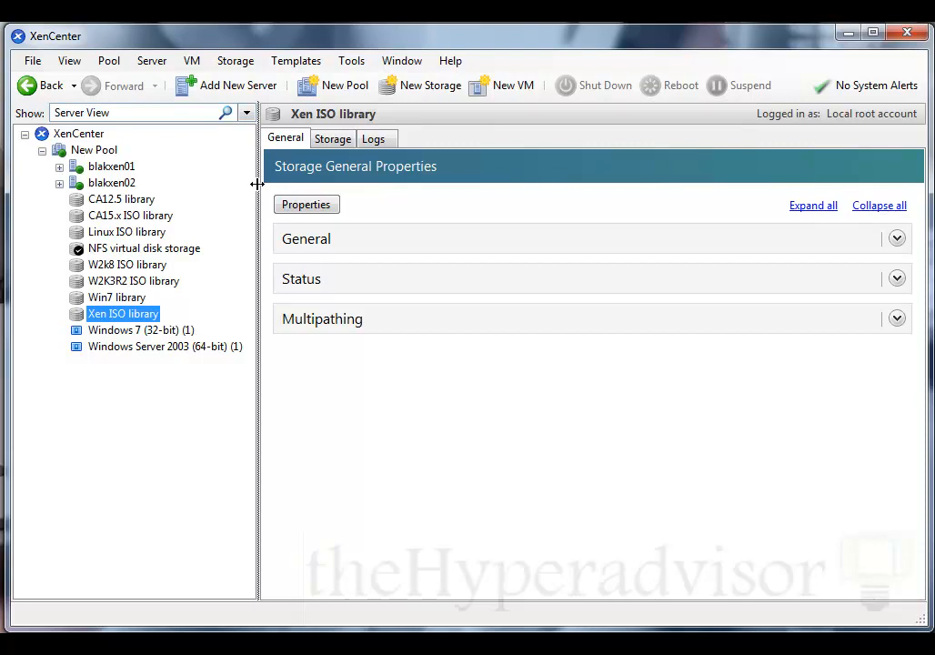
{"action": "mouse_move", "coordinate": [319, 172]}
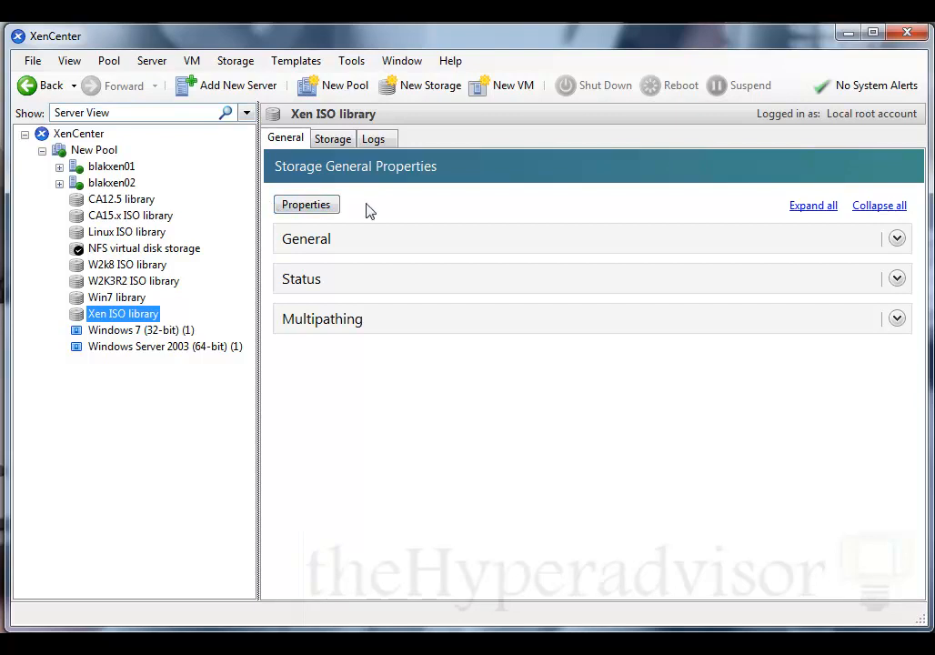
{"action": "mouse_move", "coordinate": [288, 240]}
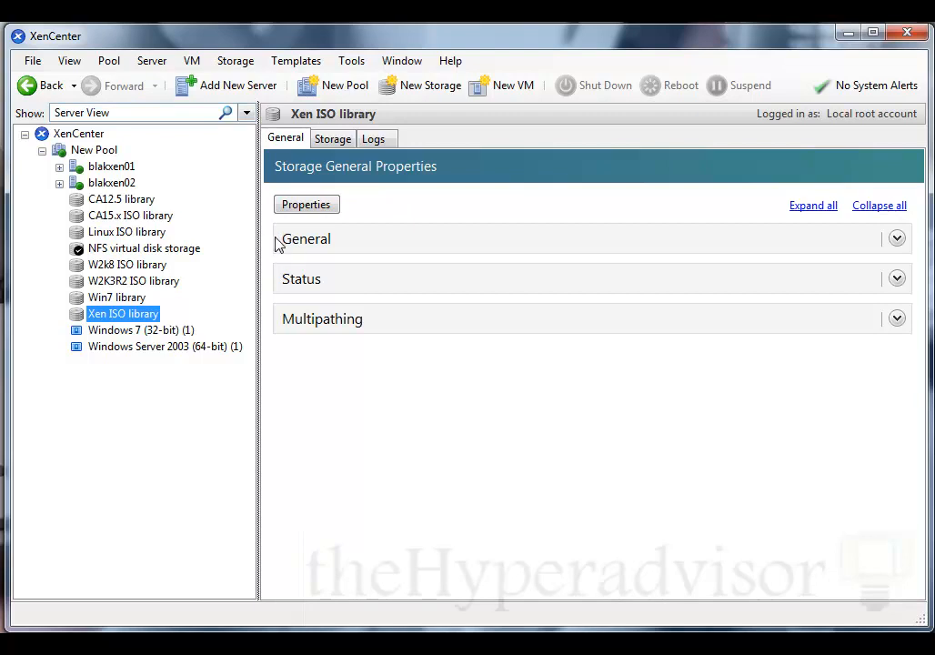
{"action": "mouse_move", "coordinate": [313, 353]}
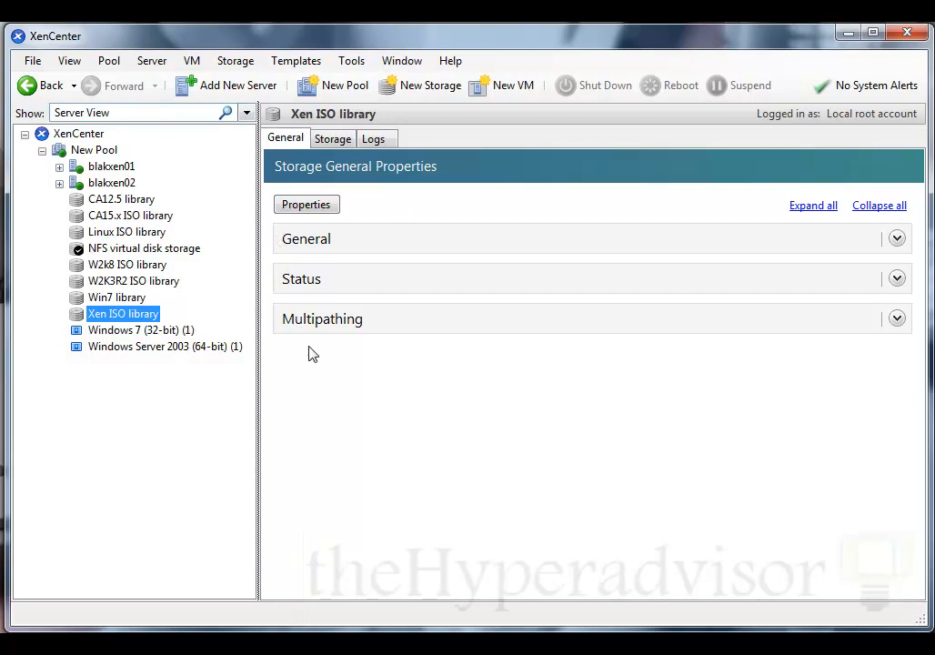
{"action": "mouse_move", "coordinate": [270, 238]}
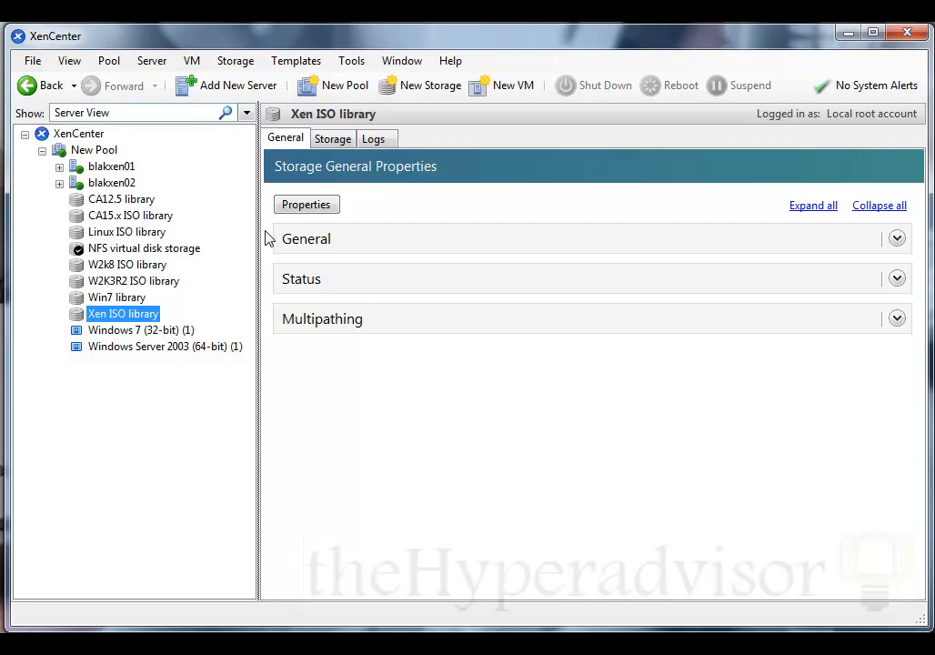
{"action": "mouse_move", "coordinate": [262, 241]}
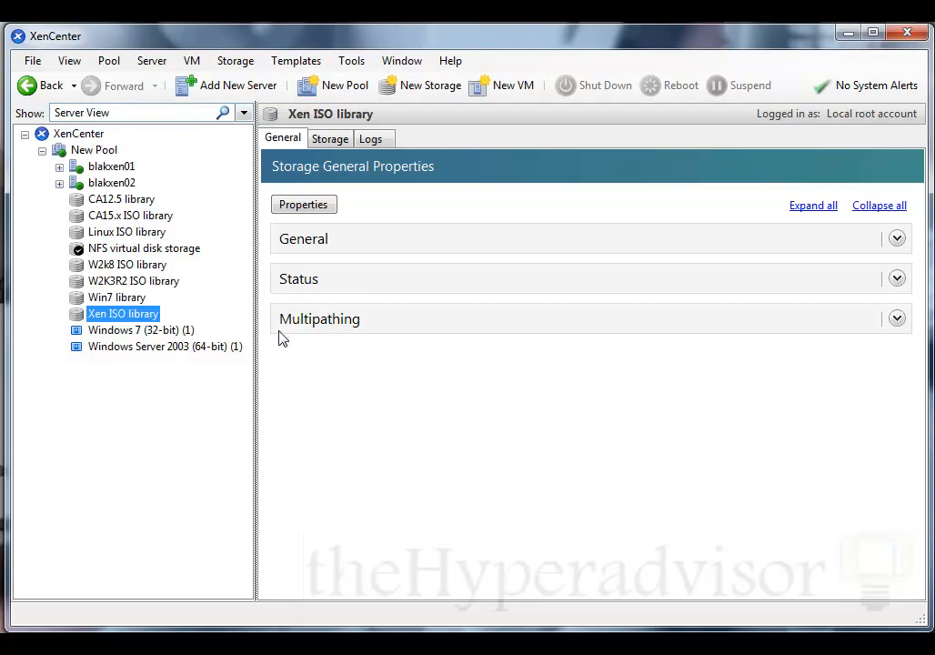
{"action": "mouse_move", "coordinate": [300, 386]}
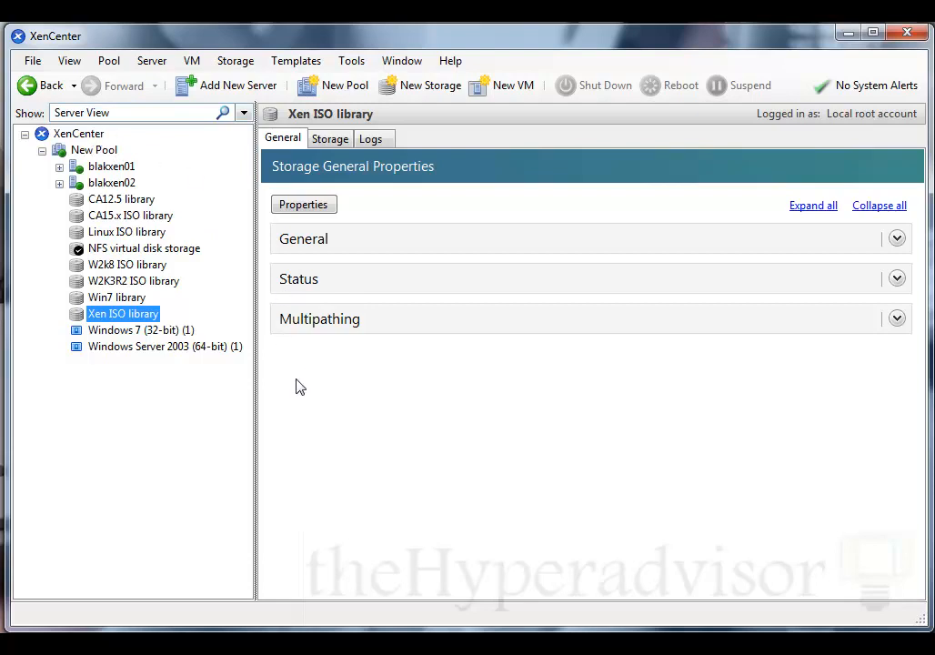
{"action": "mouse_move", "coordinate": [286, 393]}
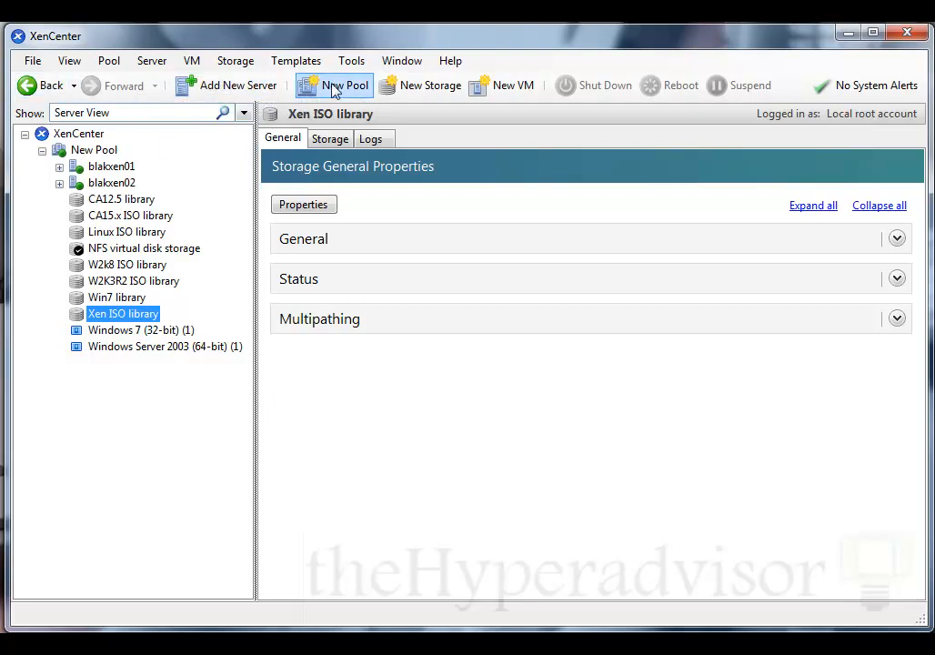
{"action": "mouse_move", "coordinate": [544, 110]}
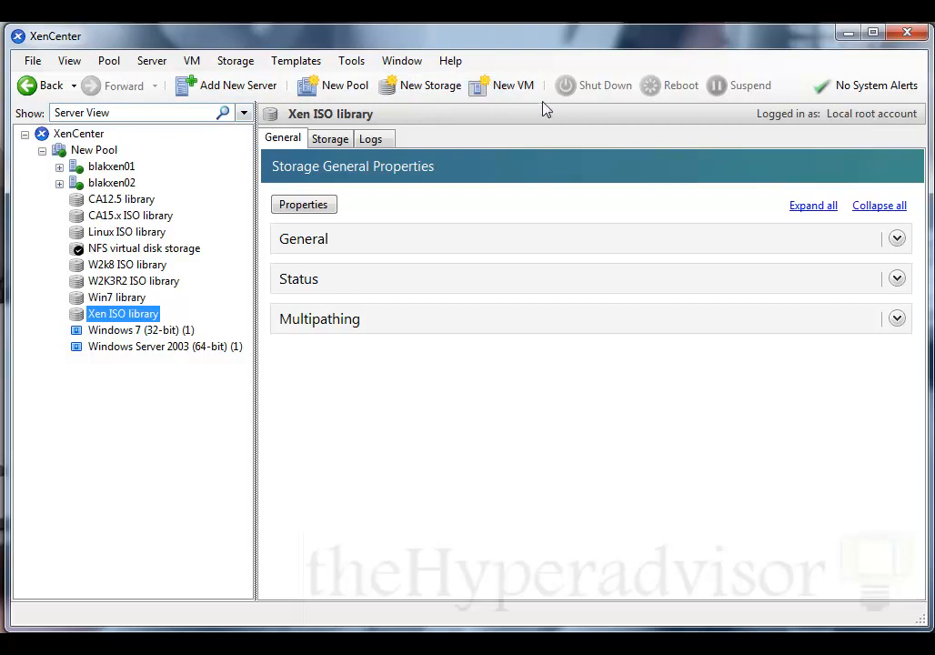
{"action": "mouse_move", "coordinate": [407, 191]}
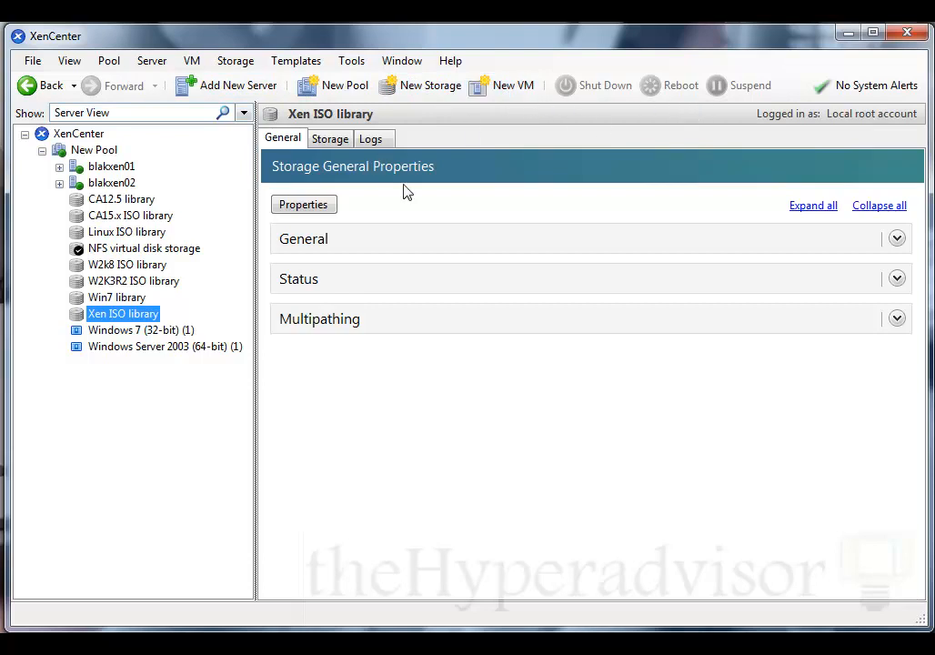
Step: View the XenCenter home page, the New Pool overview and the blakxen02 and blakxen01 host overviews
{"action": "left_click", "coordinate": [79, 133]}
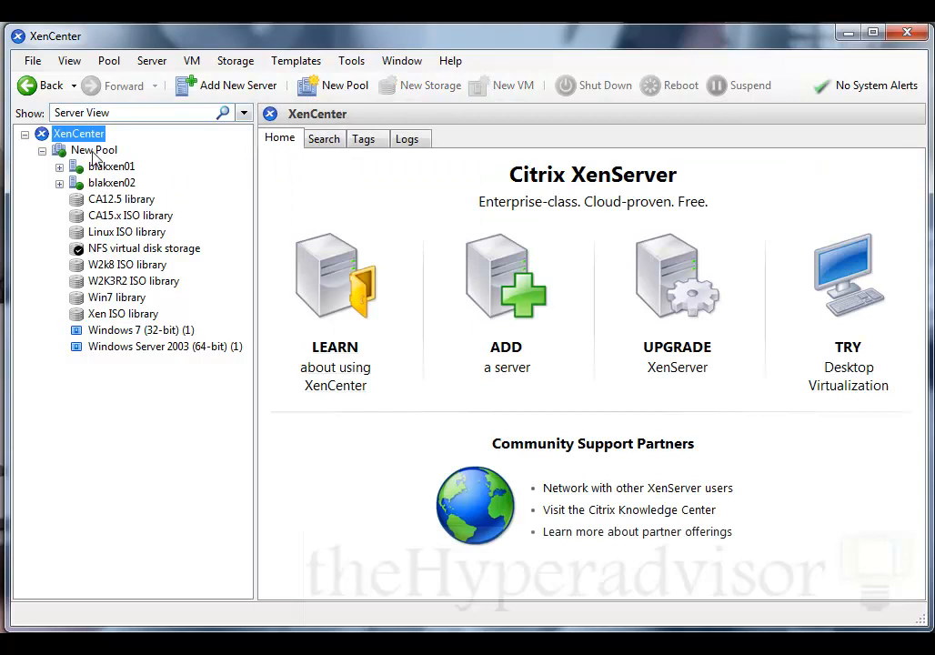
{"action": "left_click", "coordinate": [94, 149]}
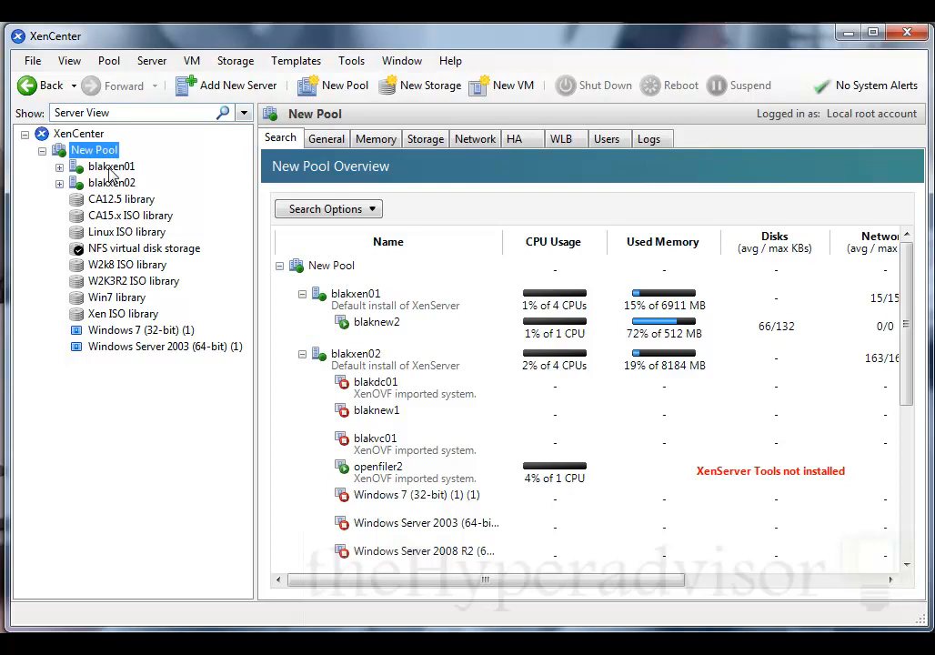
{"action": "left_click", "coordinate": [111, 182]}
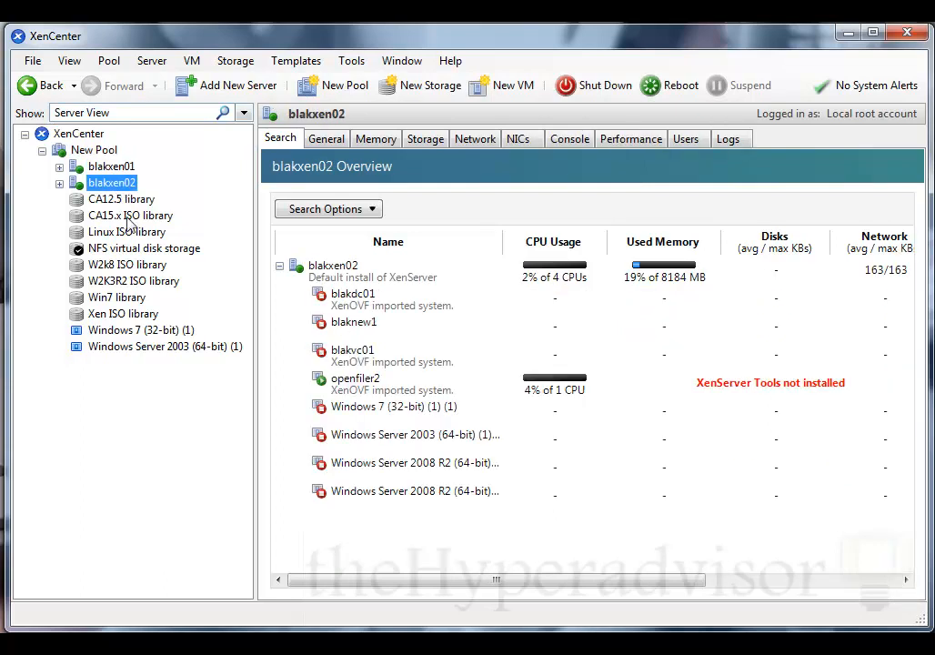
{"action": "left_click", "coordinate": [111, 165]}
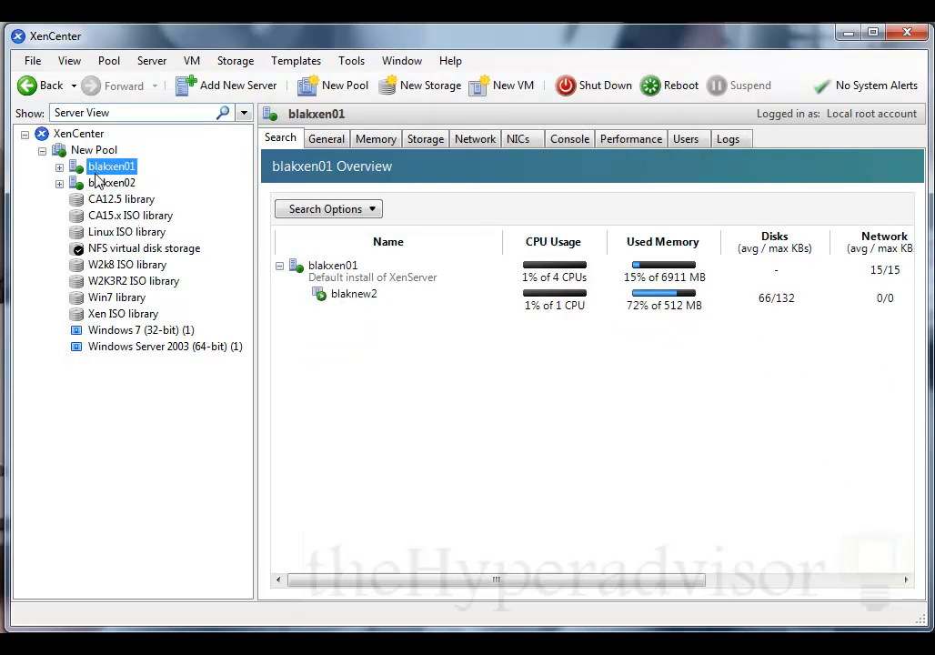
{"action": "mouse_move", "coordinate": [109, 193]}
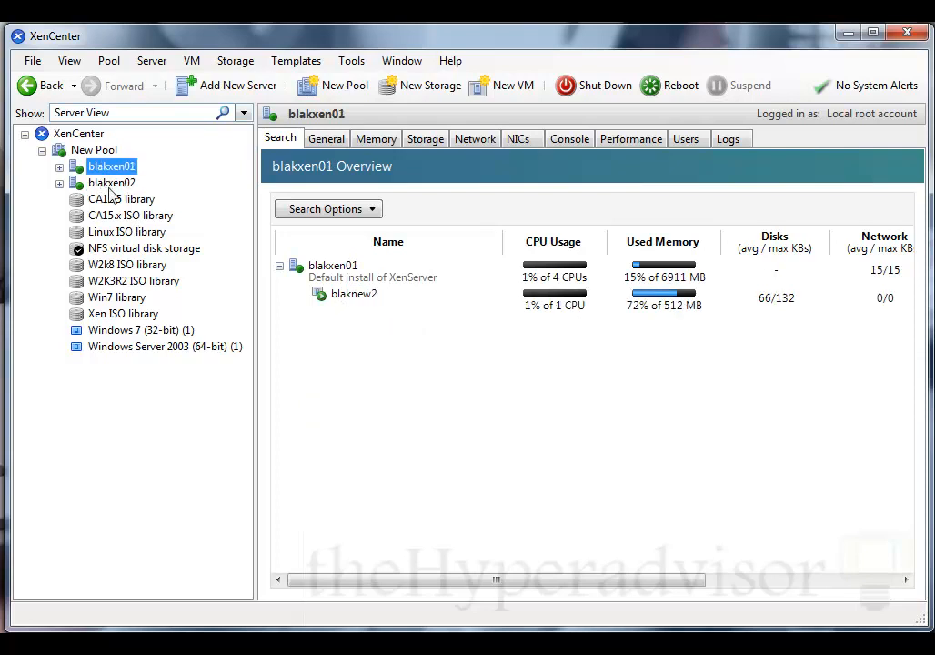
Step: Compare the blakxen01 and blakxen02 overviews, then expand blakxen02 to list its VMs and storage
{"action": "left_click", "coordinate": [111, 182]}
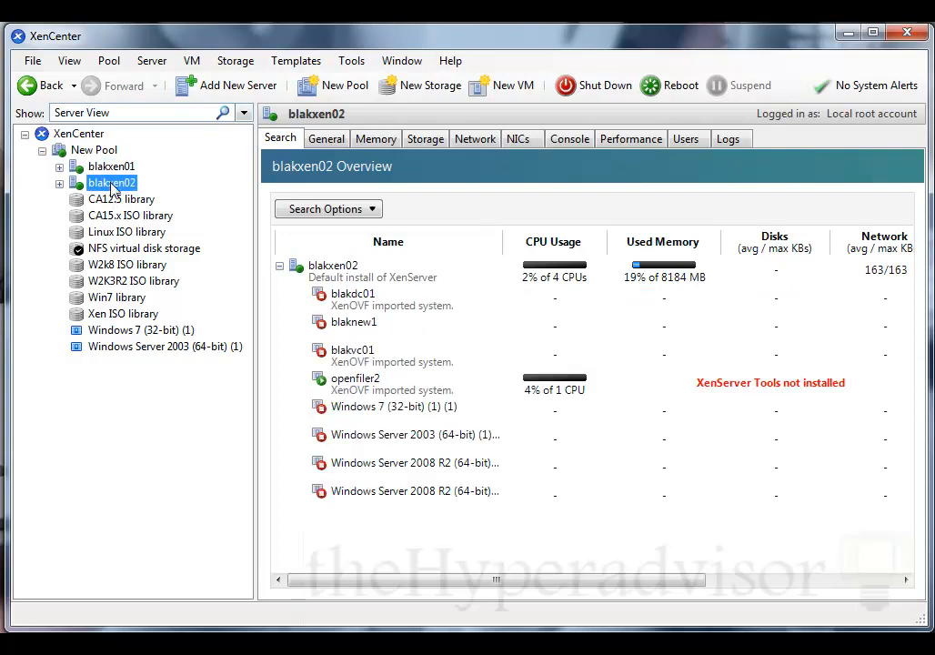
{"action": "left_click", "coordinate": [111, 165]}
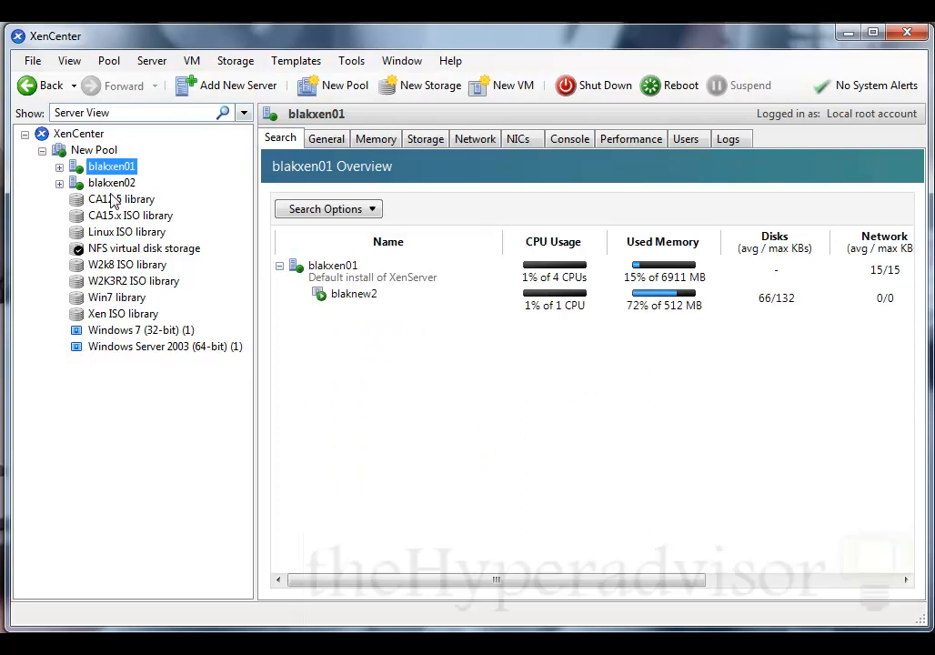
{"action": "left_click", "coordinate": [111, 182]}
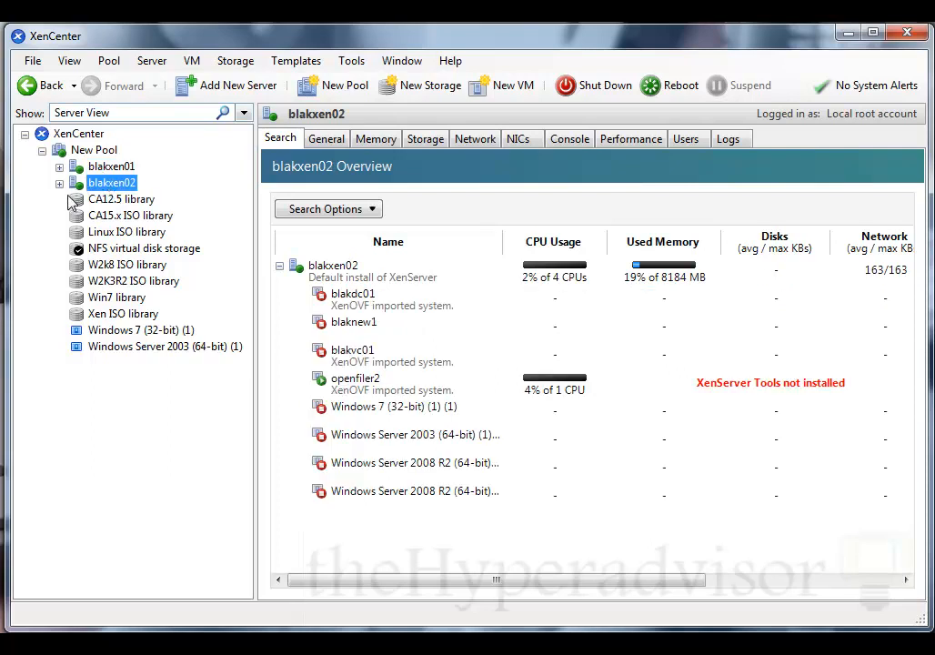
{"action": "left_click", "coordinate": [59, 182]}
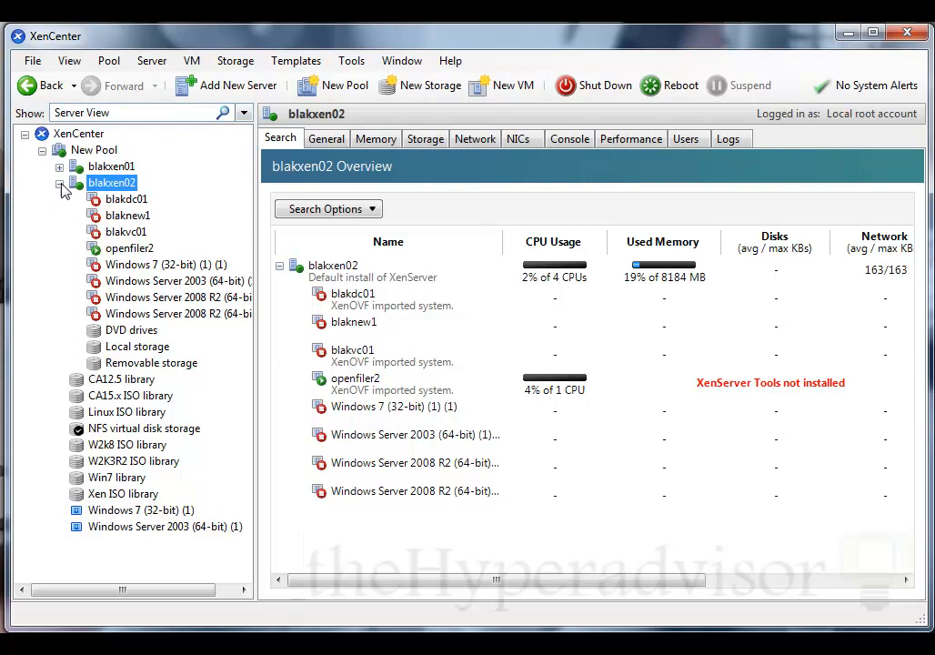
Step: Expand both hosts, view openfiler2's console and general details, then show the NFS virtual disk storage properties
{"action": "left_click", "coordinate": [60, 182]}
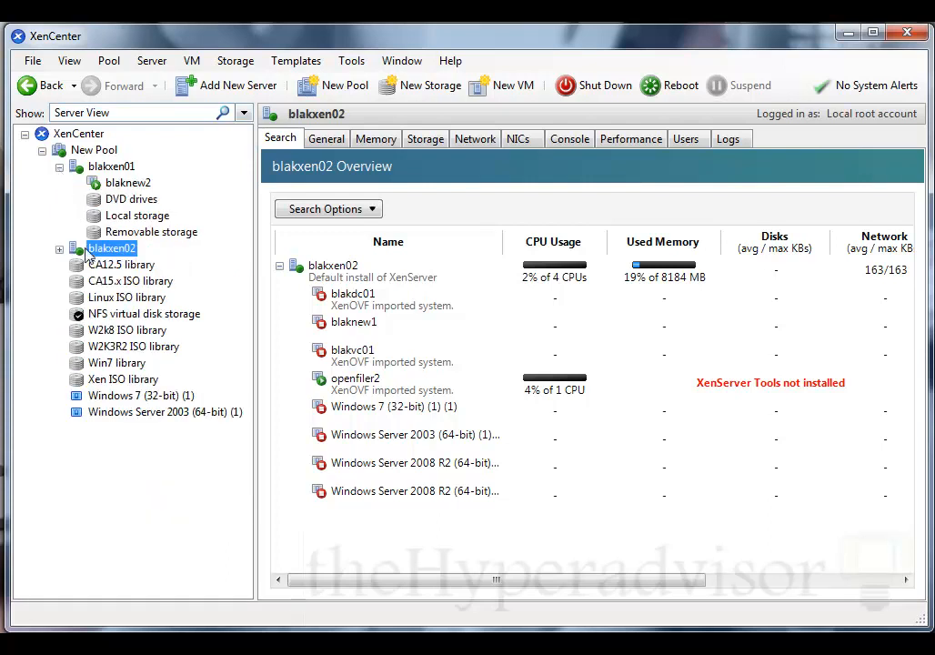
{"action": "left_click", "coordinate": [59, 247]}
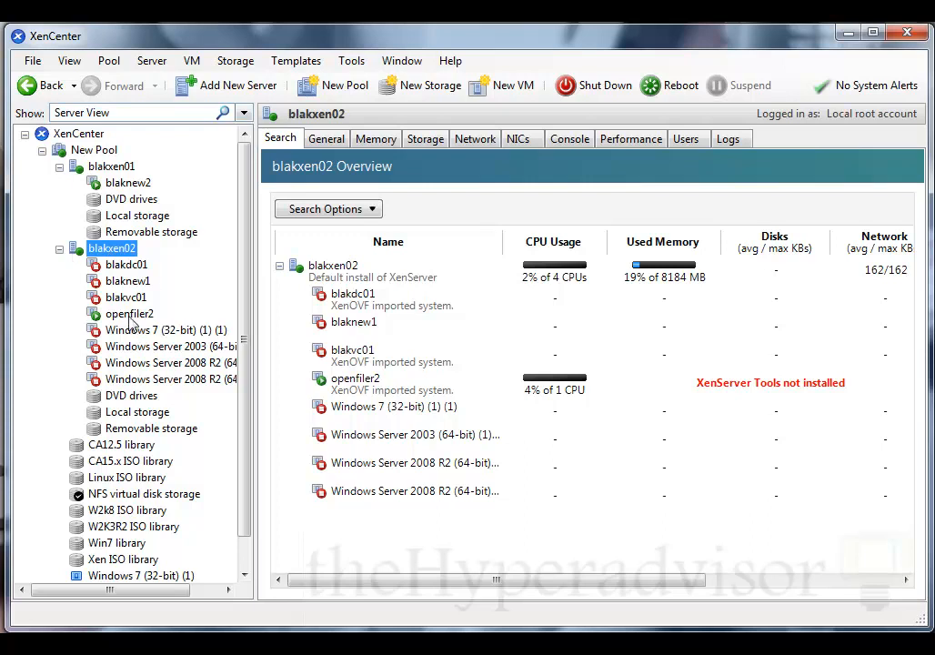
{"action": "left_click", "coordinate": [129, 313]}
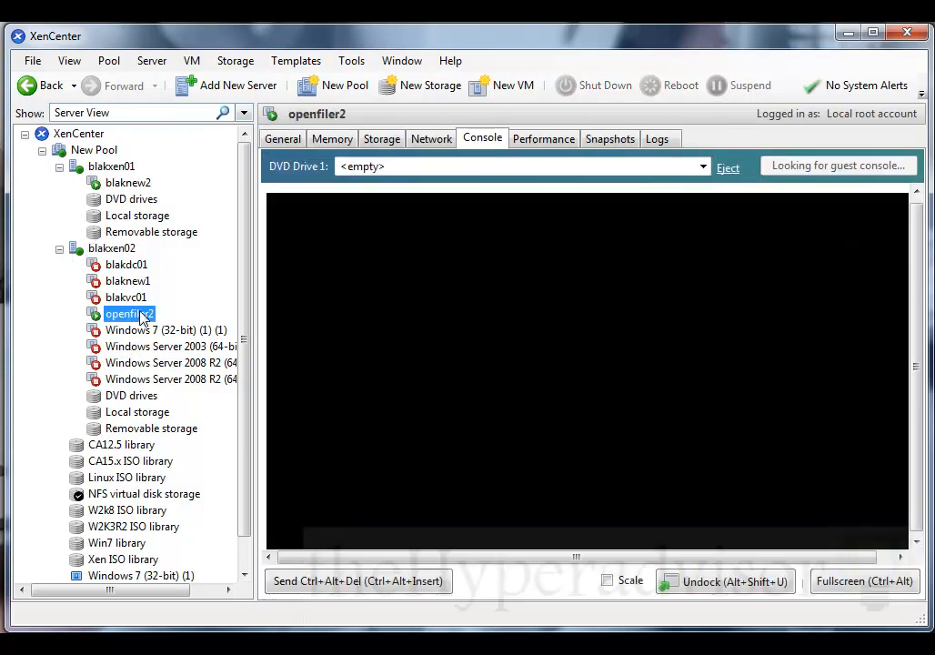
{"action": "left_click", "coordinate": [282, 139]}
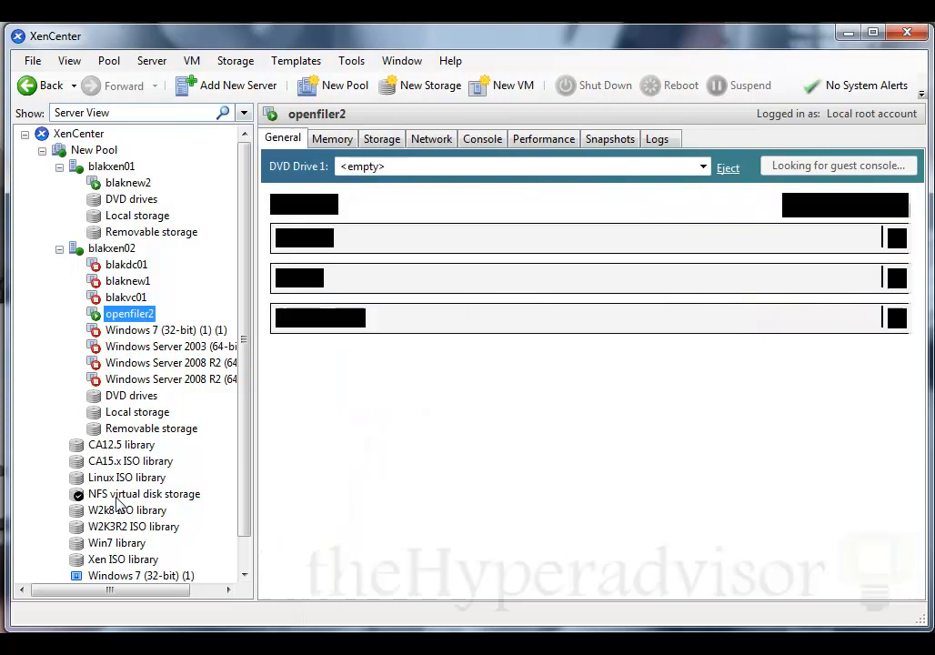
{"action": "left_click", "coordinate": [144, 493]}
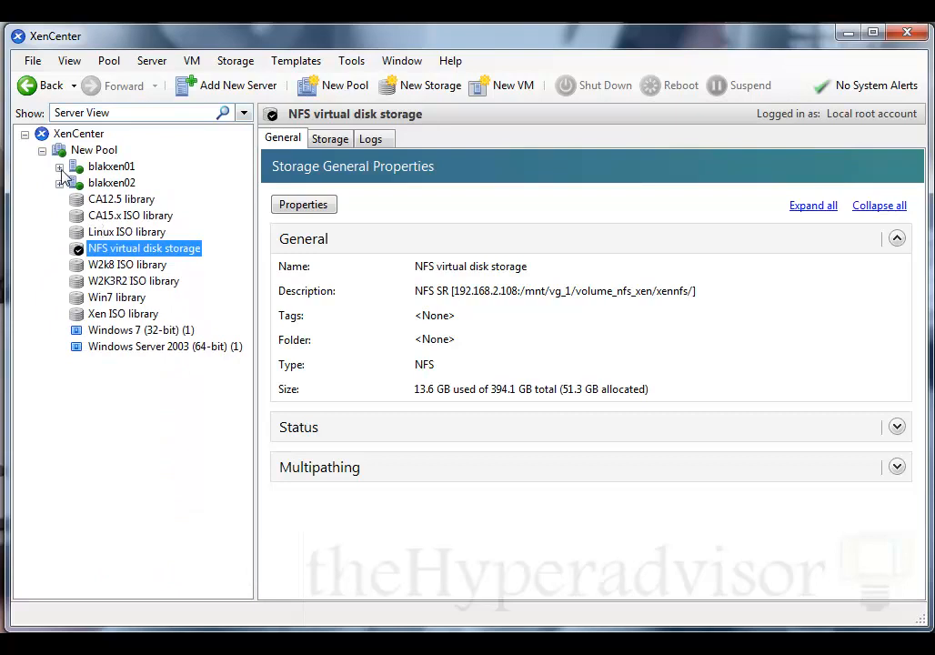
{"action": "left_click", "coordinate": [58, 165]}
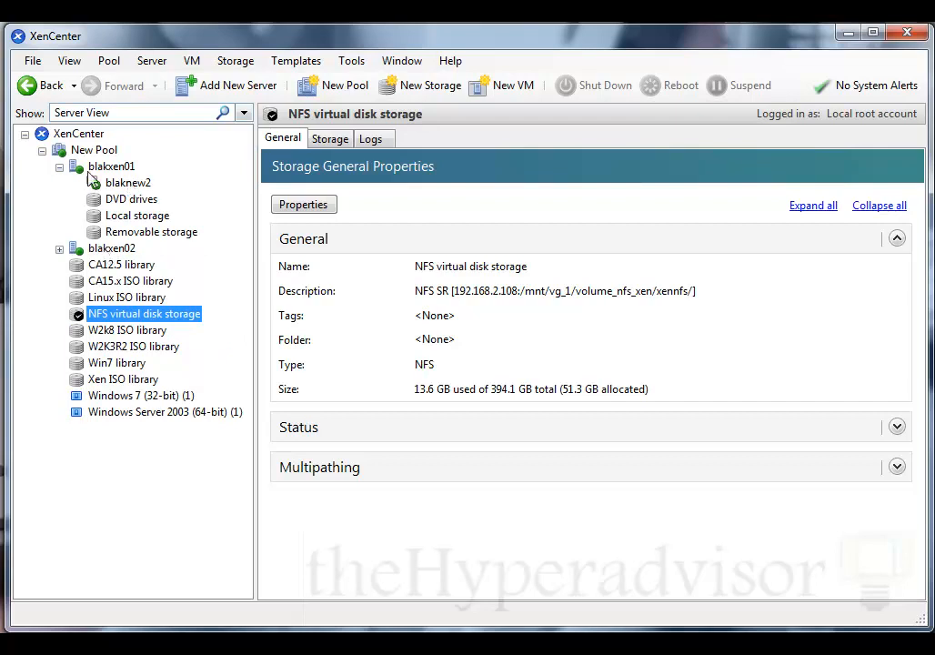
{"action": "mouse_move", "coordinate": [137, 263]}
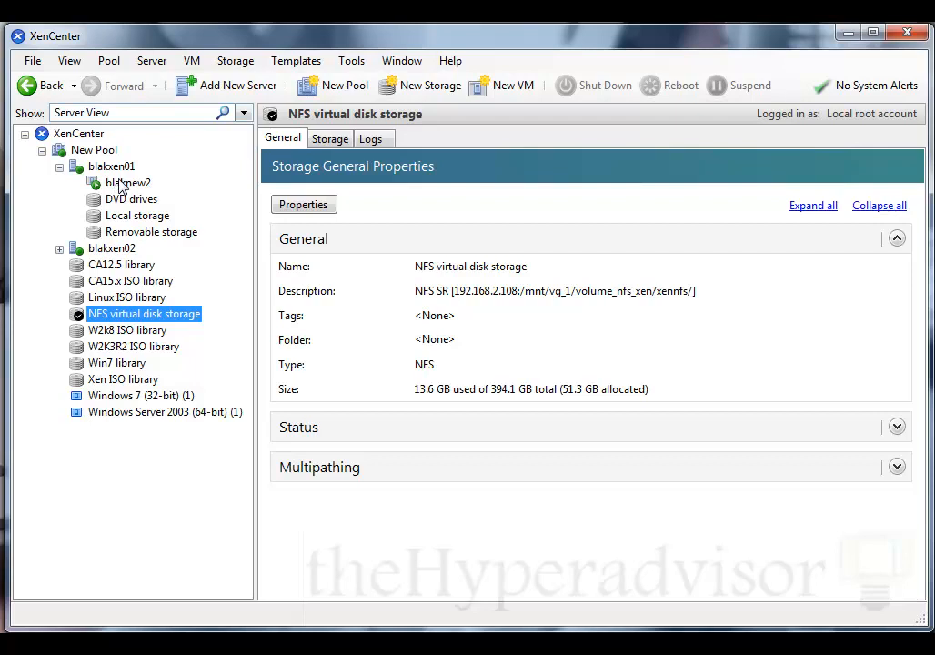
{"action": "mouse_move", "coordinate": [128, 191]}
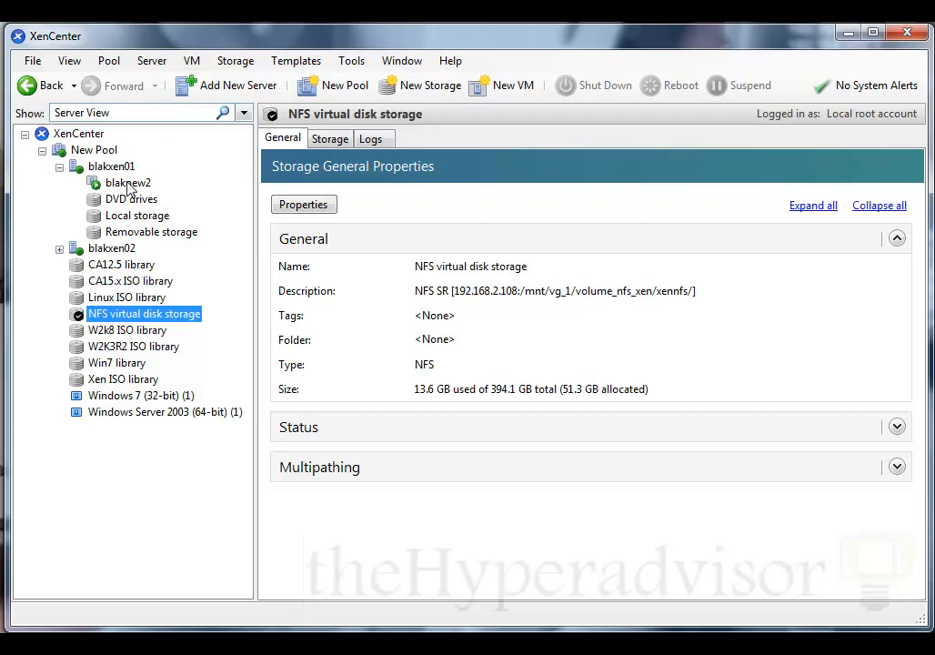
{"action": "mouse_move", "coordinate": [128, 215]}
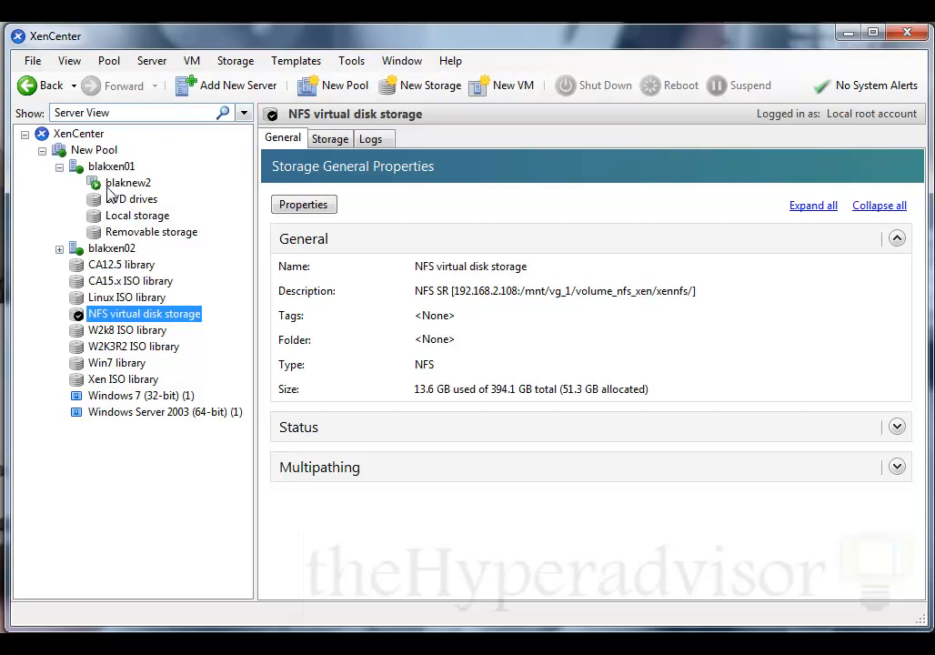
{"action": "mouse_move", "coordinate": [127, 193]}
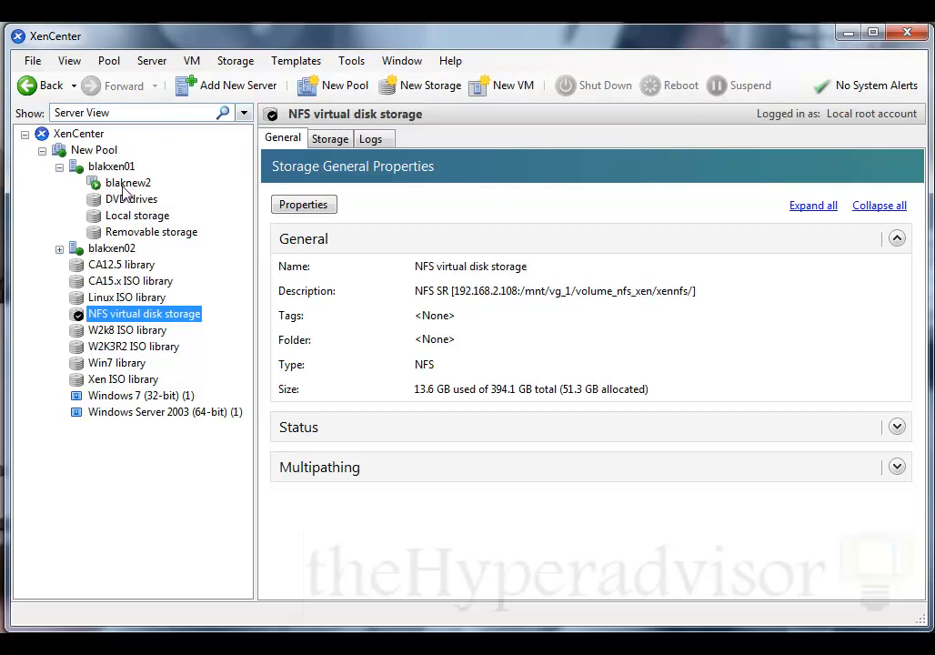
{"action": "left_click", "coordinate": [58, 166]}
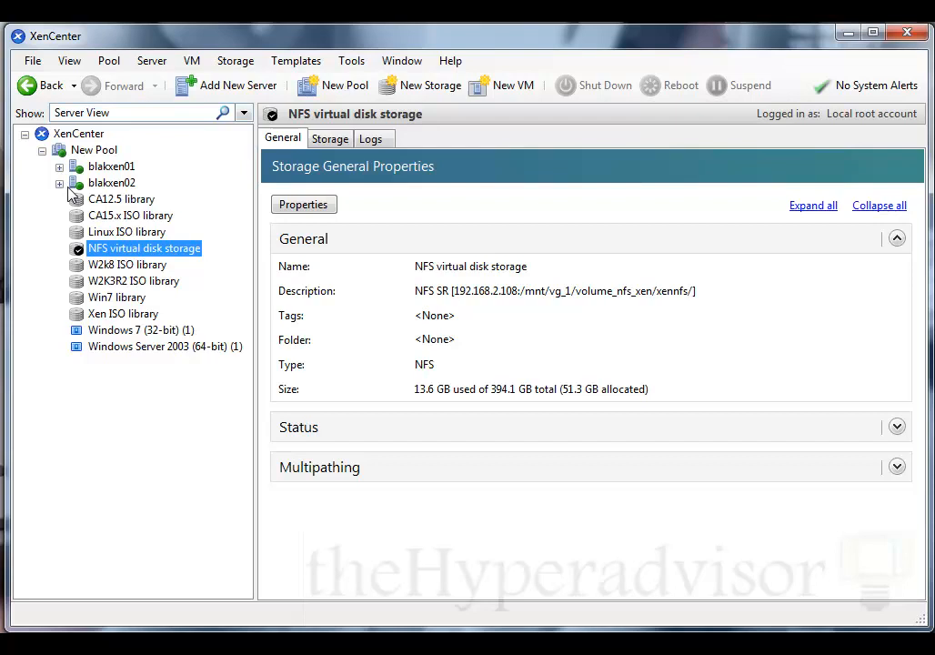
{"action": "mouse_move", "coordinate": [173, 170]}
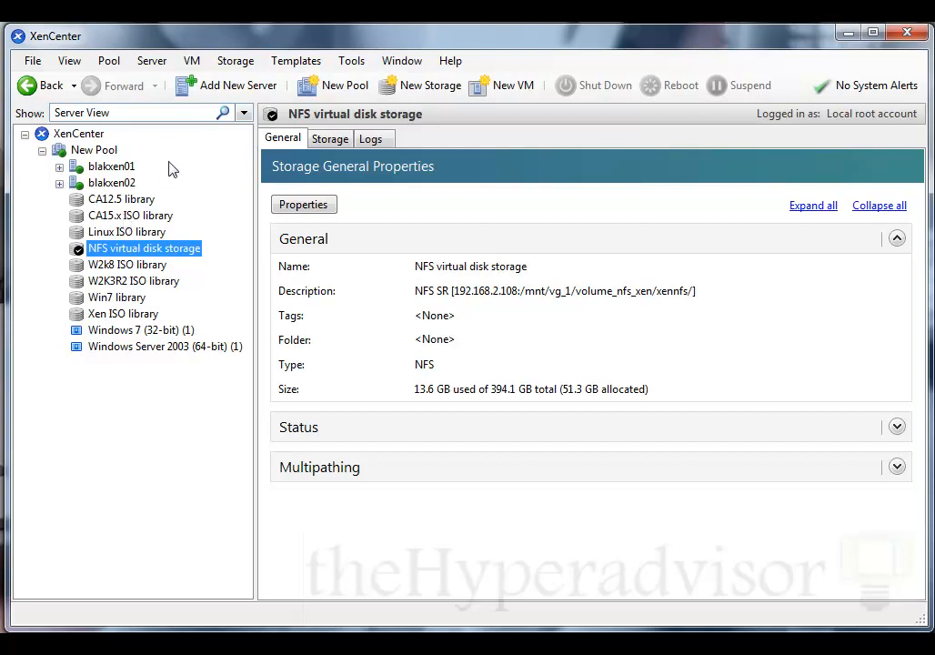
{"action": "mouse_move", "coordinate": [174, 293]}
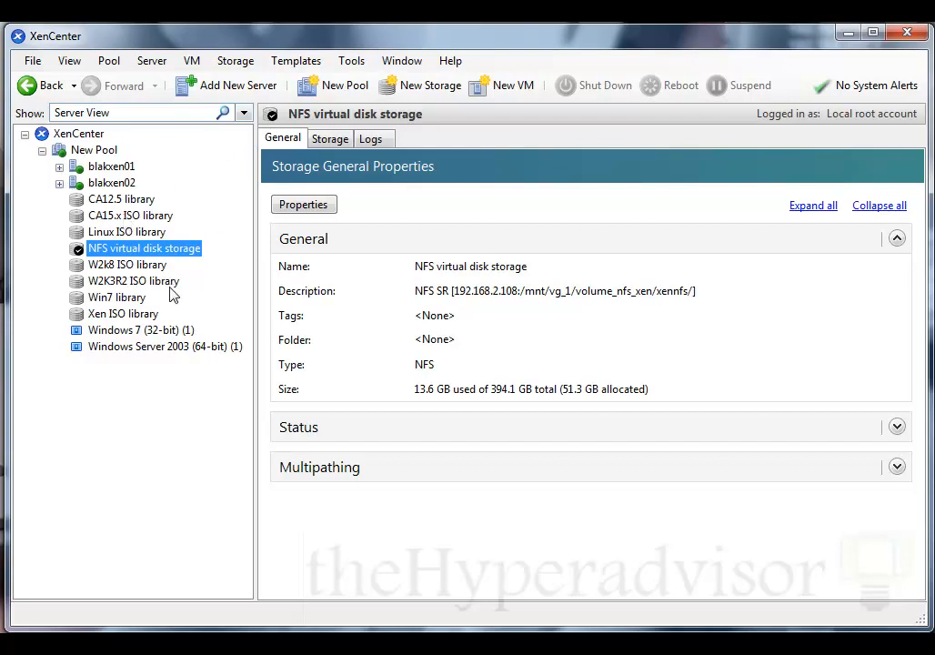
{"action": "mouse_move", "coordinate": [233, 218]}
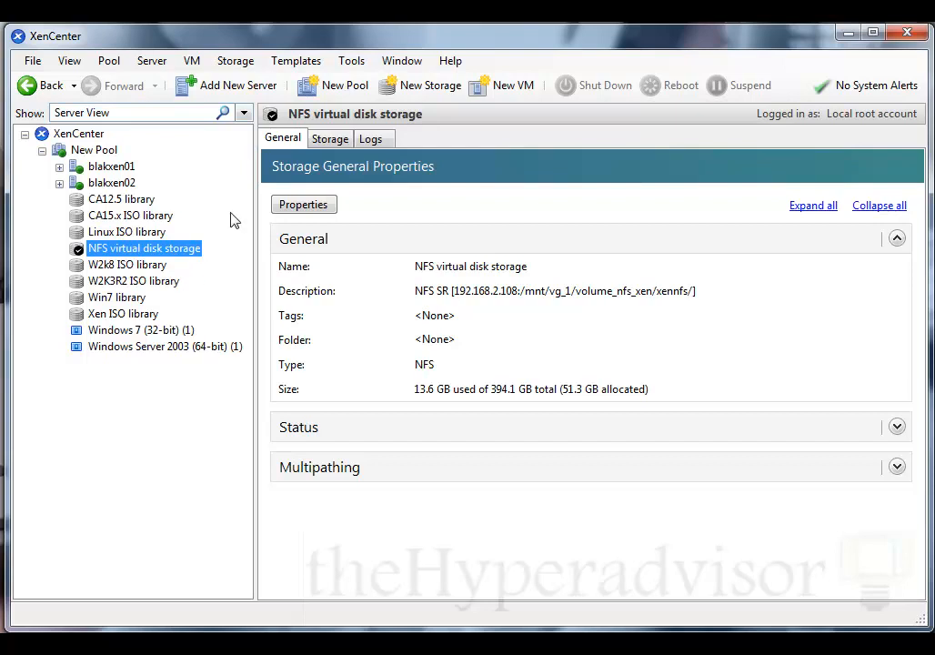
{"action": "mouse_move", "coordinate": [100, 185]}
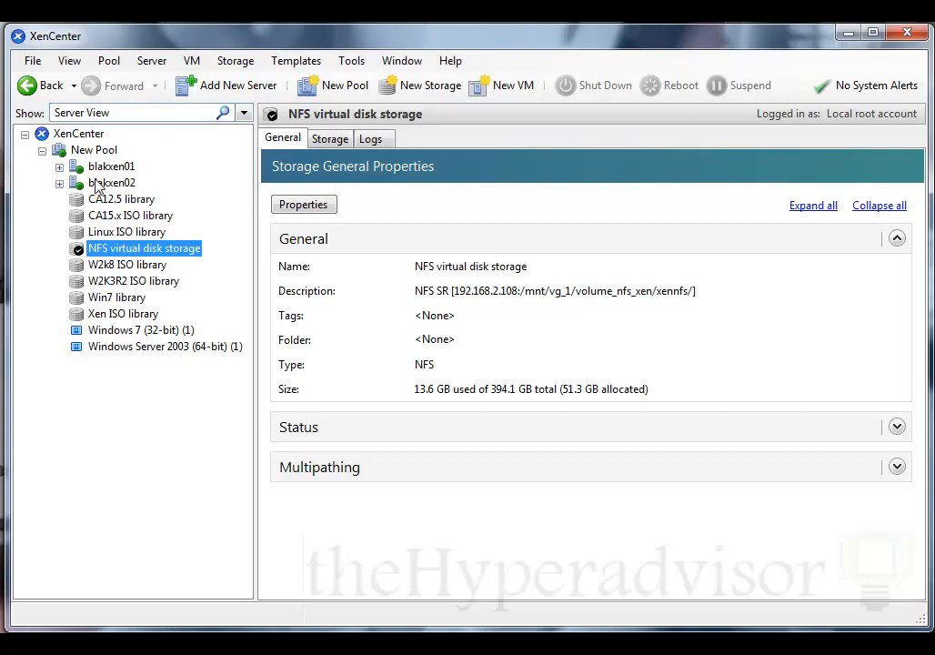
{"action": "mouse_move", "coordinate": [95, 173]}
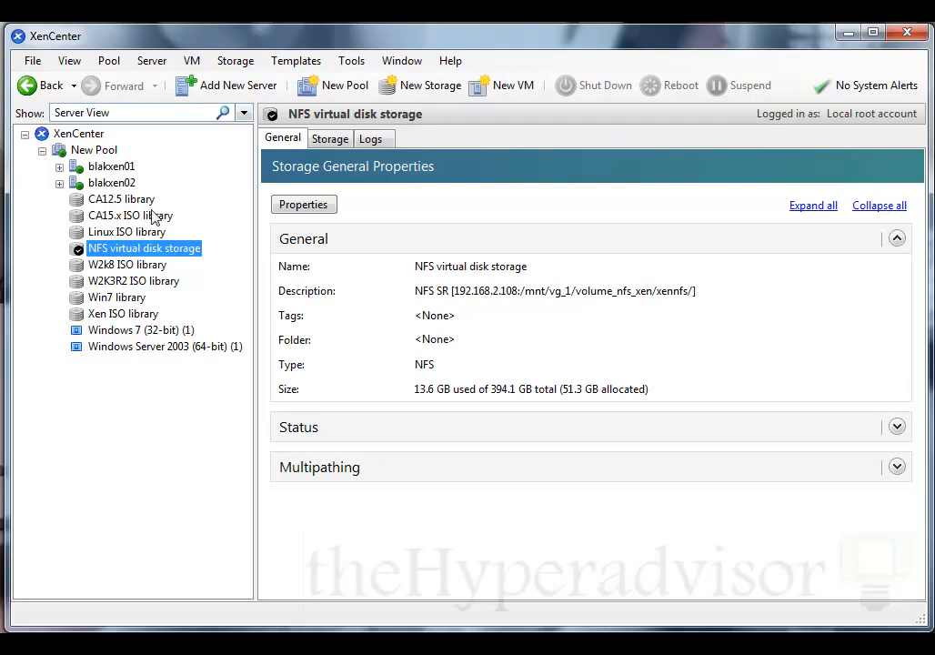
{"action": "mouse_move", "coordinate": [255, 178]}
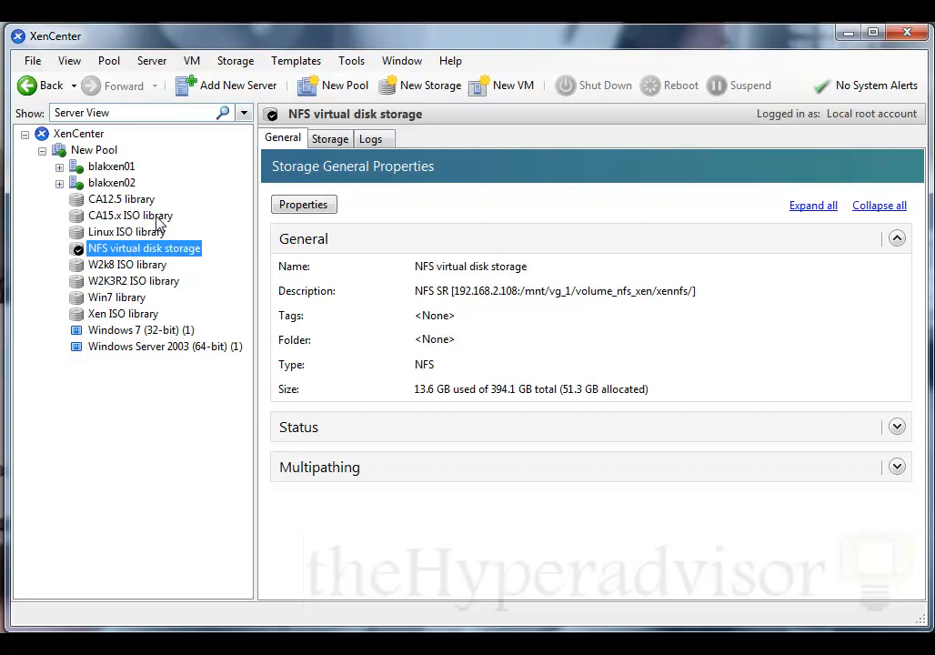
Step: Show the New Pool overview and start adding a new server to the pool
{"action": "left_click", "coordinate": [94, 149]}
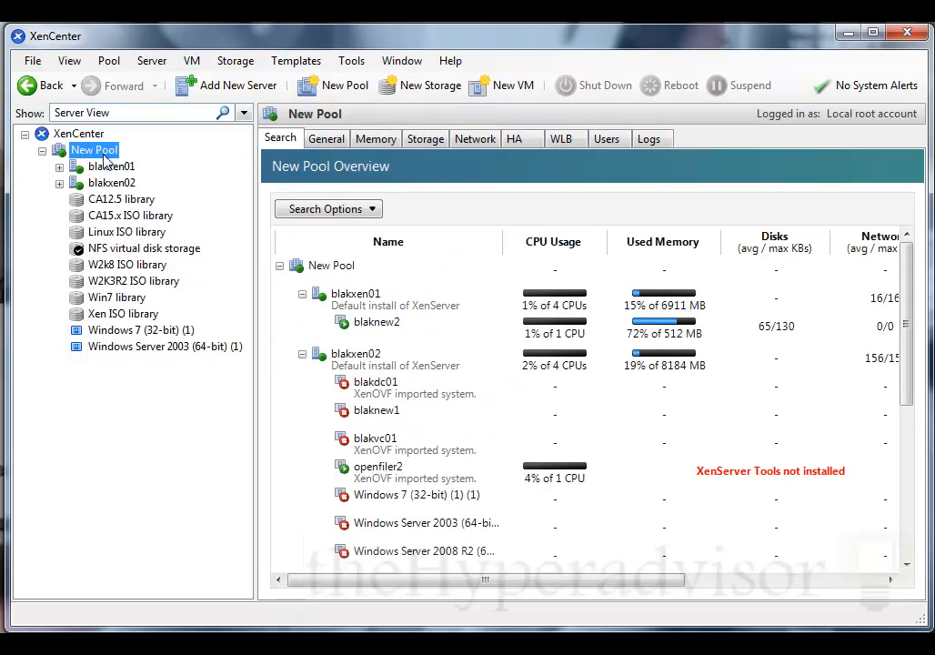
{"action": "mouse_move", "coordinate": [110, 230]}
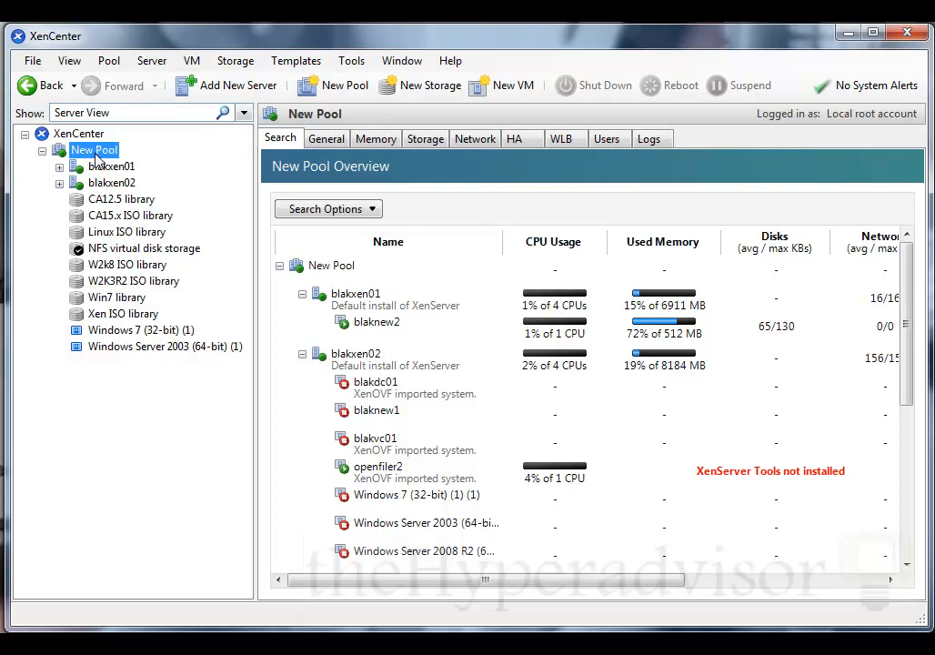
{"action": "mouse_move", "coordinate": [111, 215]}
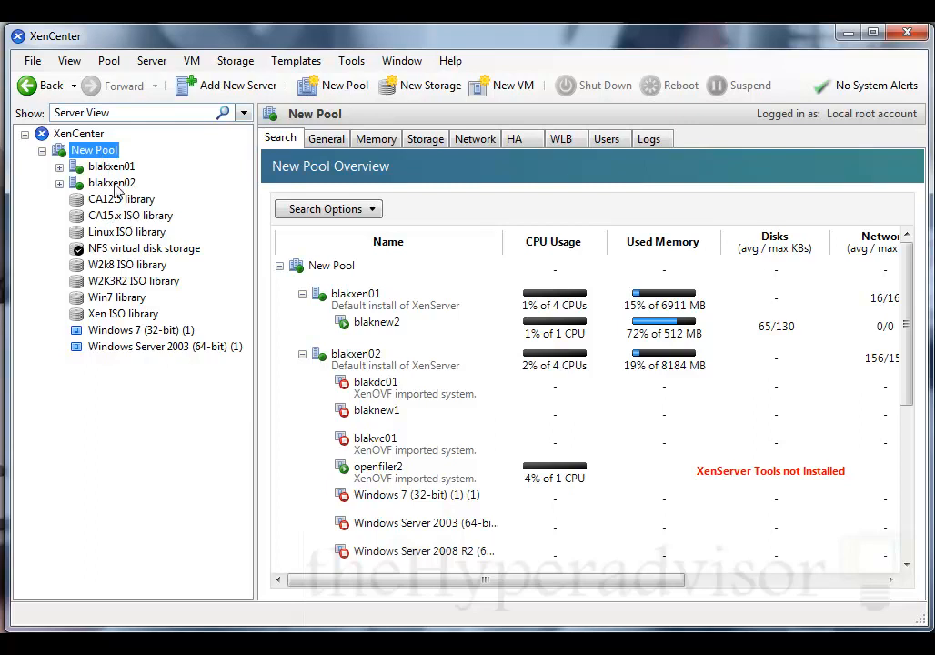
{"action": "mouse_move", "coordinate": [123, 214]}
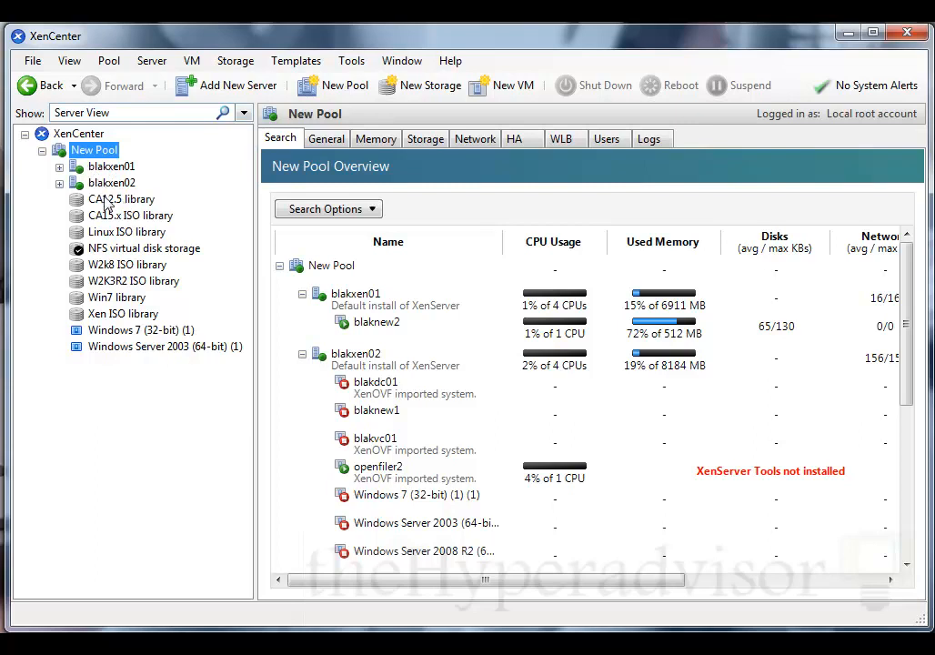
{"action": "mouse_move", "coordinate": [124, 231]}
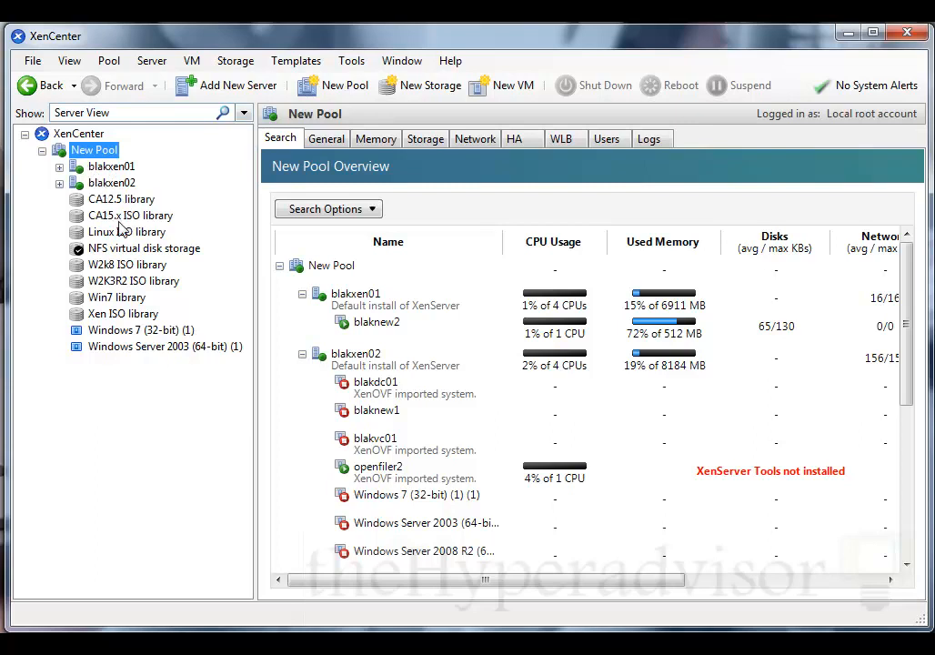
{"action": "mouse_move", "coordinate": [160, 266]}
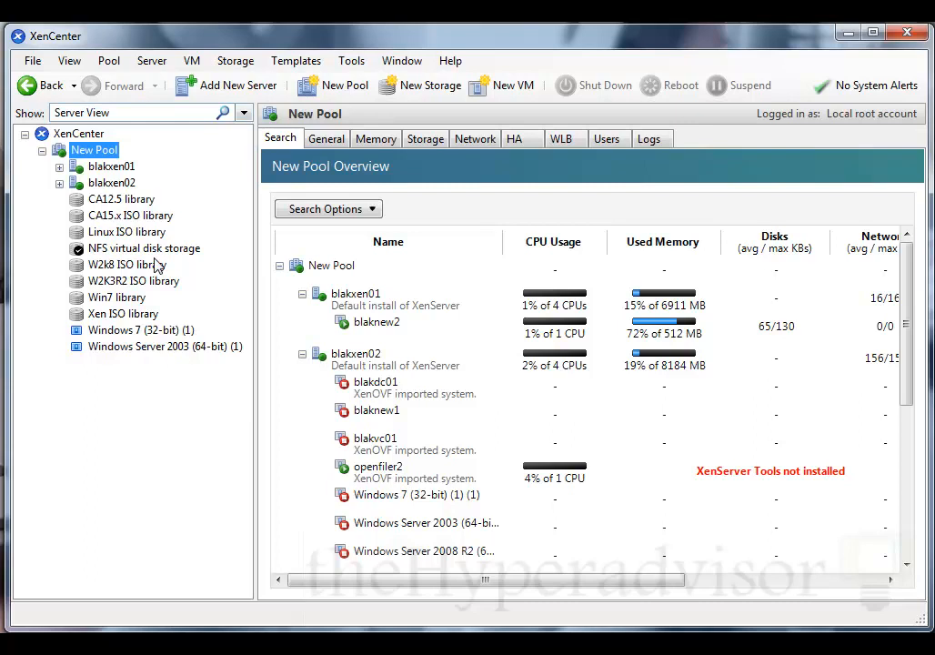
{"action": "mouse_move", "coordinate": [113, 171]}
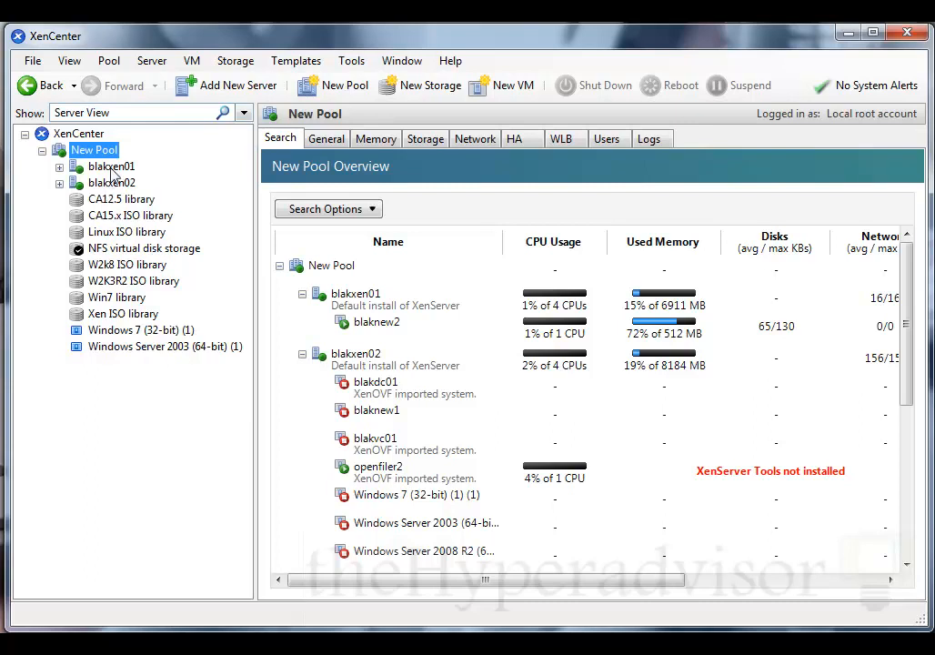
{"action": "mouse_move", "coordinate": [124, 156]}
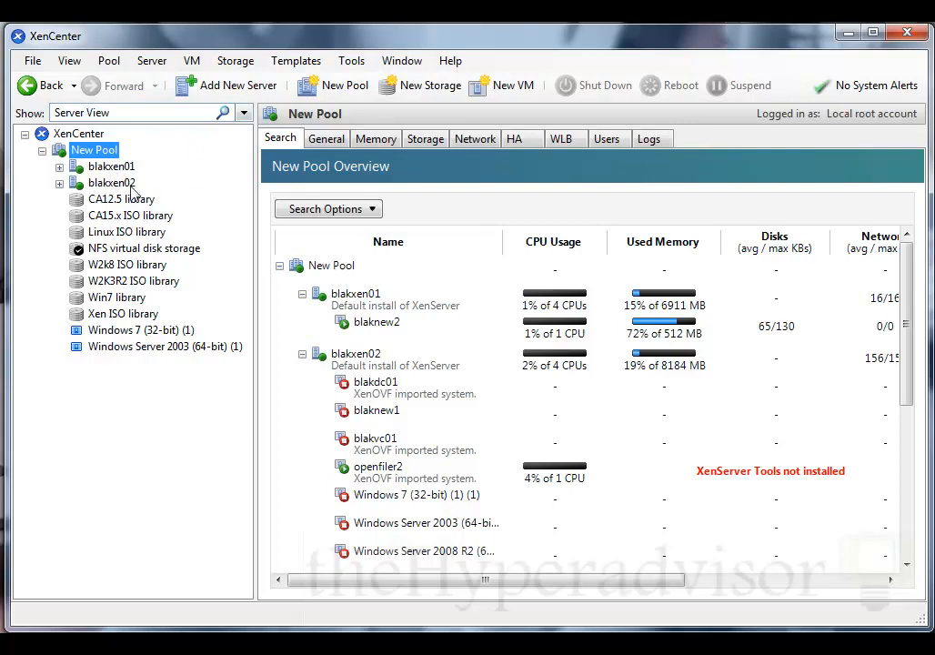
{"action": "mouse_move", "coordinate": [135, 193]}
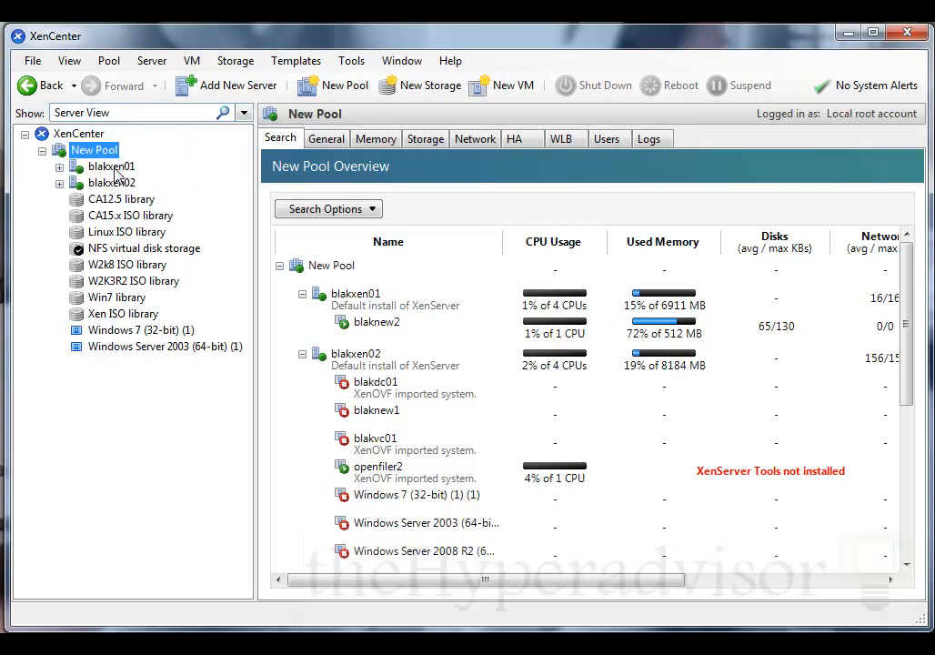
{"action": "left_click", "coordinate": [234, 86]}
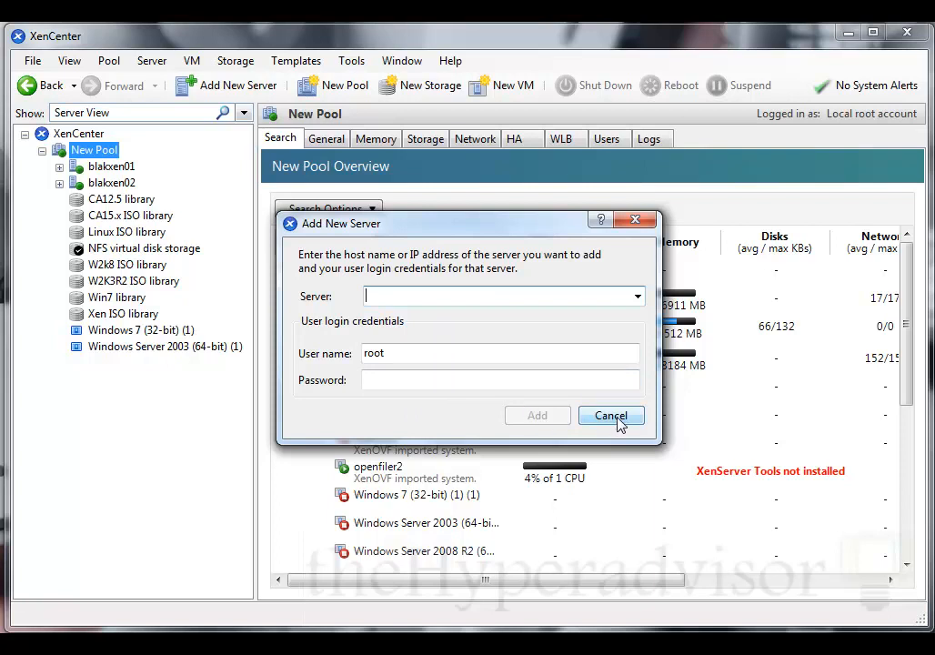
Step: Cancel the Add New Server dialog and start the New Pool wizard, named New Pool (1)
{"action": "left_click", "coordinate": [611, 415]}
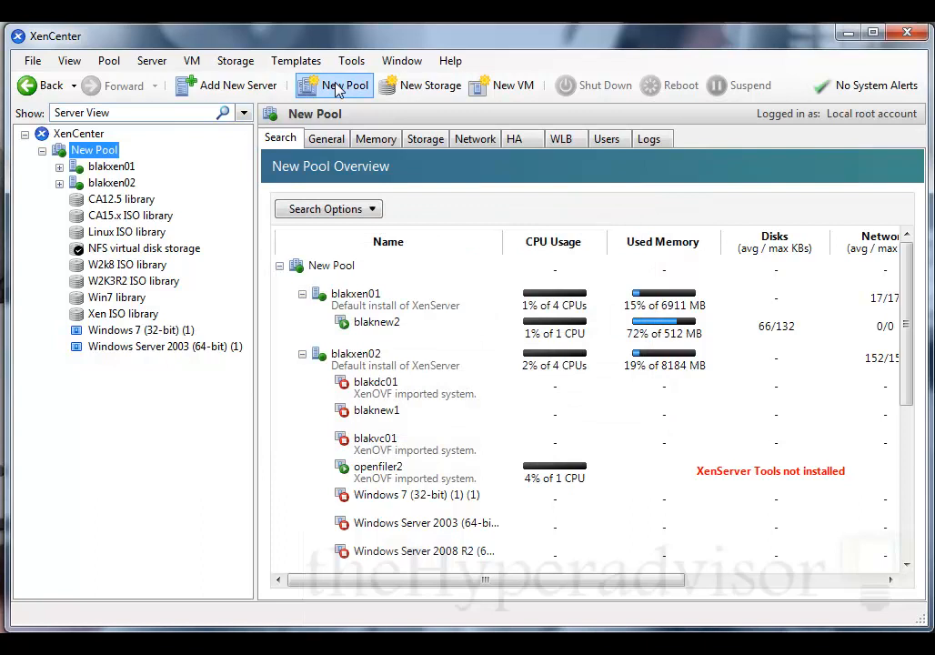
{"action": "left_click", "coordinate": [333, 86]}
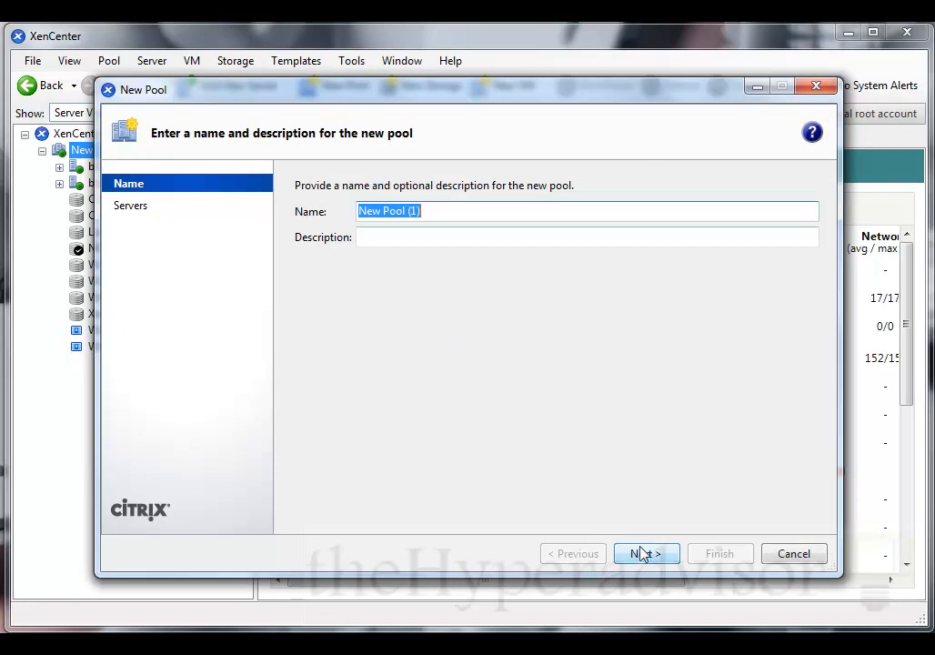
Step: Advance the New Pool wizard to choosing members, where blakxen01 is listed as master of an existing pool
{"action": "left_click", "coordinate": [647, 554]}
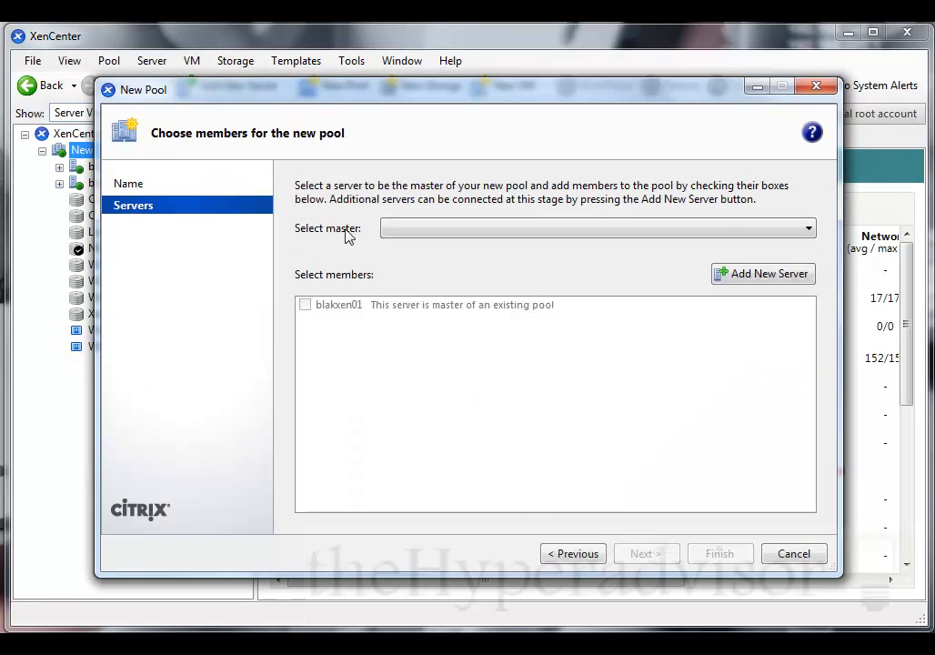
{"action": "left_click", "coordinate": [597, 227]}
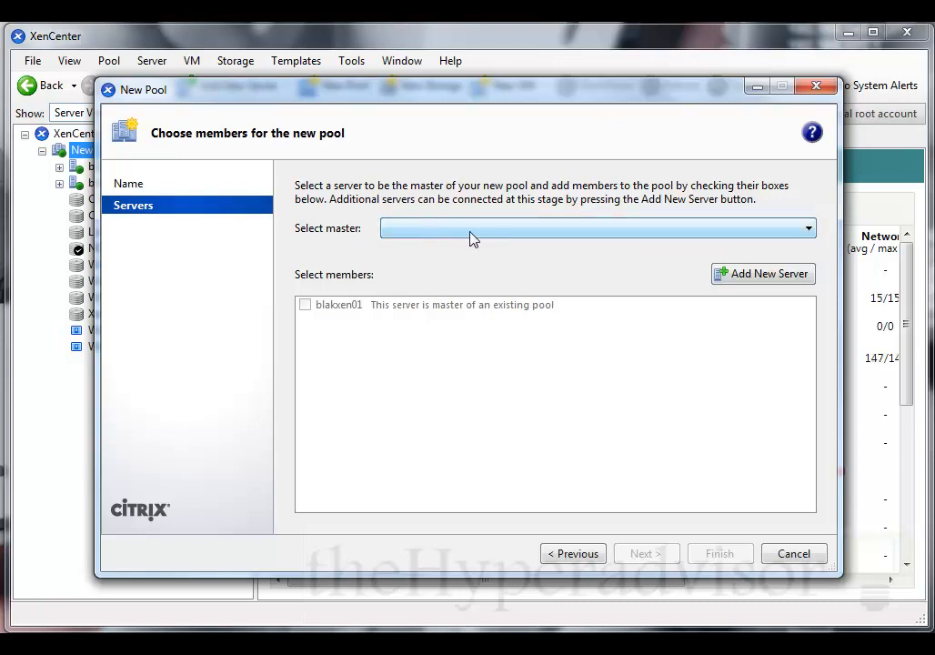
{"action": "mouse_move", "coordinate": [415, 124]}
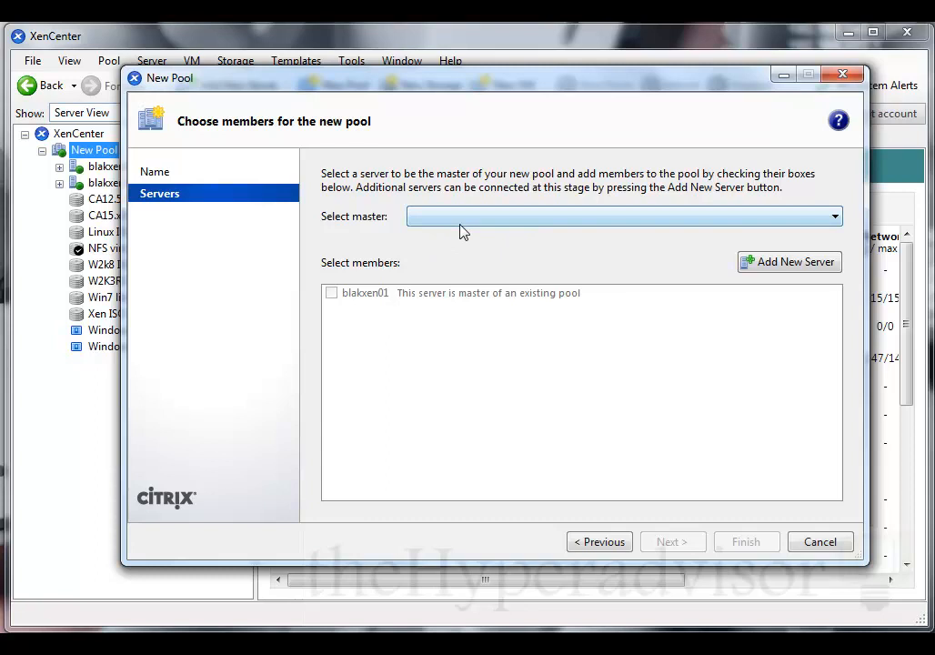
{"action": "mouse_move", "coordinate": [455, 258]}
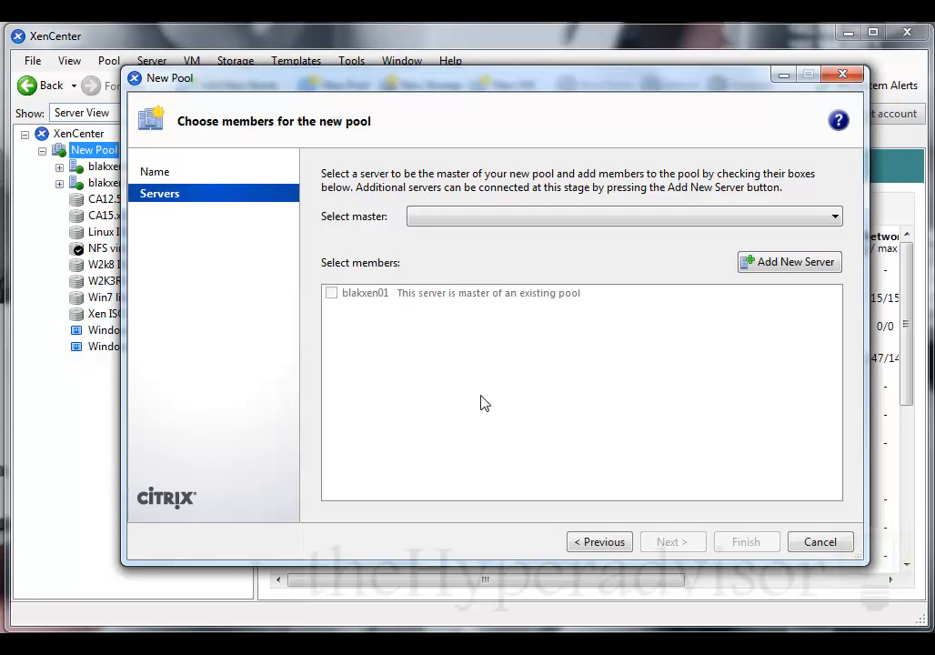
{"action": "mouse_move", "coordinate": [742, 506]}
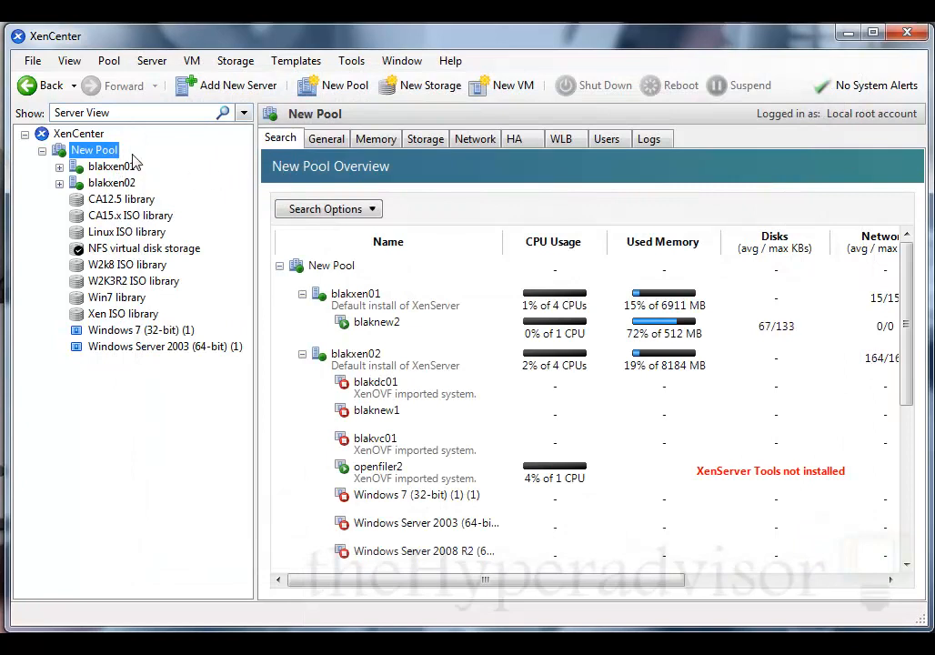
Step: From New Pool's context menu, start the New Storage Repository wizard
{"action": "right_click", "coordinate": [95, 149]}
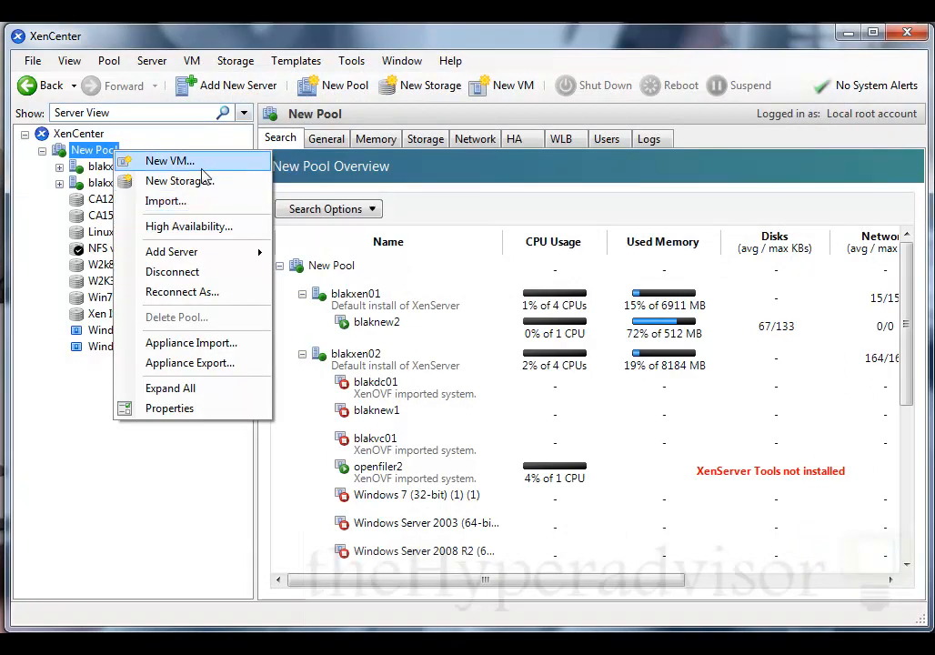
{"action": "mouse_move", "coordinate": [218, 167]}
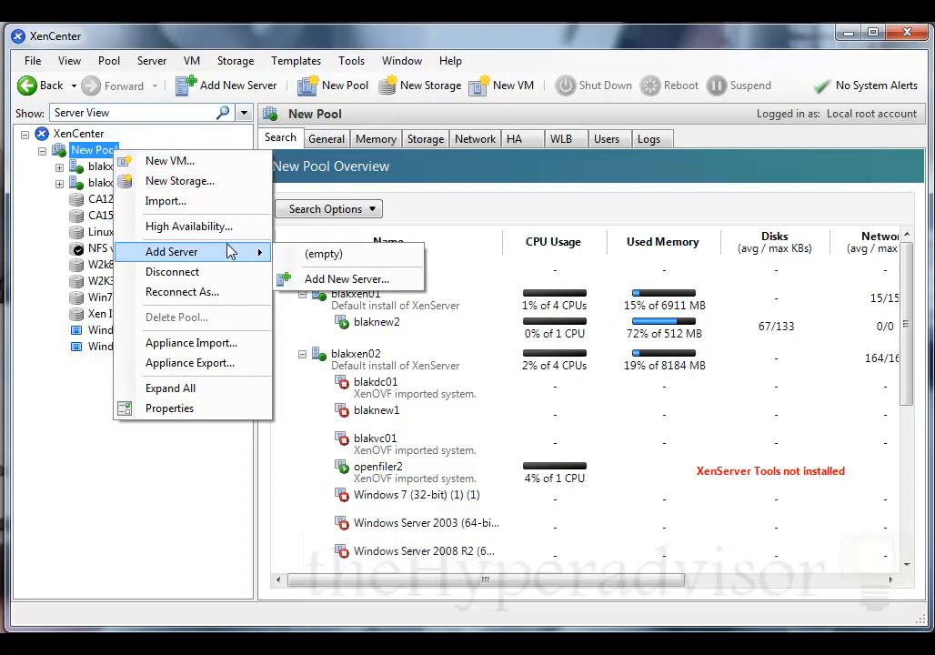
{"action": "left_click", "coordinate": [178, 180]}
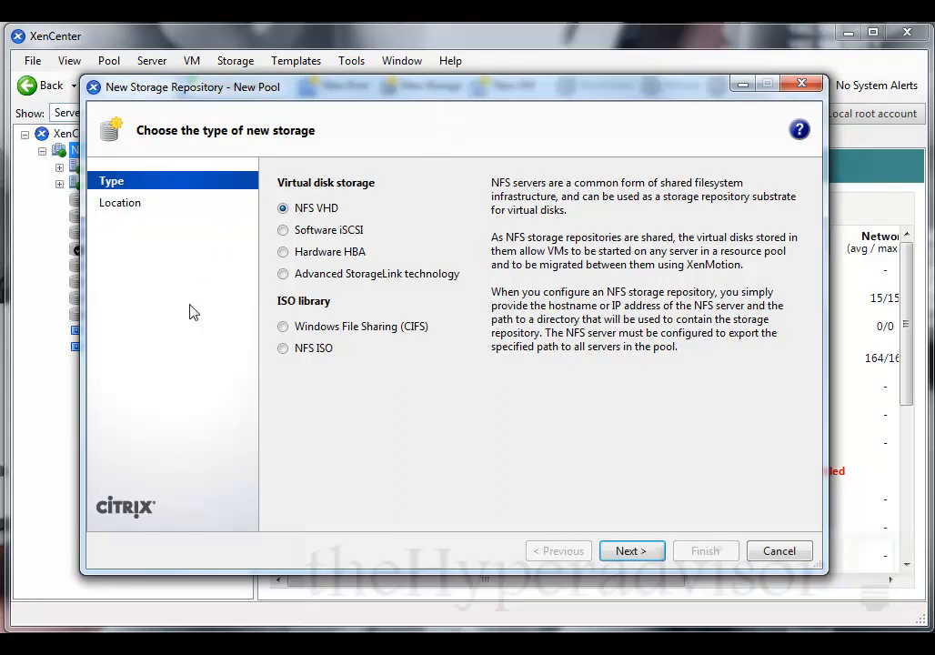
{"action": "mouse_move", "coordinate": [378, 217]}
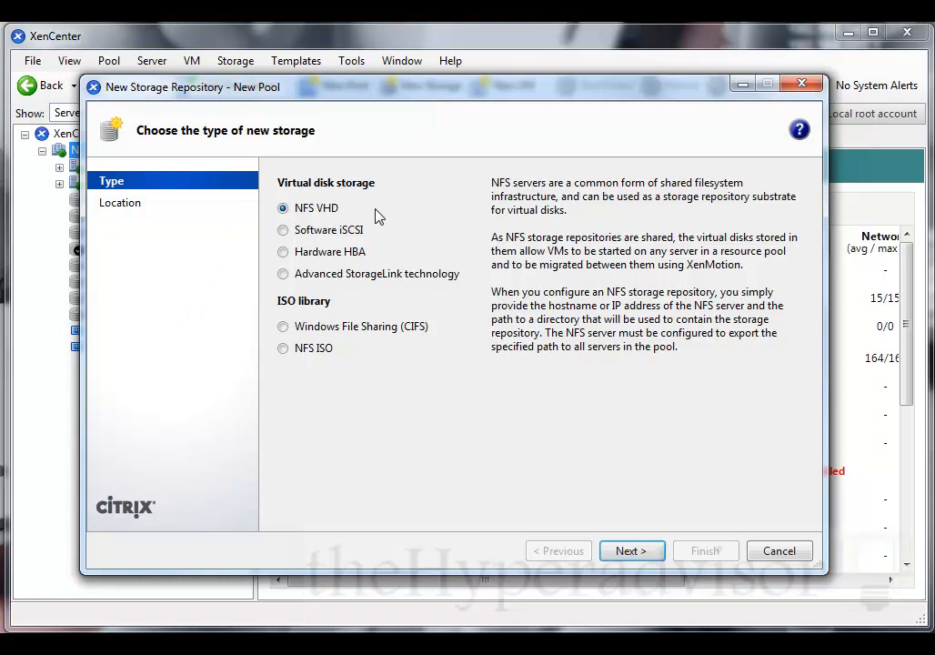
{"action": "mouse_move", "coordinate": [340, 226]}
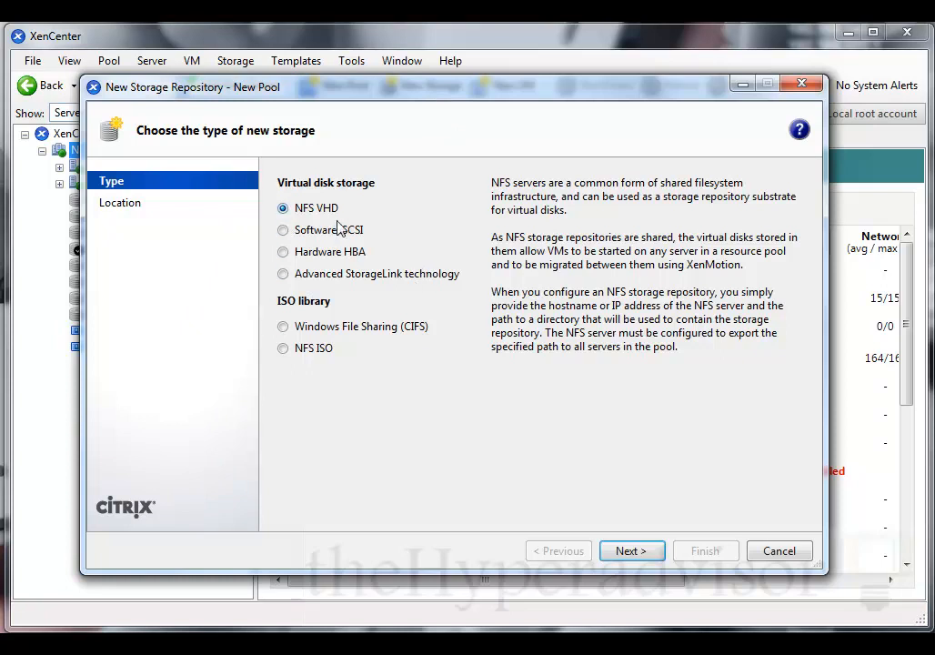
{"action": "mouse_move", "coordinate": [355, 290]}
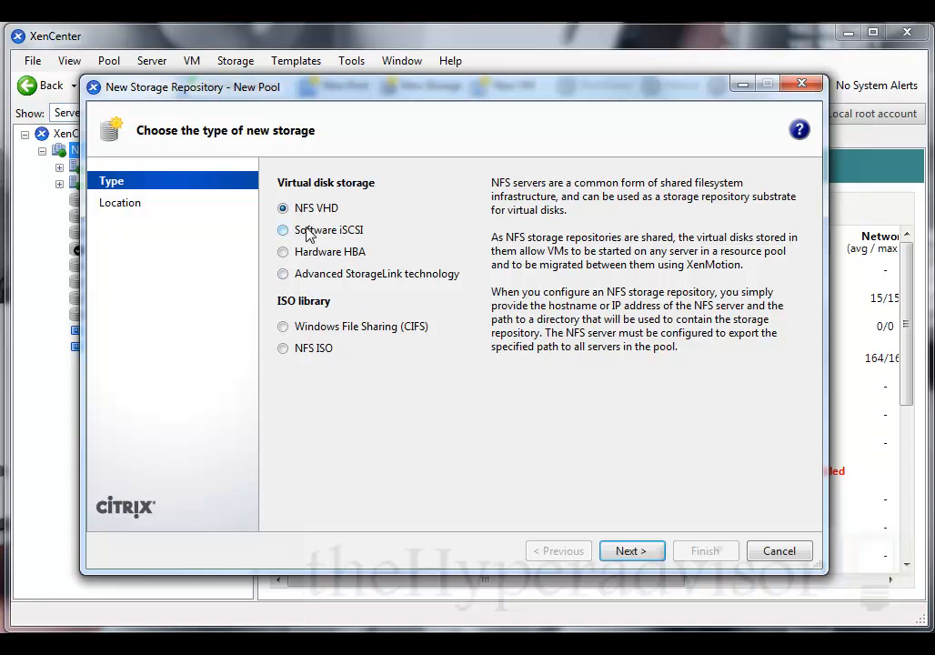
{"action": "mouse_move", "coordinate": [320, 235]}
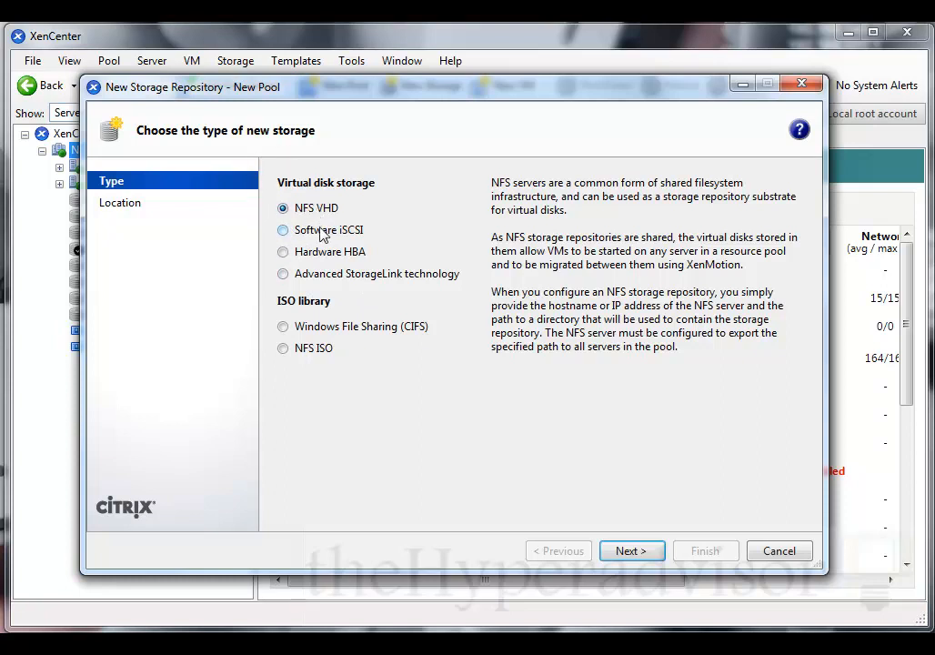
{"action": "mouse_move", "coordinate": [344, 240]}
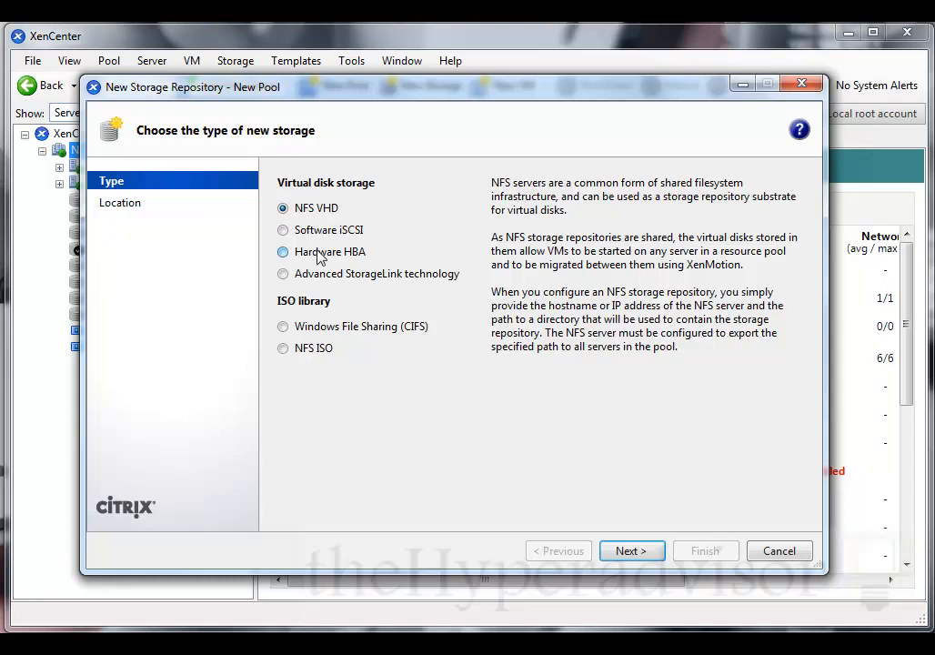
Step: Review Hardware HBA and StorageLink types, then select Windows File Sharing (CIFS) ISO library as the storage type
{"action": "left_click", "coordinate": [284, 251]}
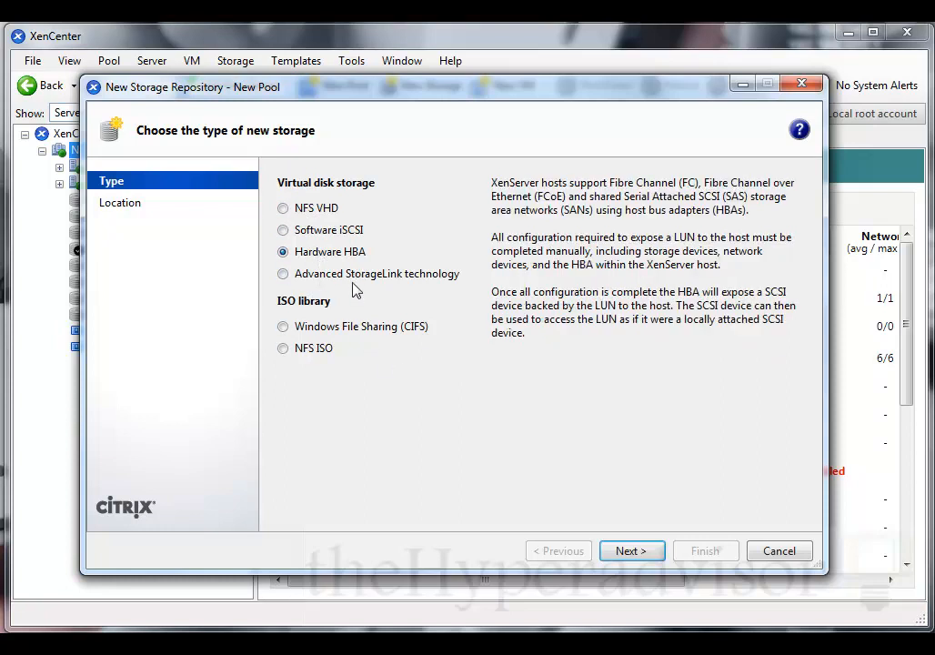
{"action": "left_click", "coordinate": [283, 273]}
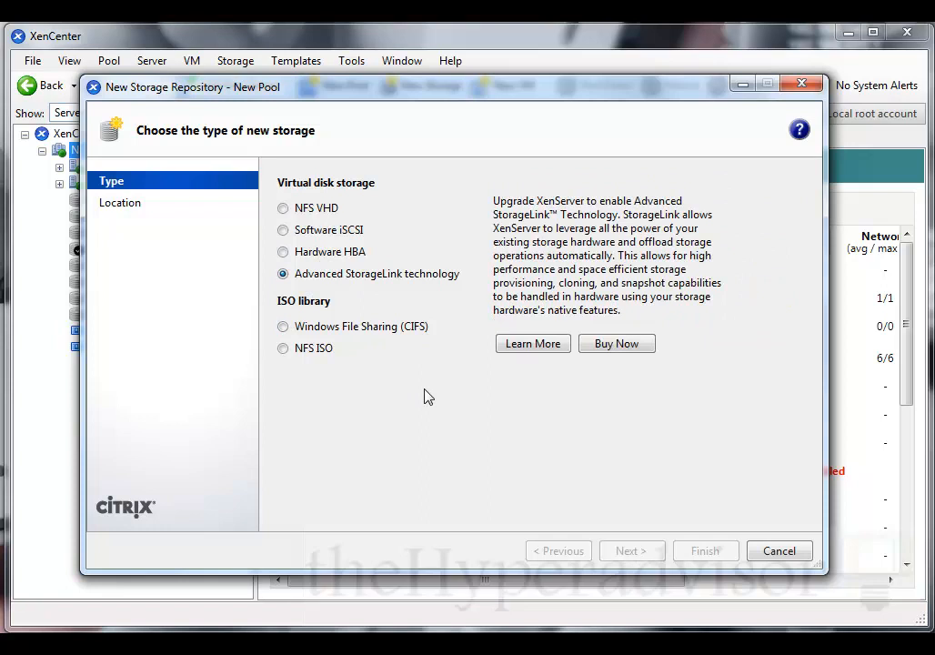
{"action": "mouse_move", "coordinate": [375, 287]}
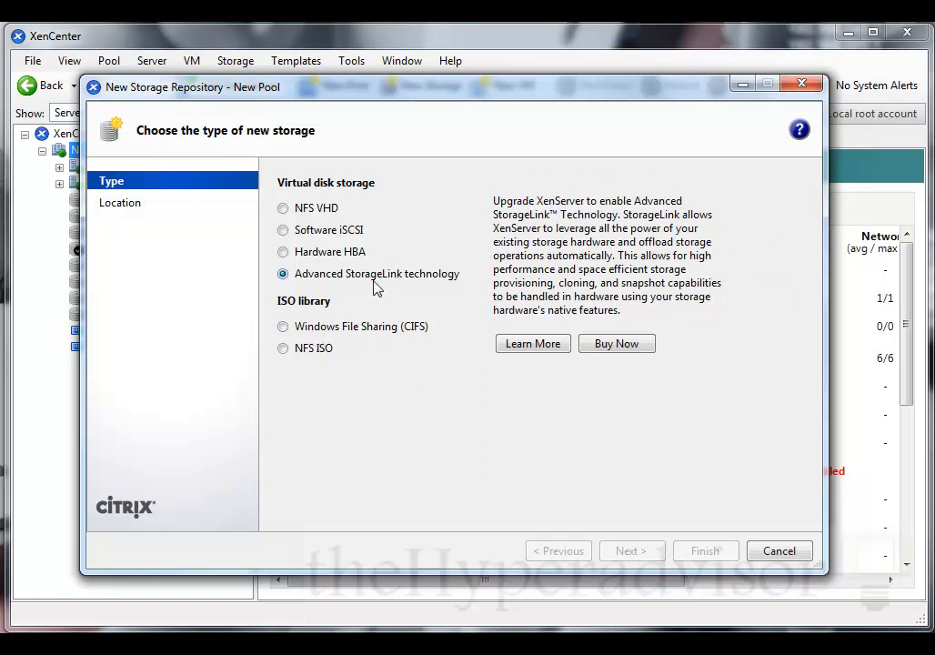
{"action": "mouse_move", "coordinate": [328, 396]}
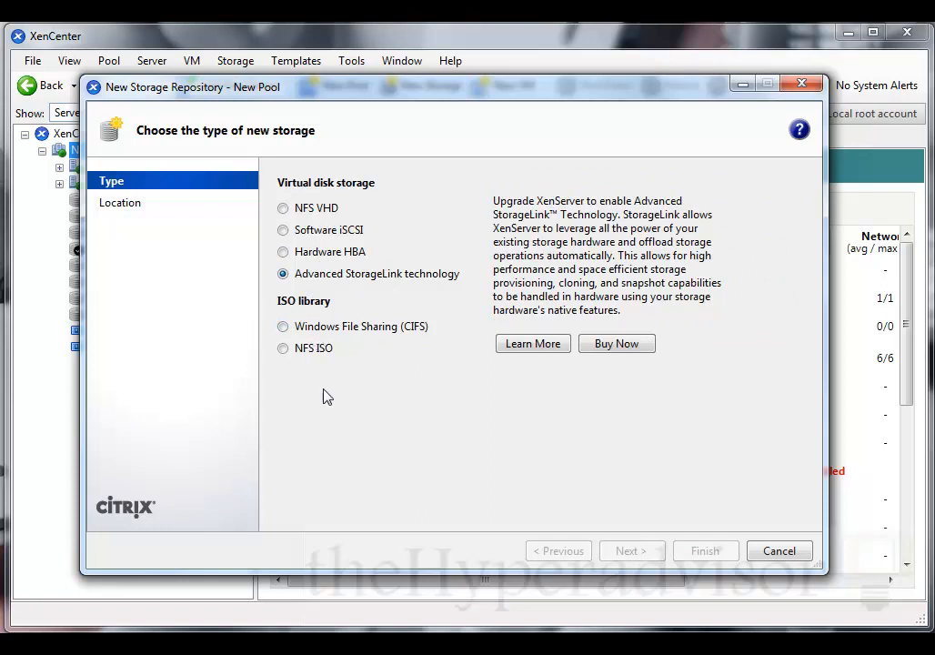
{"action": "left_click", "coordinate": [284, 325]}
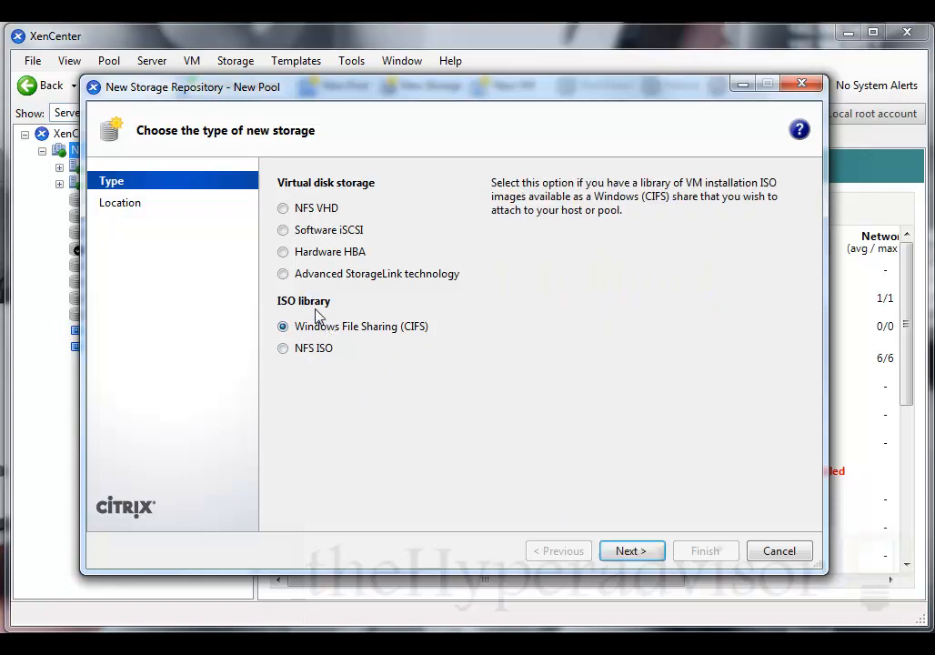
{"action": "mouse_move", "coordinate": [331, 345]}
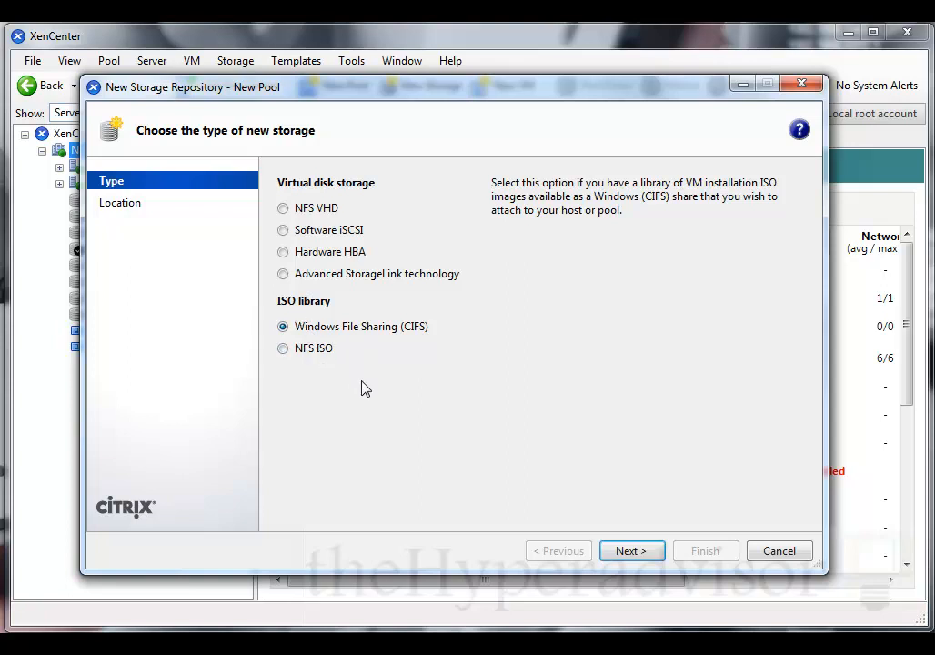
{"action": "mouse_move", "coordinate": [355, 404]}
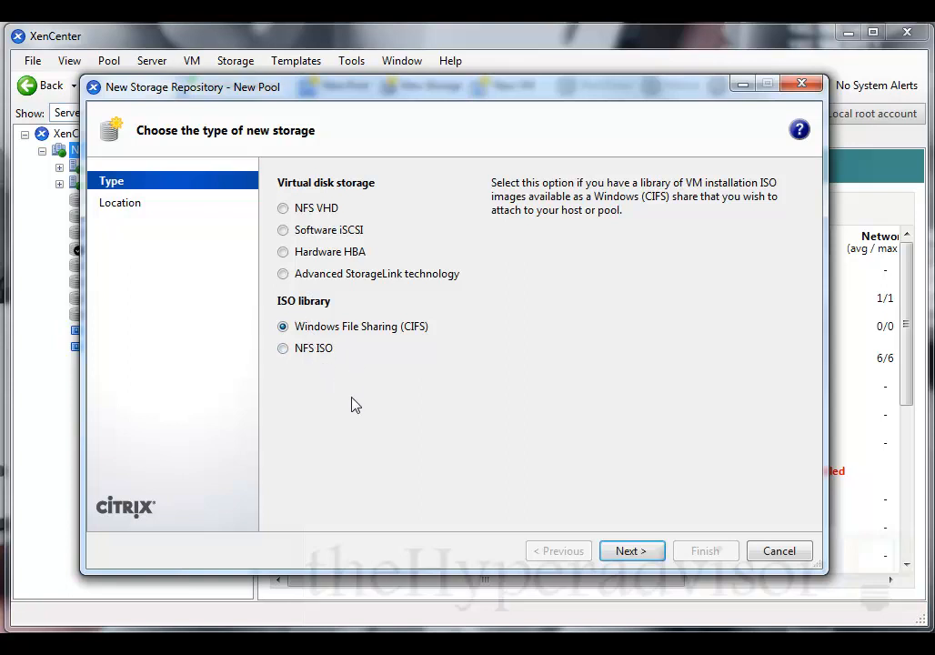
{"action": "mouse_move", "coordinate": [392, 421]}
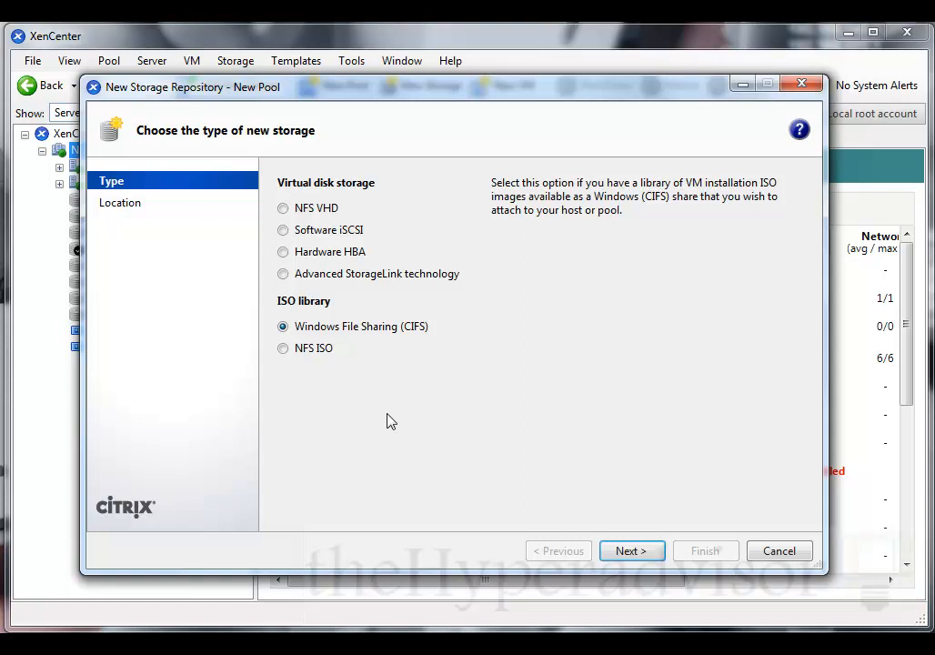
{"action": "mouse_move", "coordinate": [404, 361]}
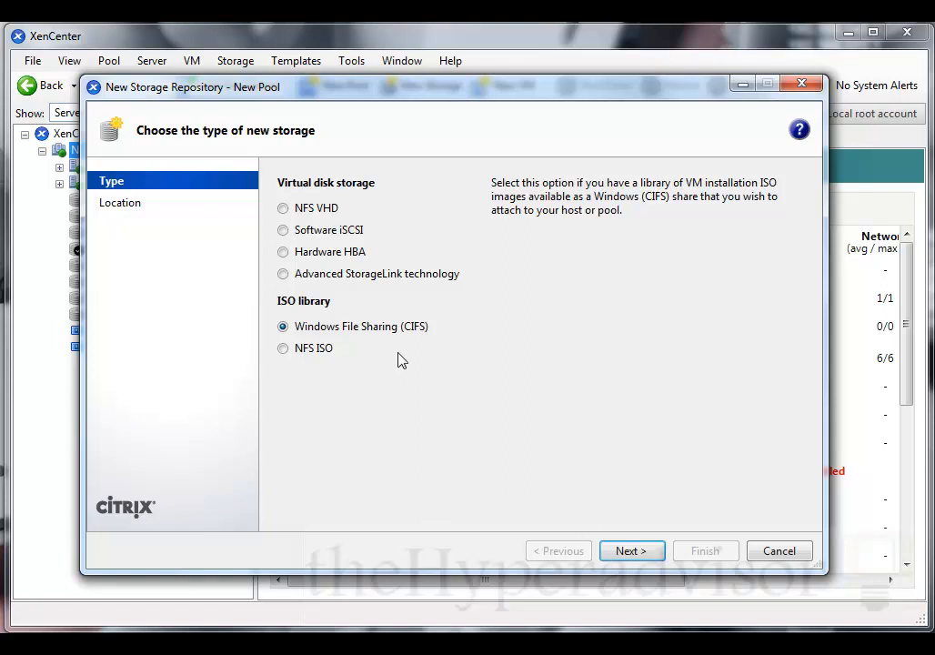
{"action": "mouse_move", "coordinate": [339, 346]}
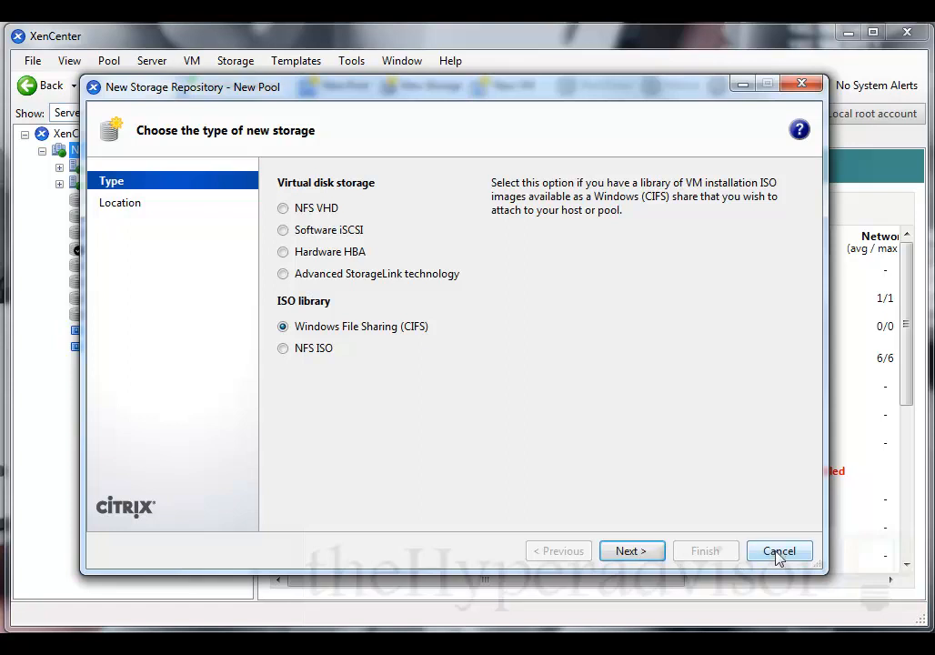
Step: Cancel the storage wizard, view blaknew2's console at the Windows Server 2008 logon screen, and collapse blakxen01's branch
{"action": "left_click", "coordinate": [779, 550]}
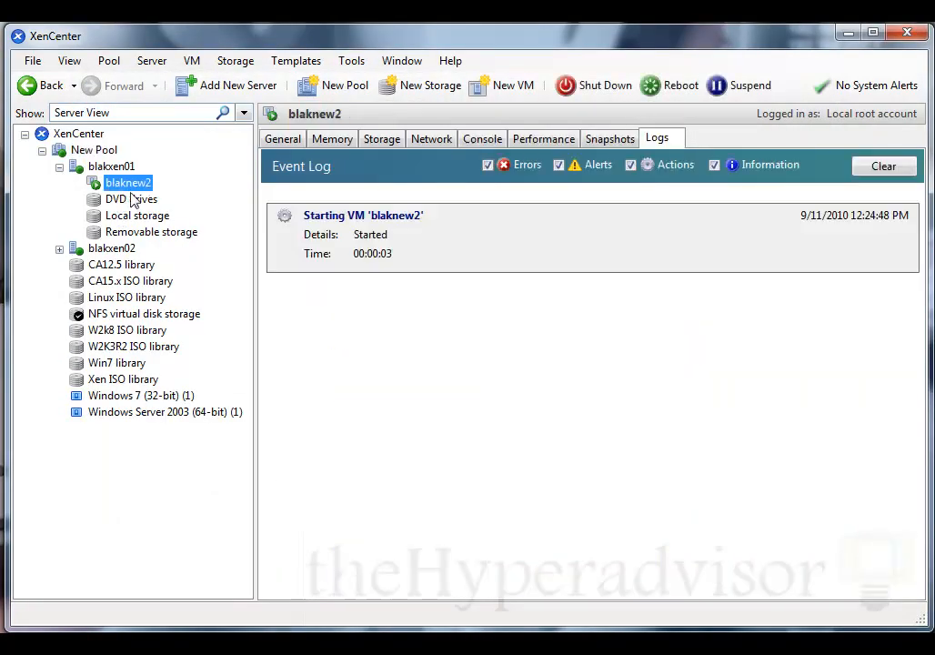
{"action": "left_click", "coordinate": [482, 138]}
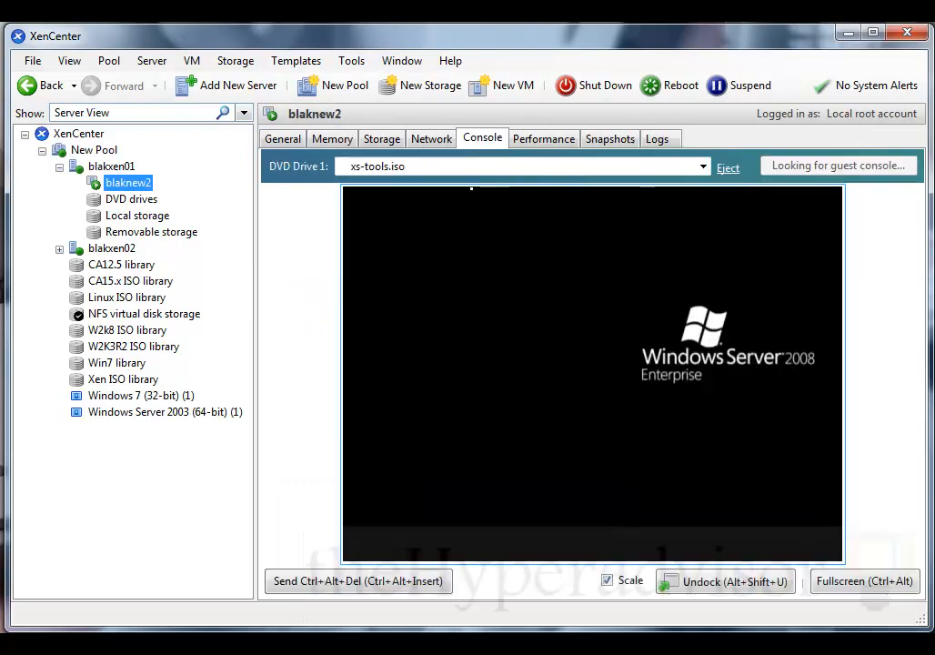
{"action": "left_click", "coordinate": [702, 166]}
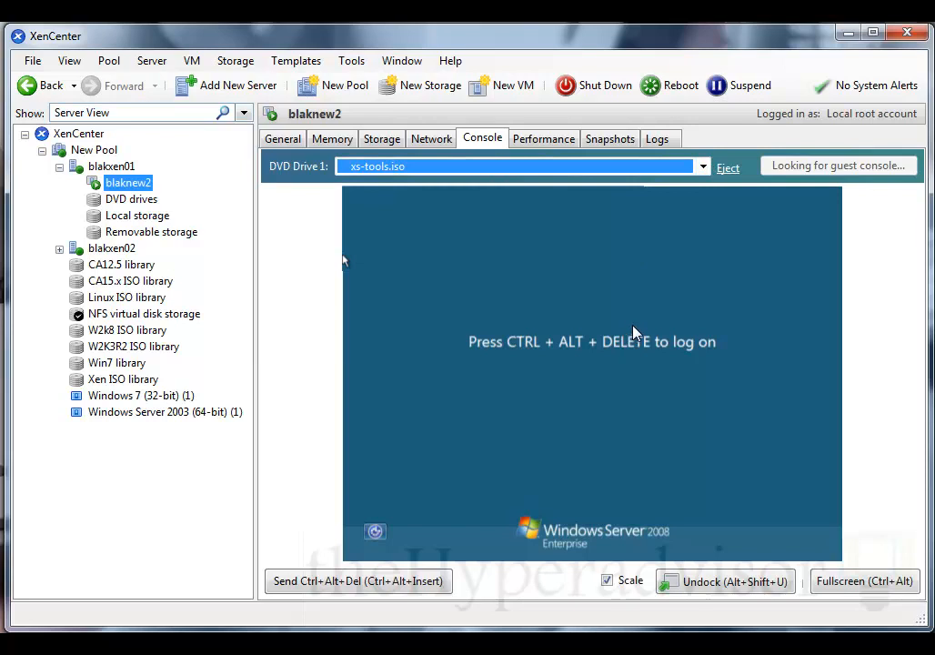
{"action": "mouse_move", "coordinate": [549, 371]}
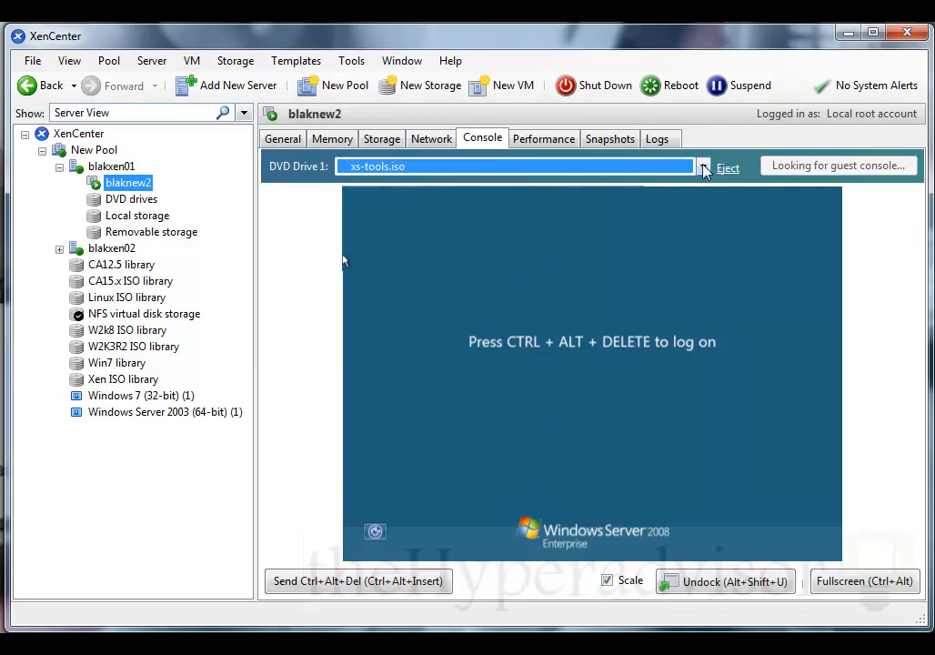
{"action": "left_click", "coordinate": [702, 165]}
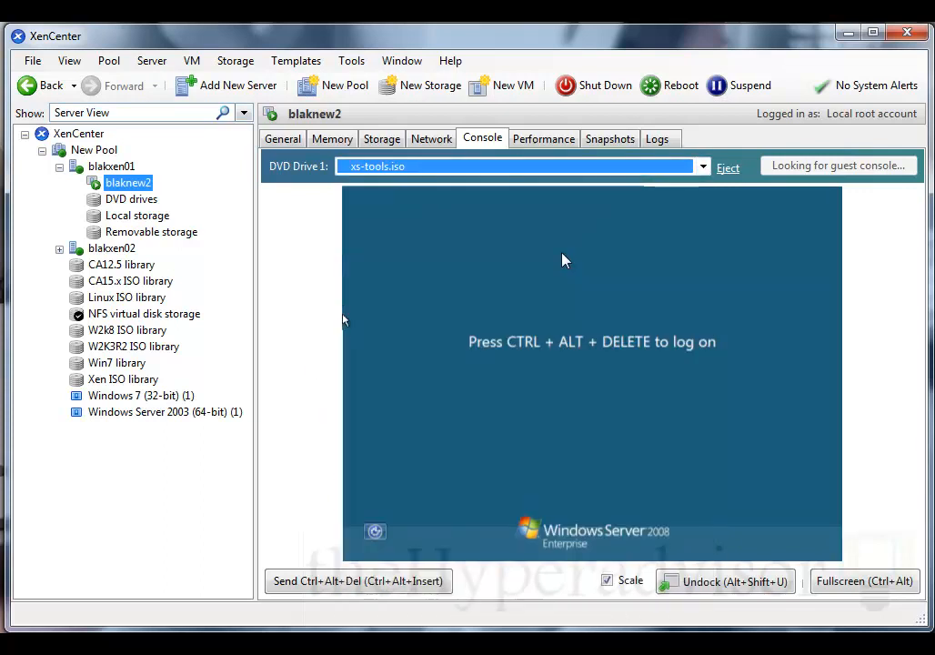
{"action": "mouse_move", "coordinate": [595, 260]}
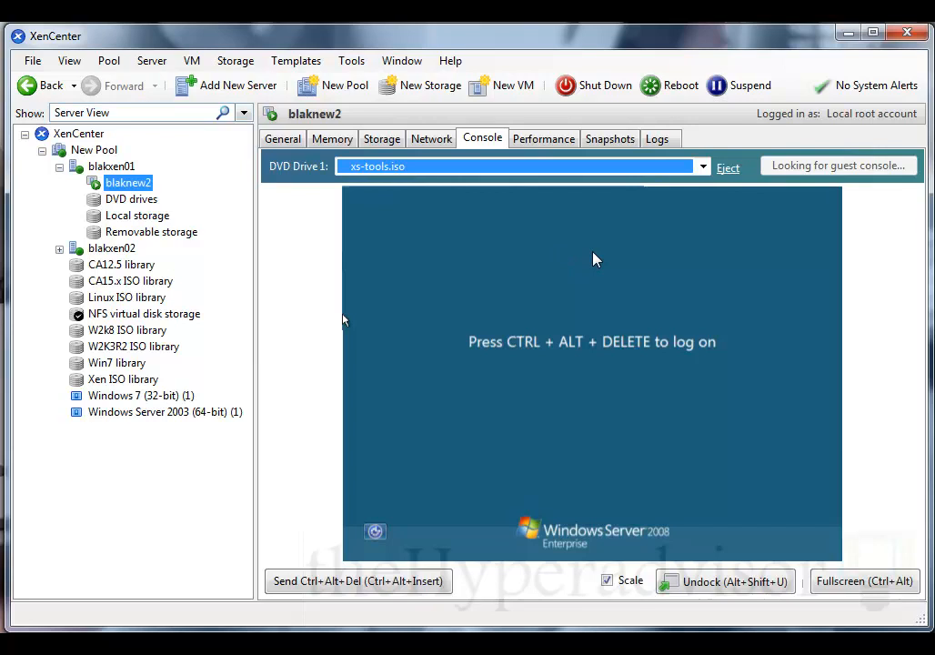
{"action": "mouse_move", "coordinate": [573, 289]}
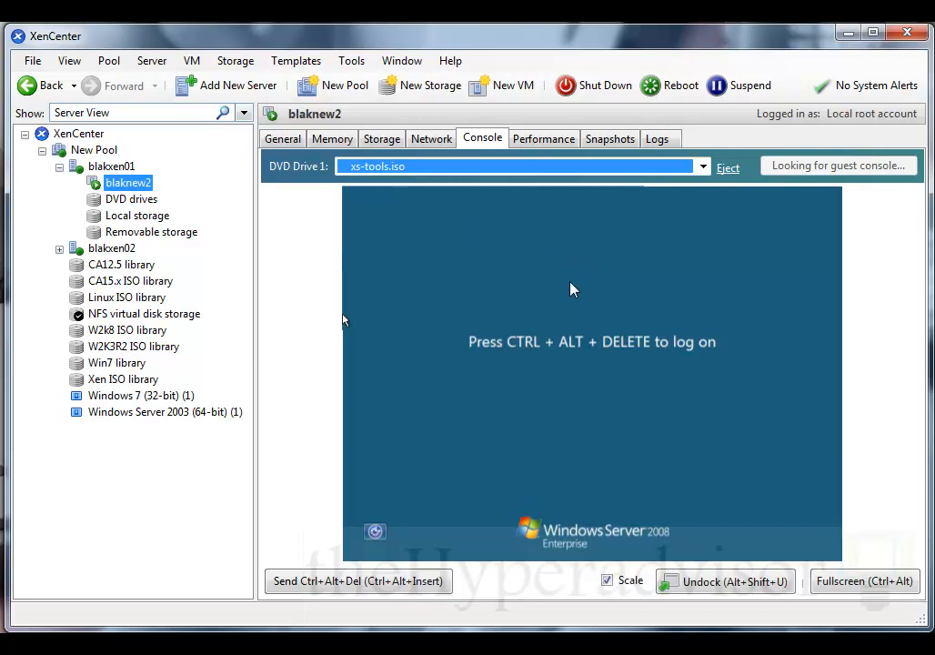
{"action": "mouse_move", "coordinate": [324, 268]}
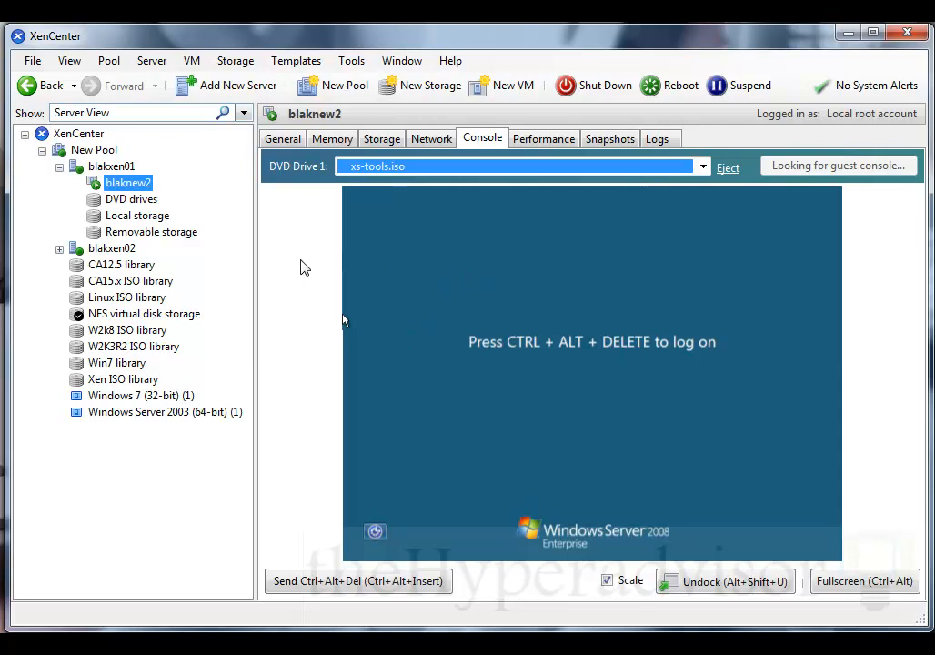
{"action": "mouse_move", "coordinate": [294, 273]}
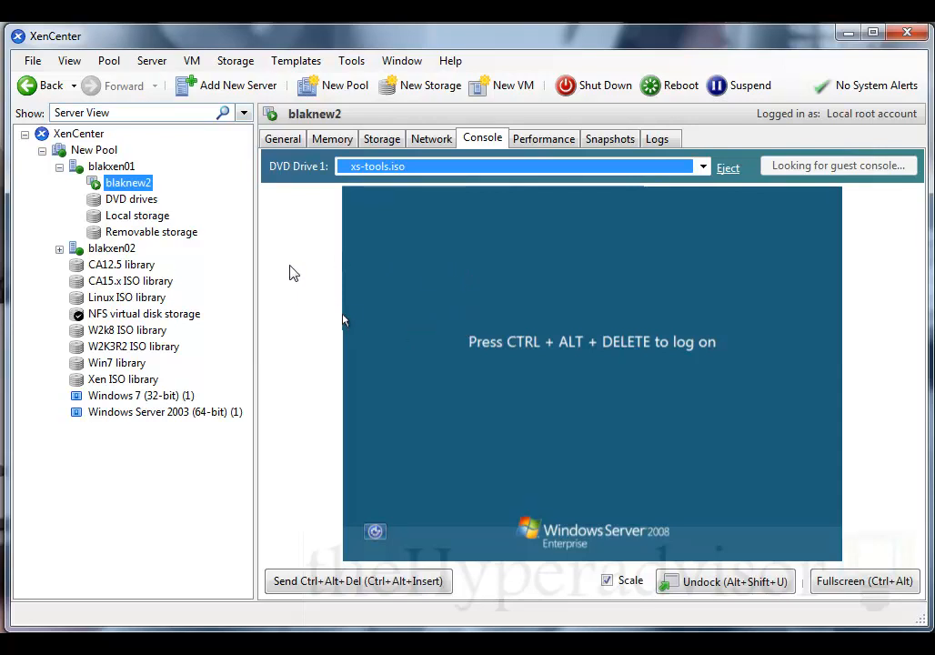
{"action": "mouse_move", "coordinate": [510, 251]}
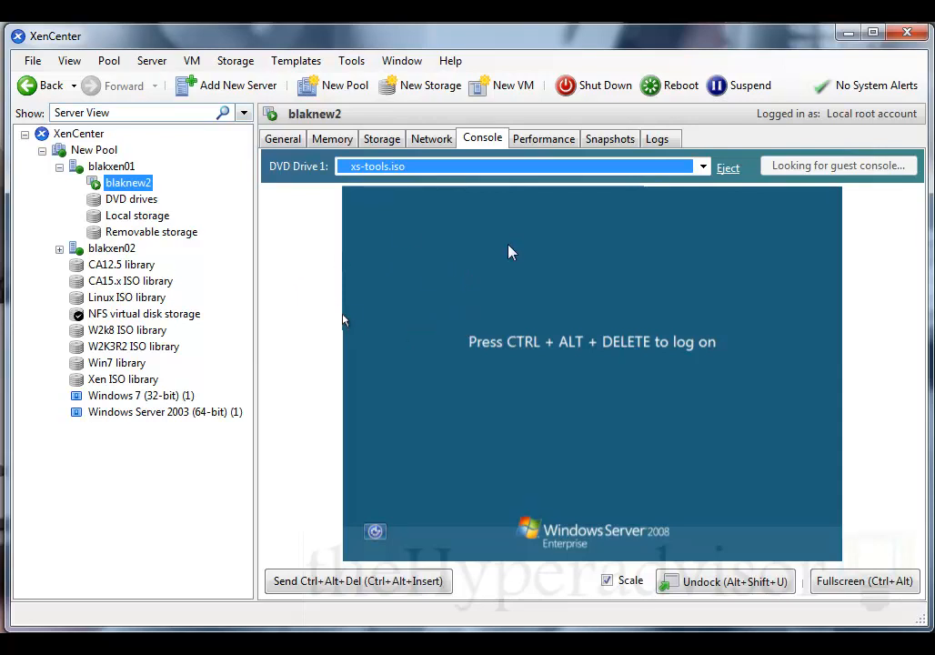
{"action": "mouse_move", "coordinate": [452, 291]}
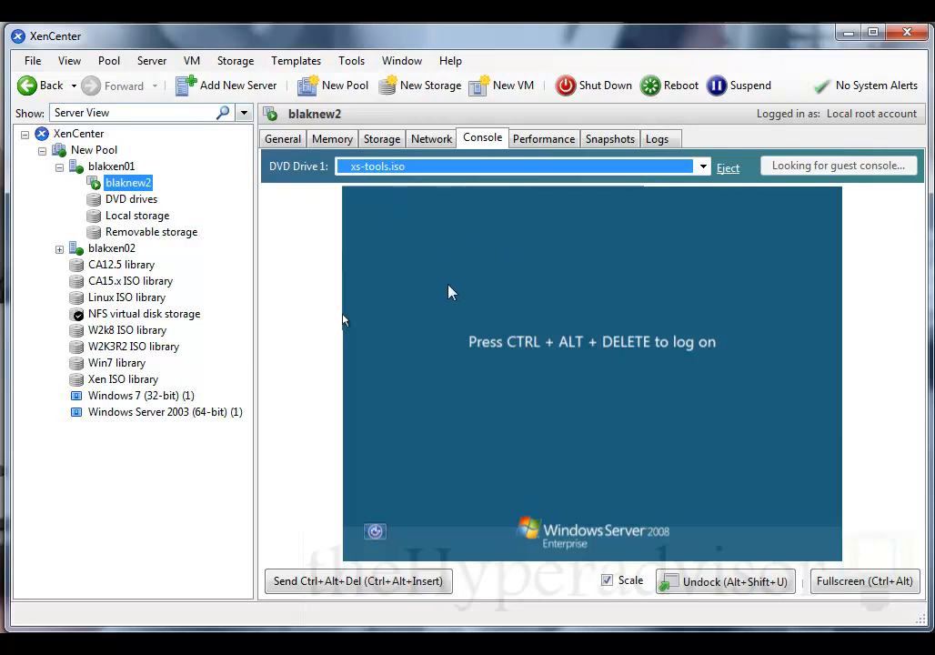
{"action": "mouse_move", "coordinate": [573, 295]}
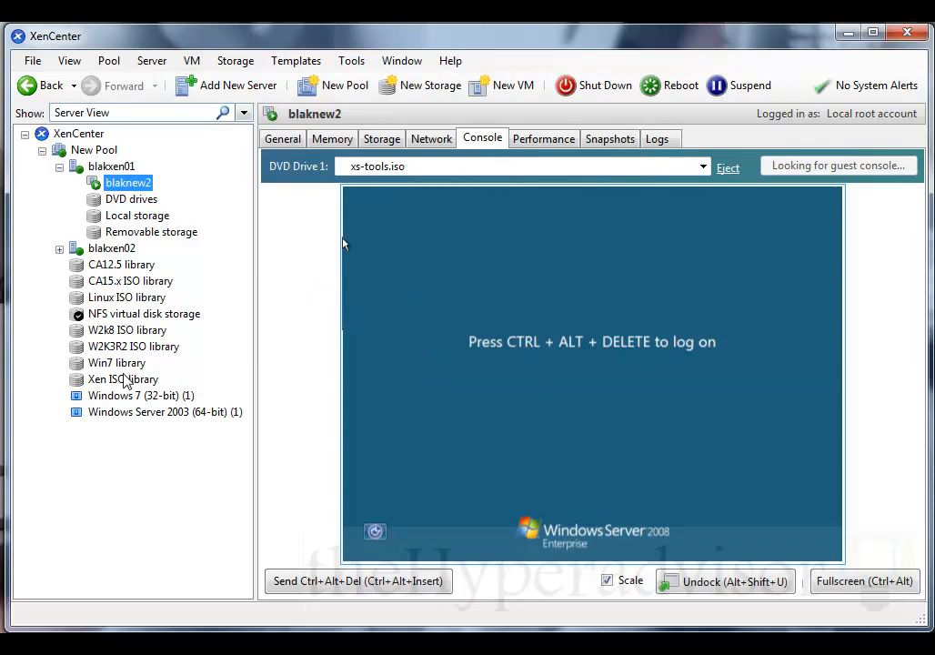
{"action": "mouse_move", "coordinate": [120, 381]}
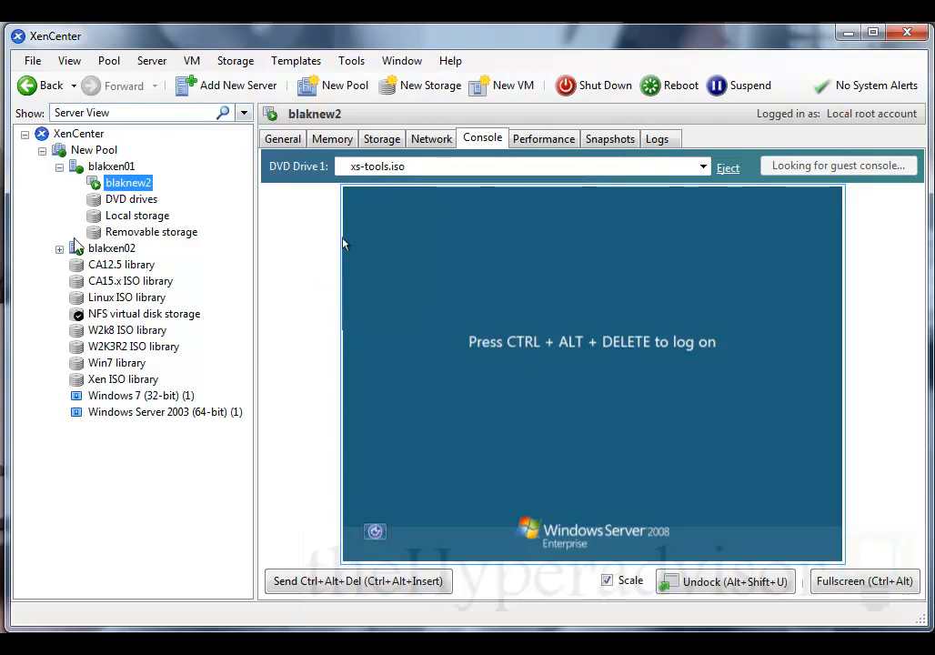
{"action": "left_click", "coordinate": [58, 165]}
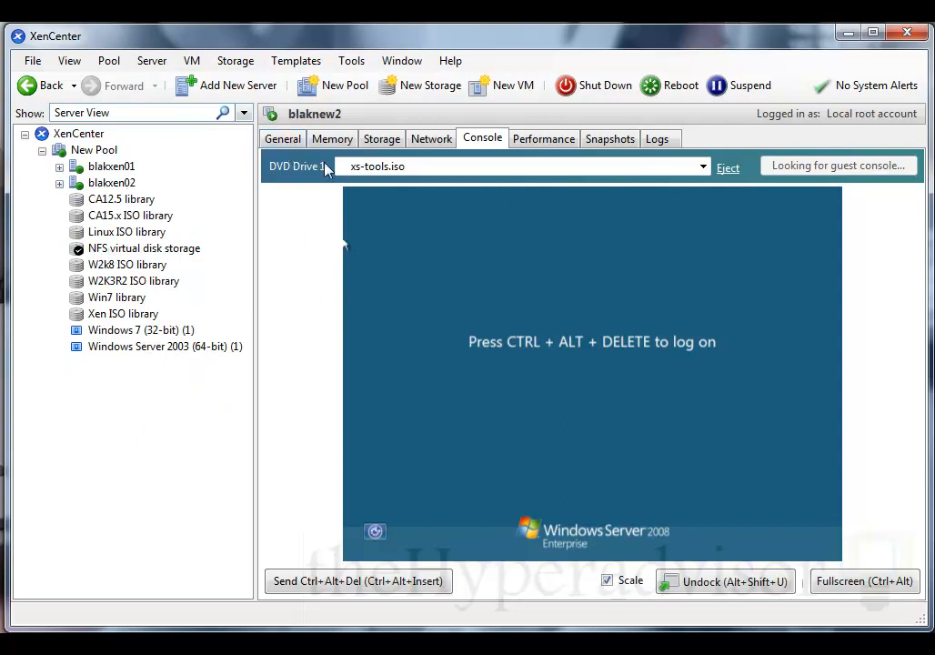
{"action": "left_click", "coordinate": [284, 138]}
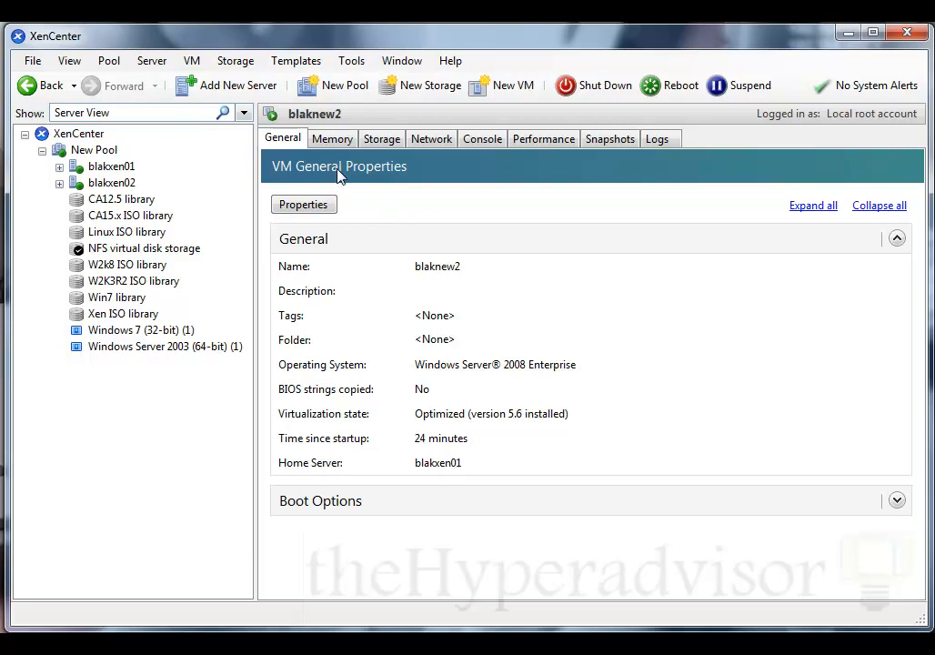
{"action": "left_click", "coordinate": [382, 138]}
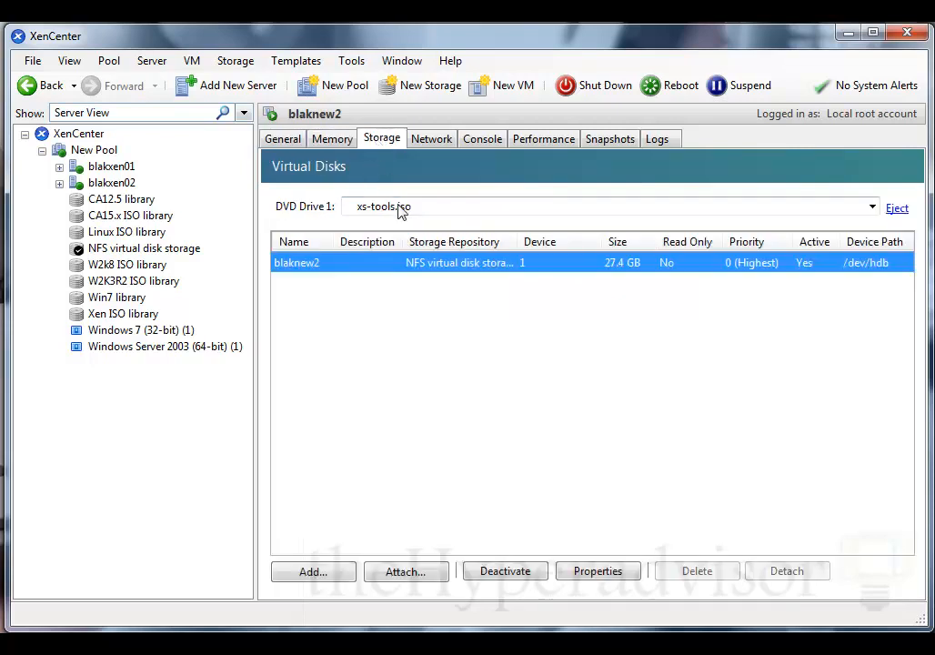
{"action": "left_click", "coordinate": [431, 138]}
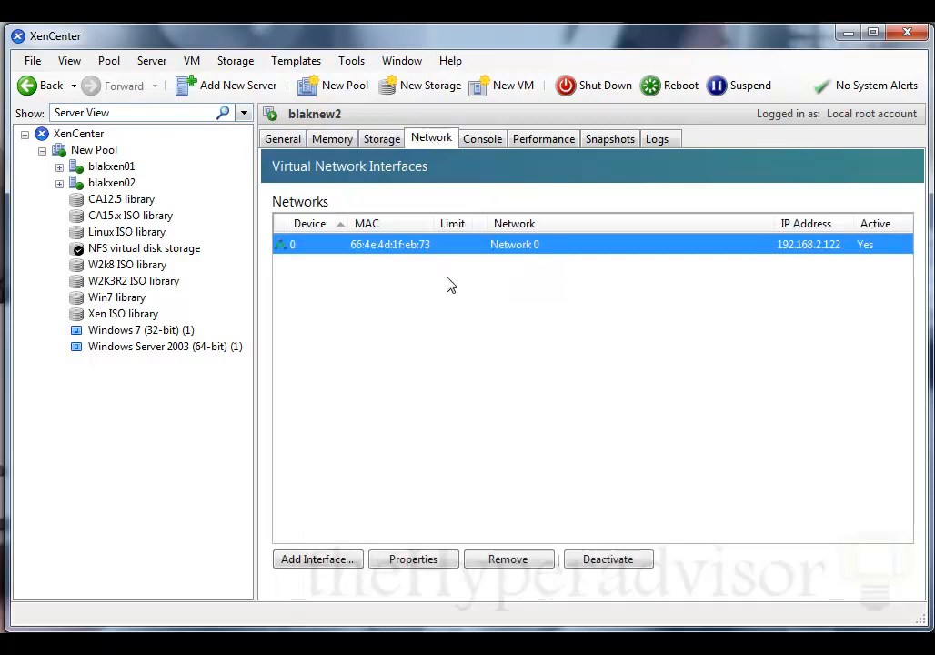
{"action": "left_click", "coordinate": [482, 138]}
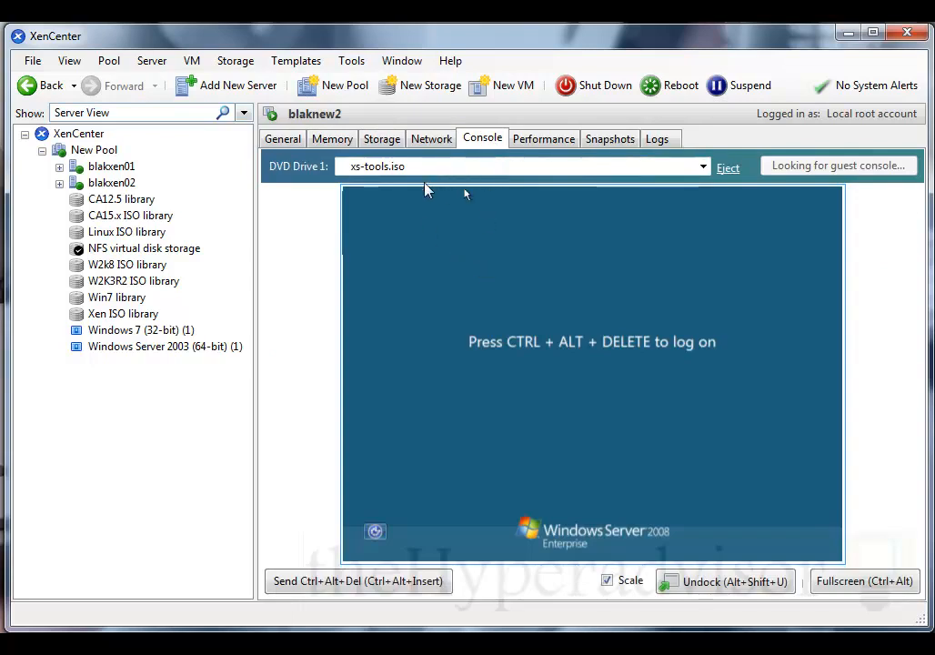
{"action": "mouse_move", "coordinate": [488, 150]}
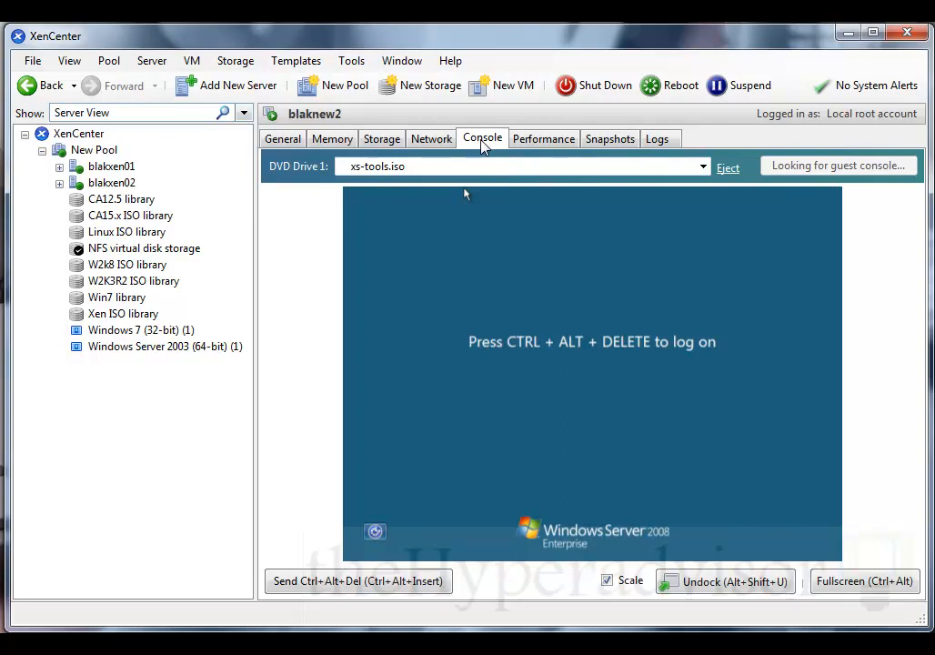
{"action": "left_click", "coordinate": [542, 139]}
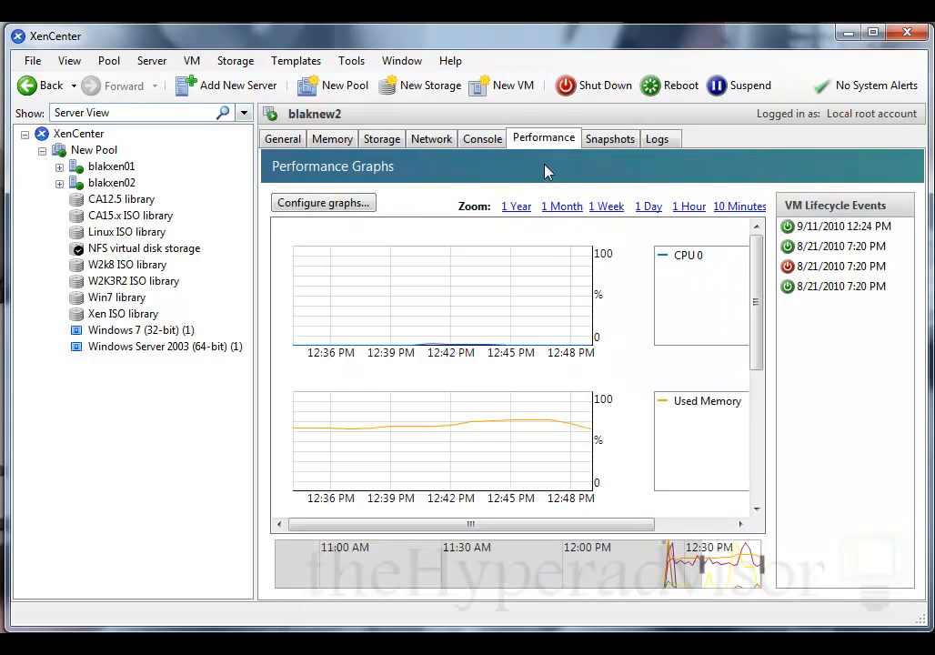
{"action": "scroll", "scroll_direction": "down", "scroll_amount": 3}
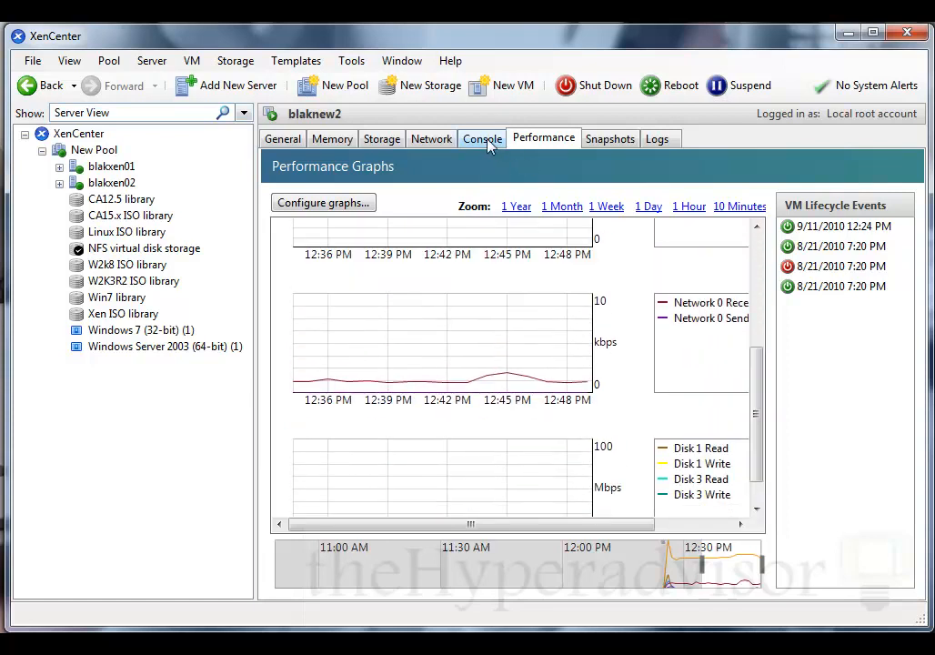
{"action": "left_click", "coordinate": [482, 139]}
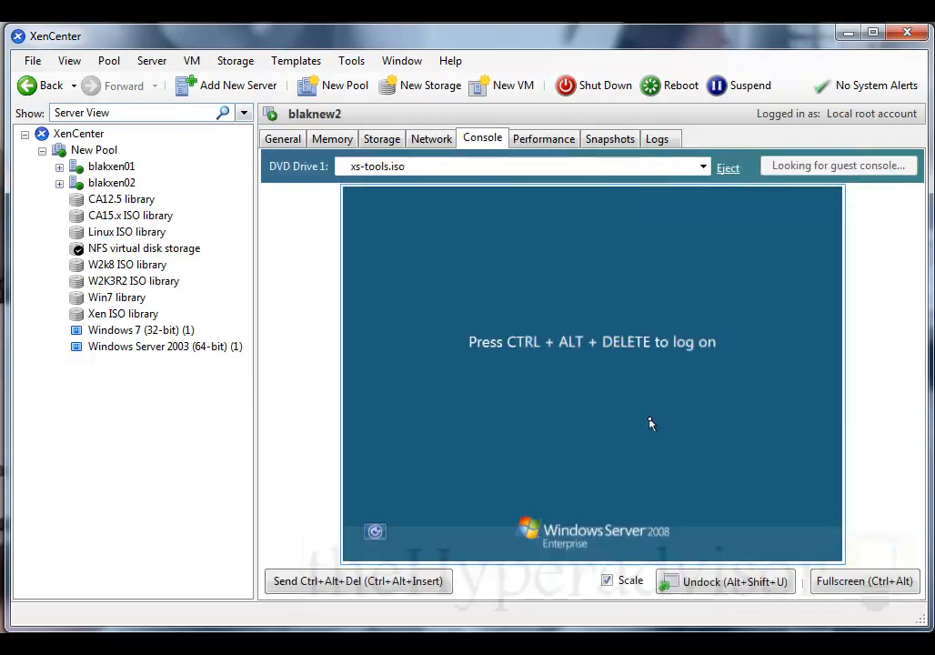
{"action": "mouse_move", "coordinate": [550, 360]}
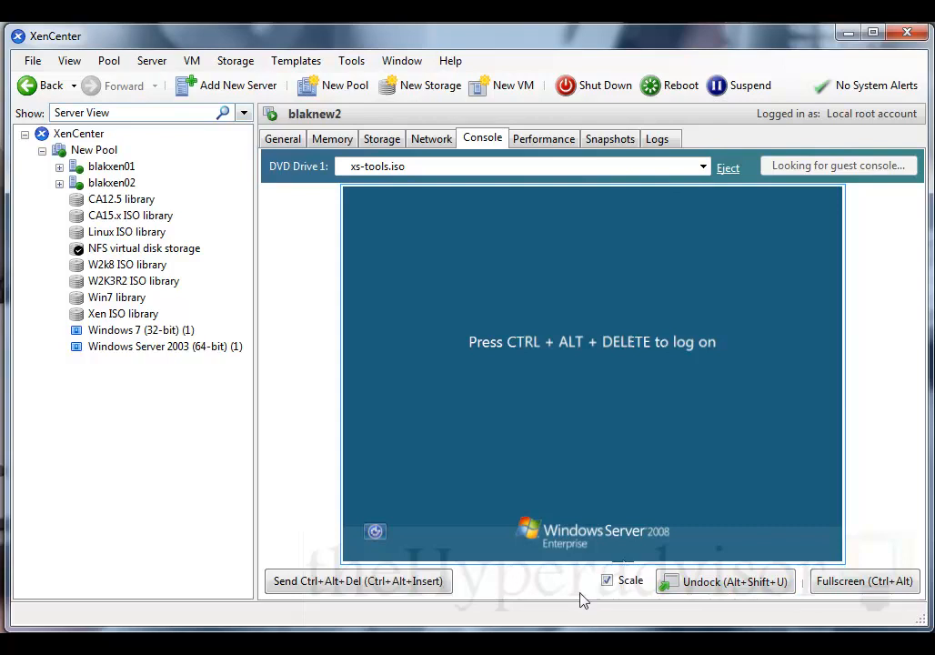
{"action": "mouse_move", "coordinate": [544, 138]}
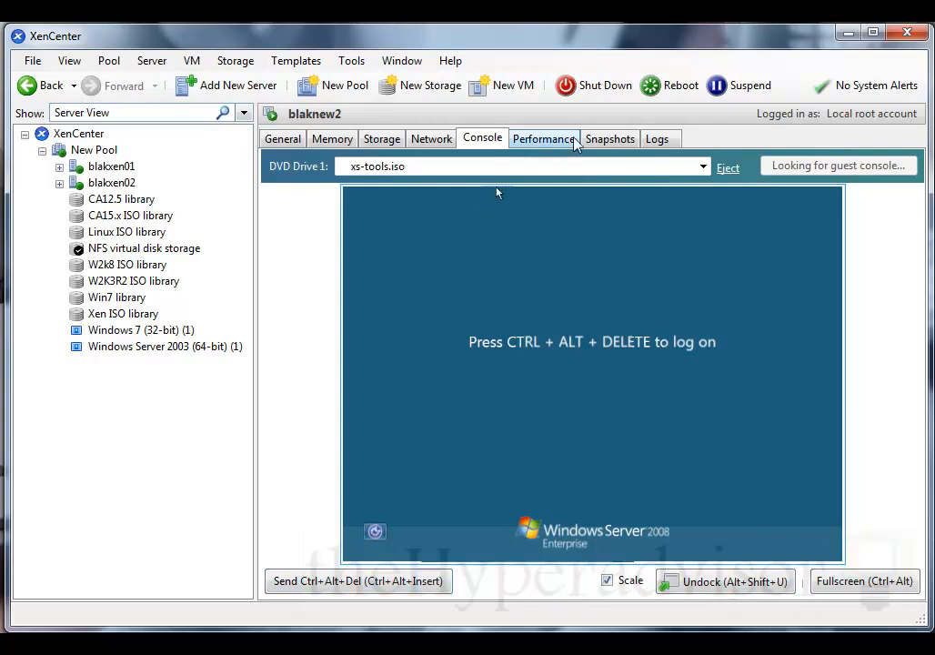
Step: Review blaknew2's snapshots, event log, memory and storage, then show its General properties (Windows Server 2008 Enterprise, home server blakxen01)
{"action": "left_click", "coordinate": [610, 139]}
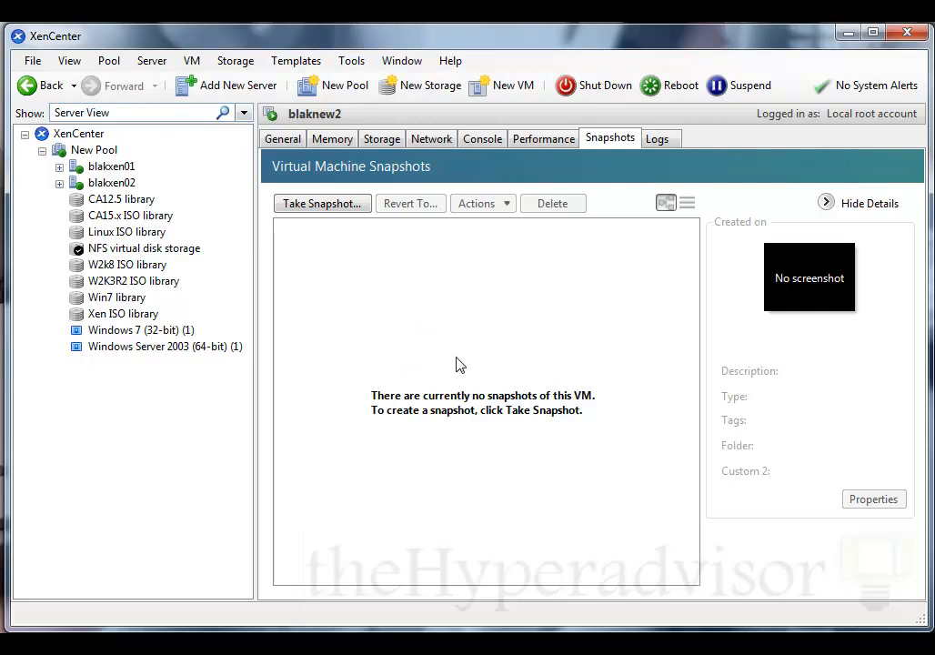
{"action": "left_click", "coordinate": [659, 138]}
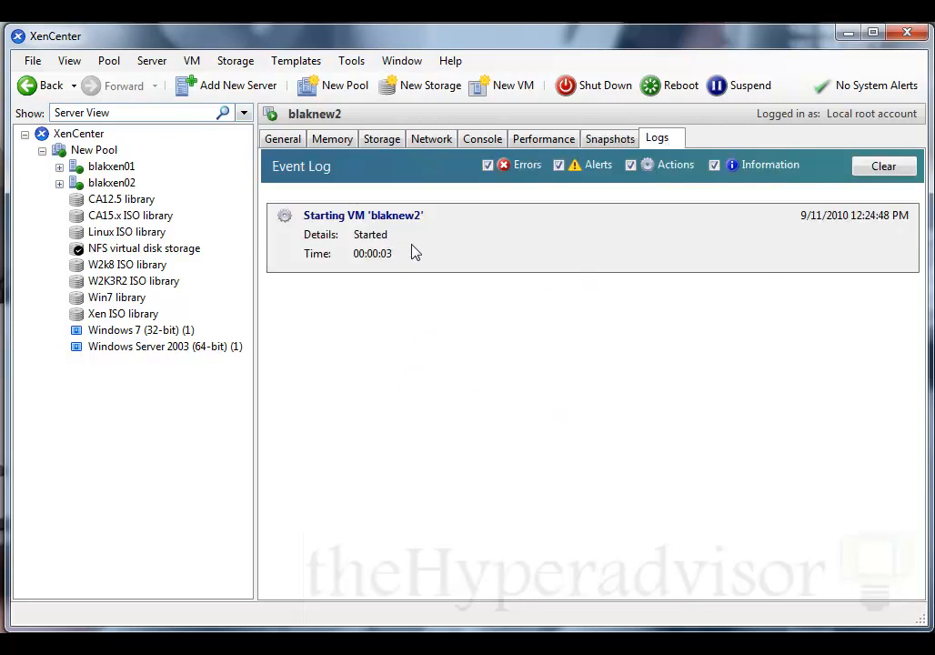
{"action": "mouse_move", "coordinate": [462, 269]}
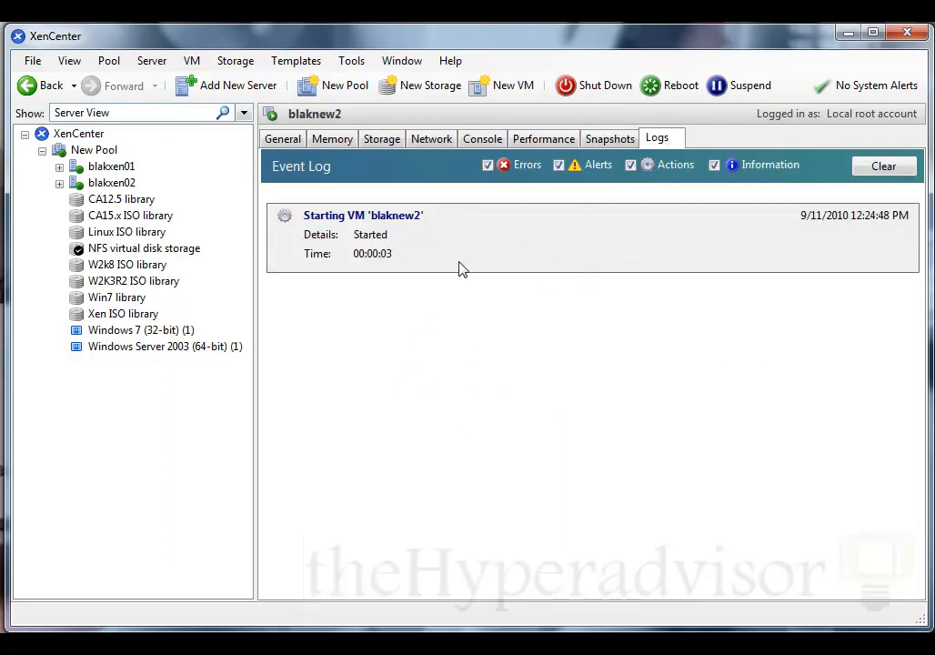
{"action": "left_click", "coordinate": [331, 139]}
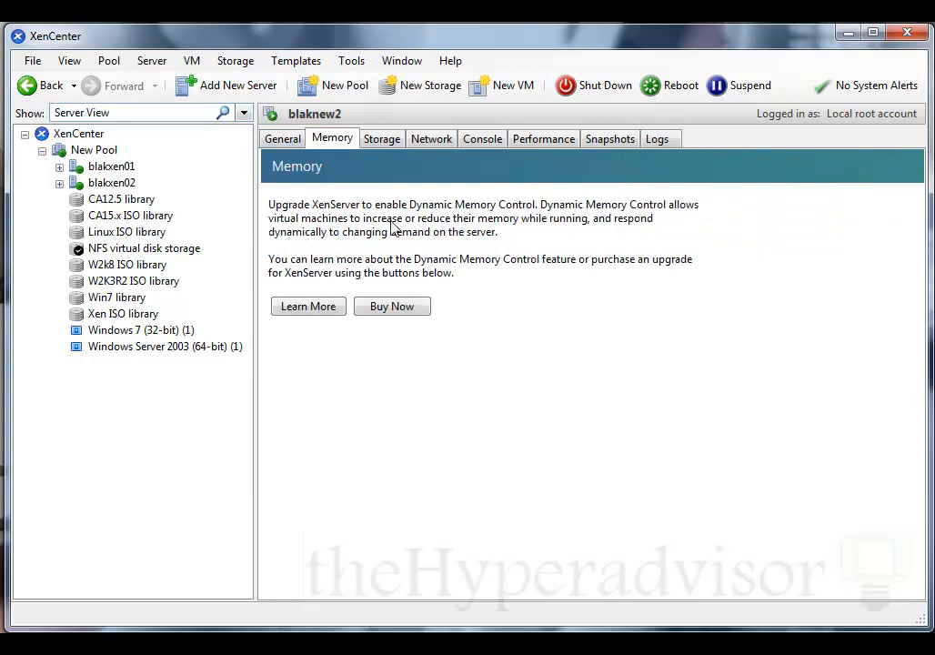
{"action": "left_click", "coordinate": [382, 138]}
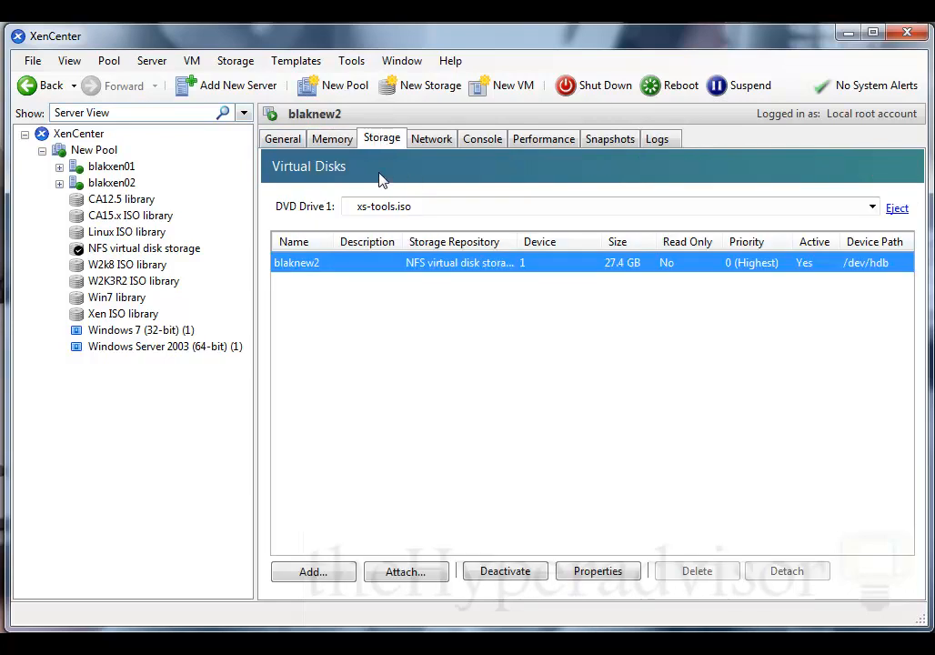
{"action": "left_click", "coordinate": [332, 138]}
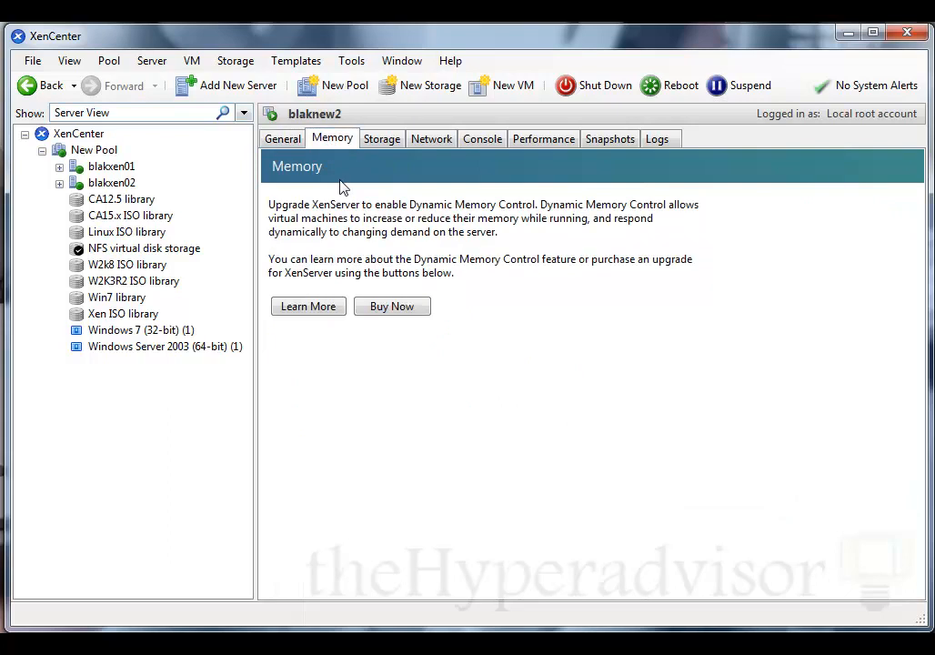
{"action": "left_click", "coordinate": [282, 138]}
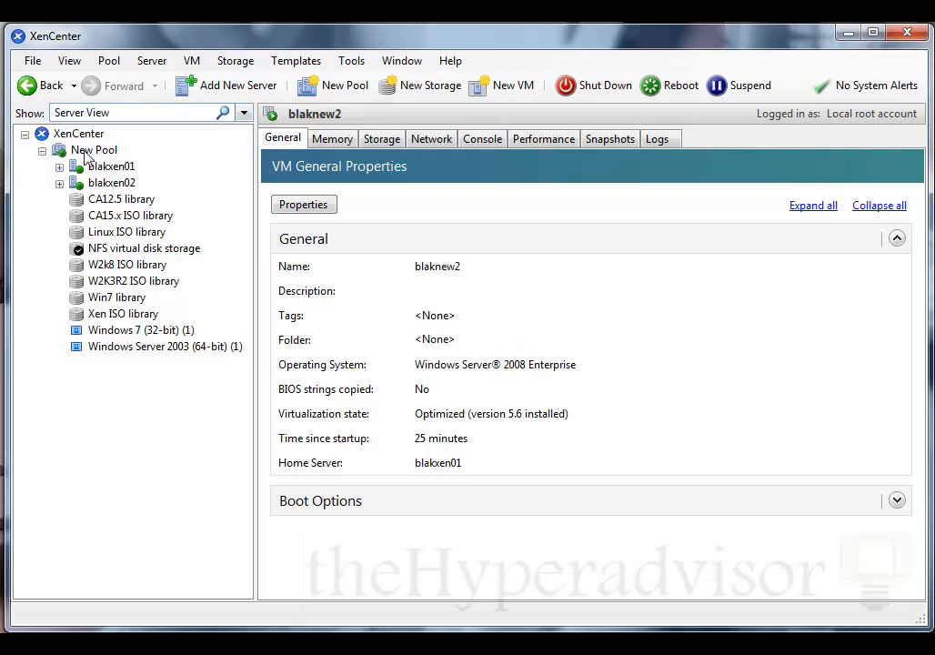
Step: Review host blakxen01's General, Memory, Storage and Network tabs, ending on Network 0 with management interface 192.168.2.200
{"action": "left_click", "coordinate": [111, 165]}
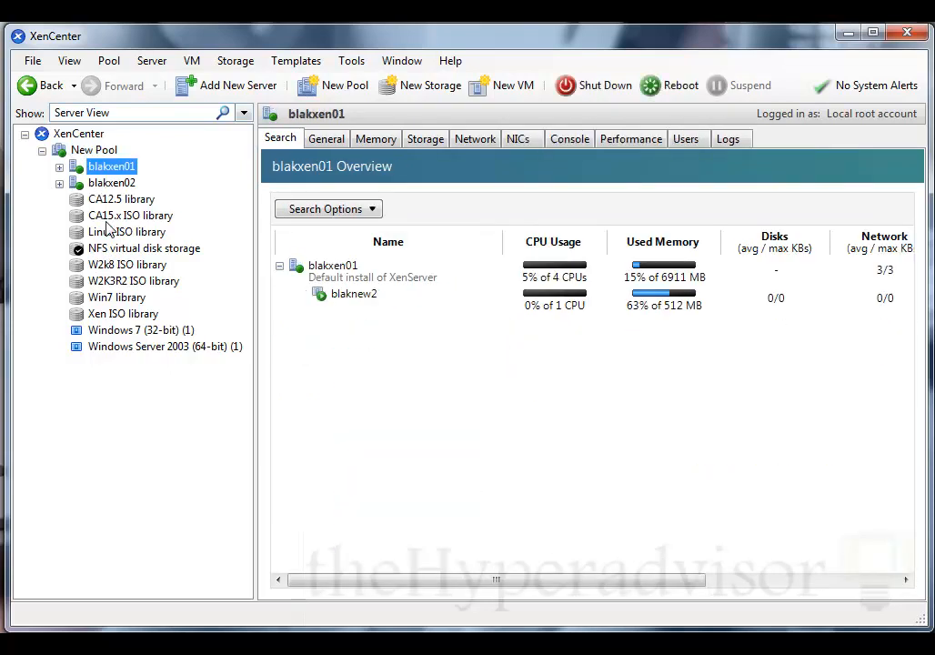
{"action": "mouse_move", "coordinate": [387, 360]}
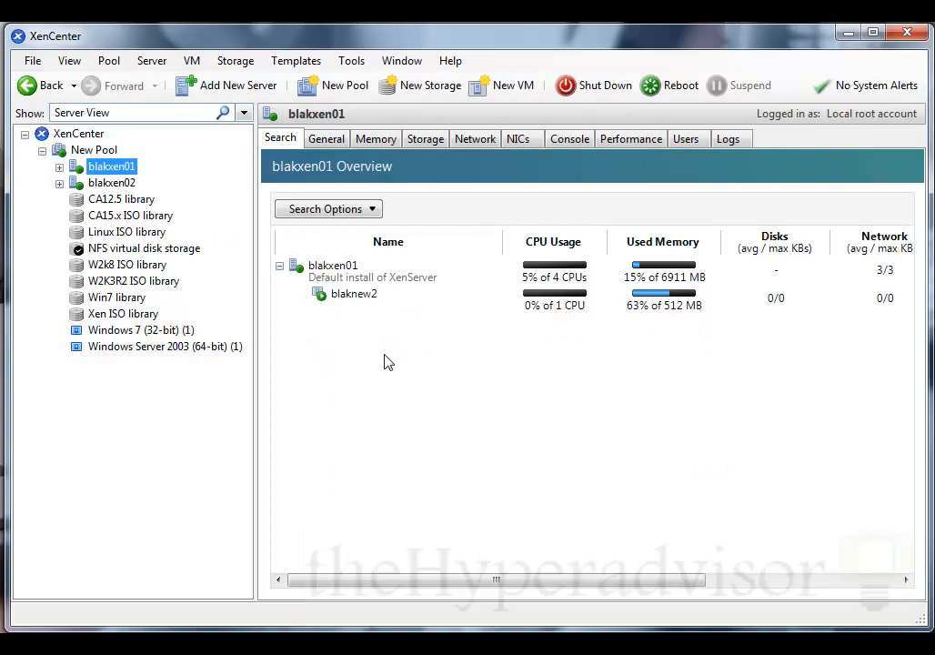
{"action": "left_click", "coordinate": [326, 138]}
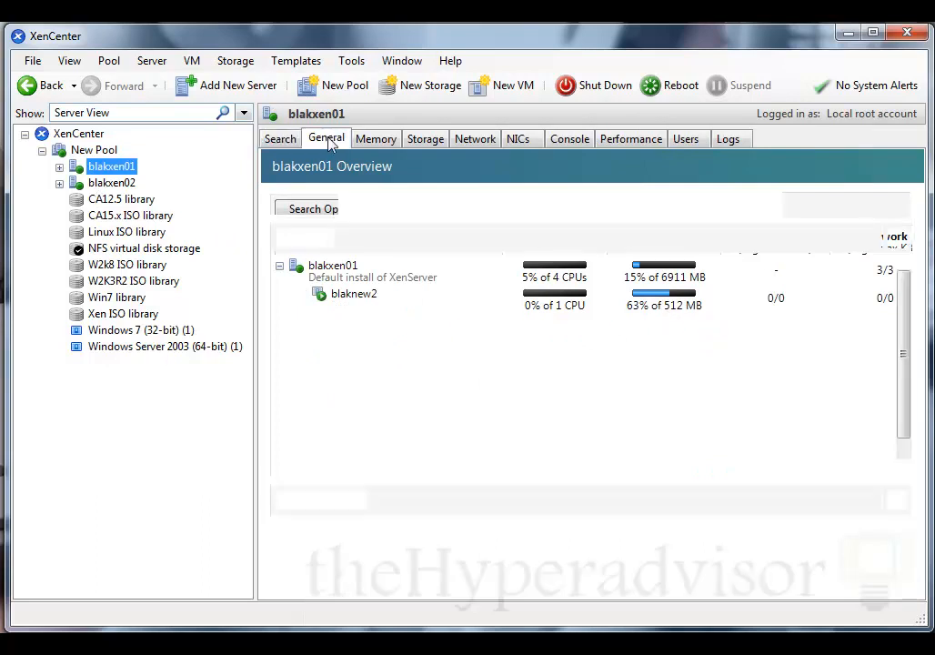
{"action": "left_click", "coordinate": [375, 138]}
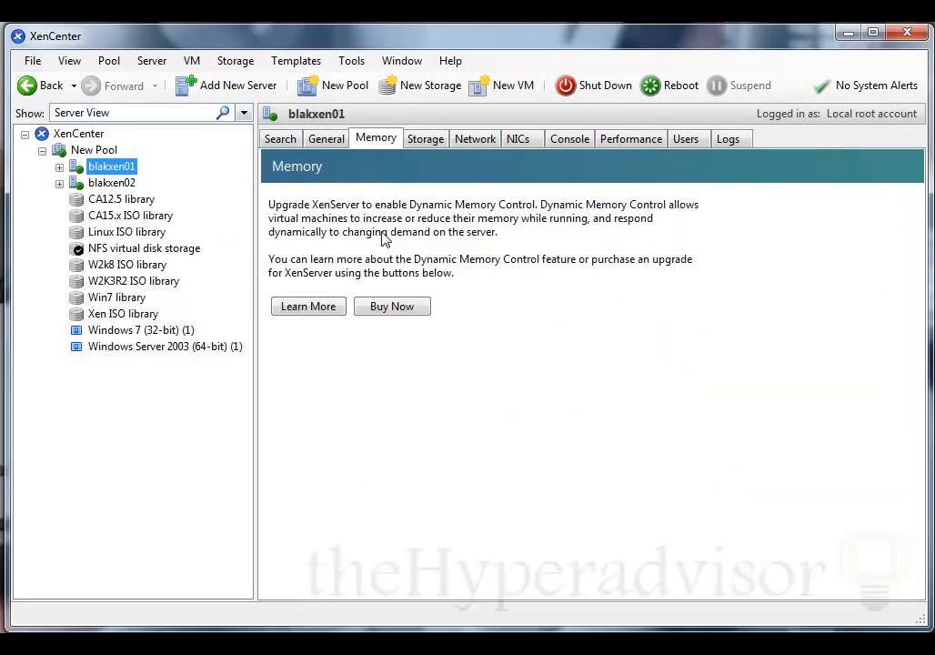
{"action": "left_click", "coordinate": [426, 139]}
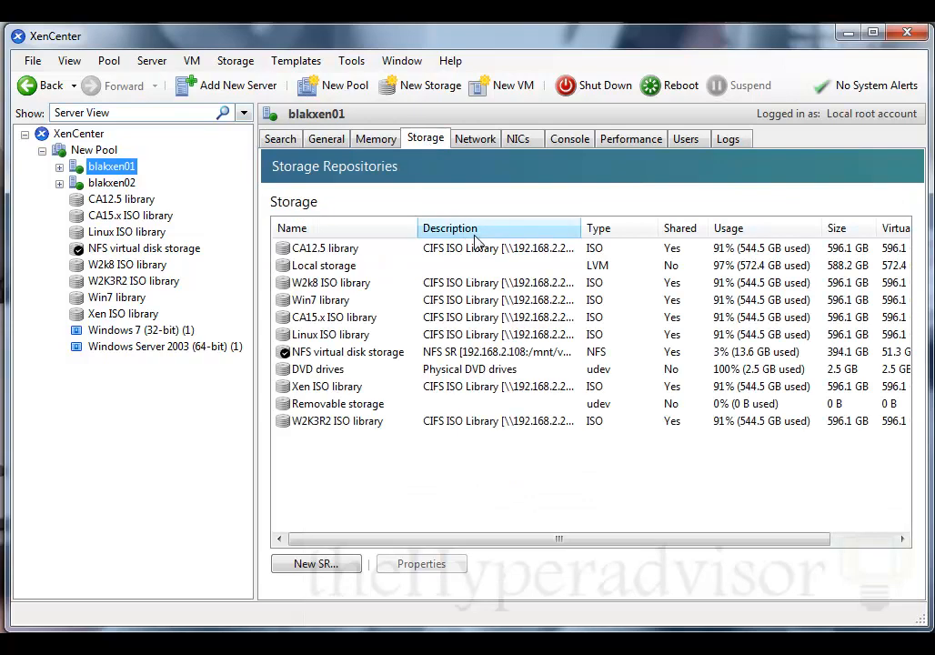
{"action": "left_click", "coordinate": [473, 139]}
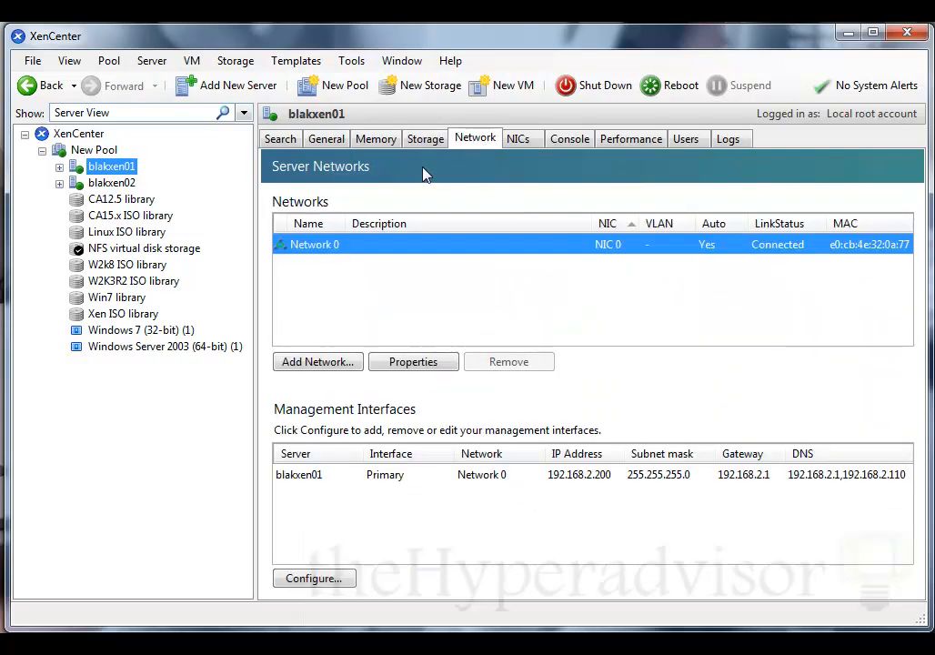
{"action": "mouse_move", "coordinate": [586, 344]}
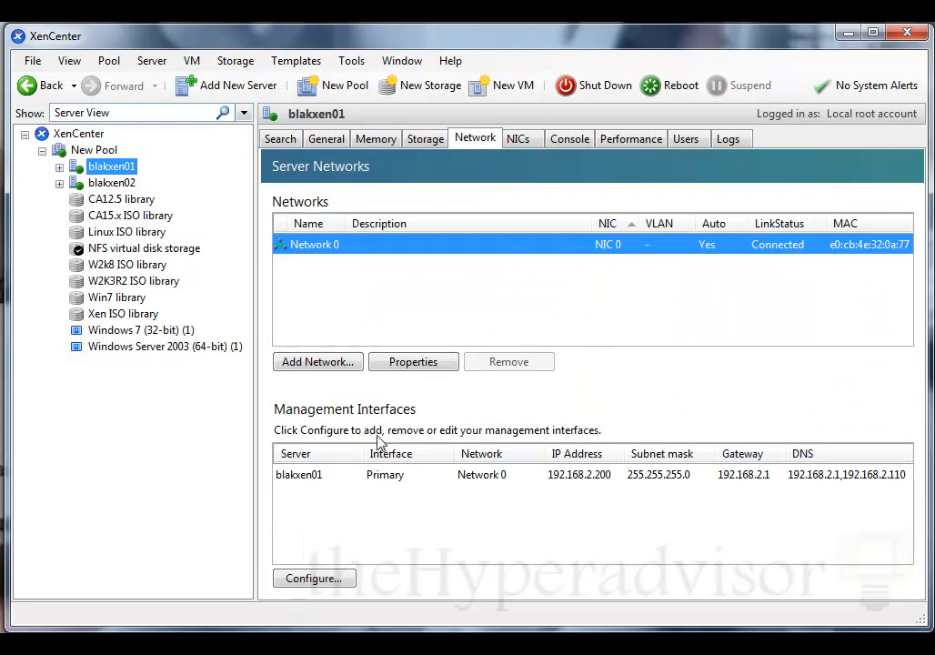
{"action": "mouse_move", "coordinate": [354, 375]}
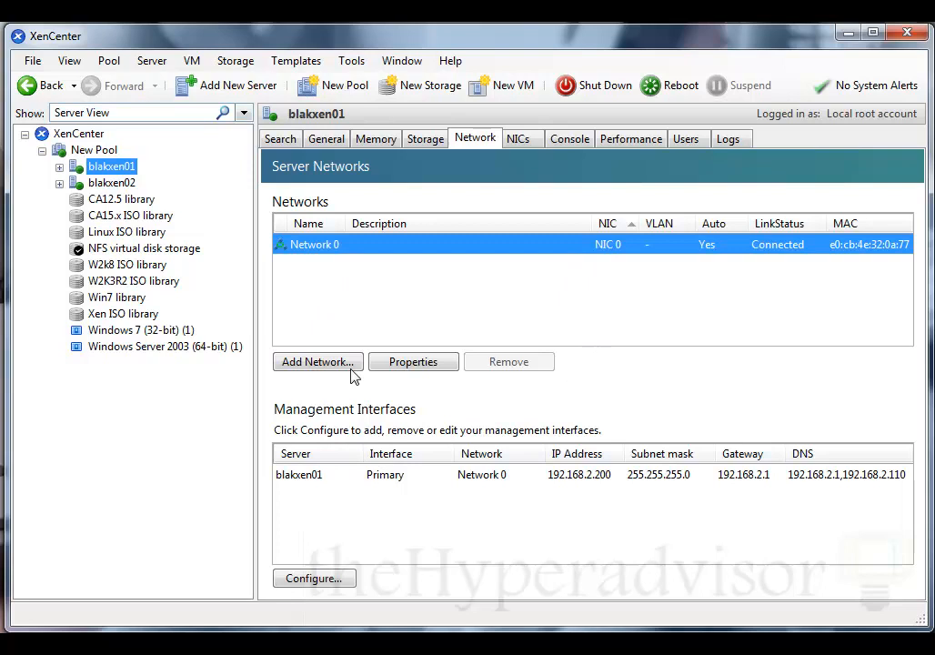
{"action": "mouse_move", "coordinate": [499, 168]}
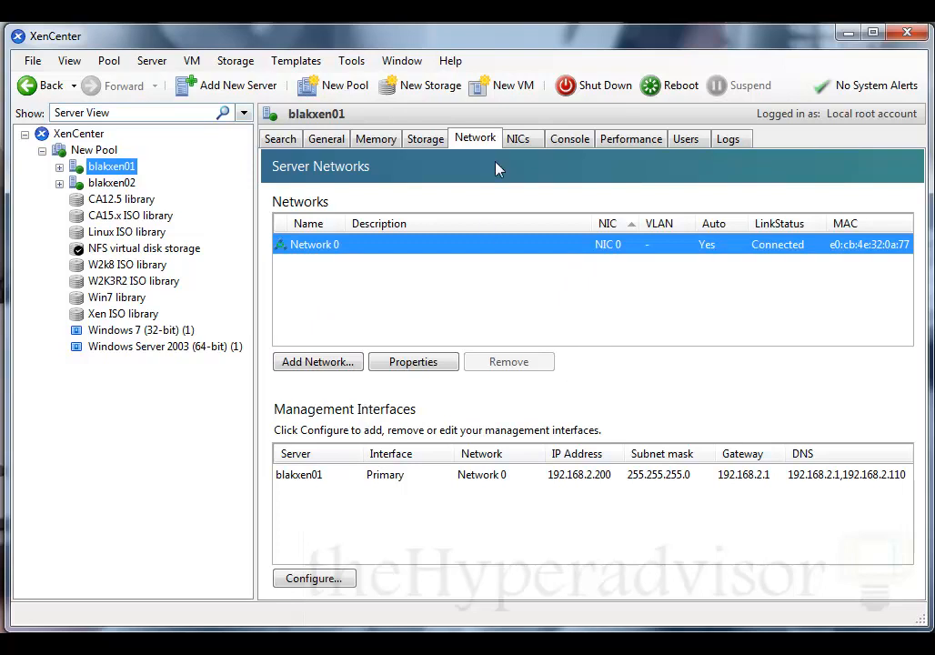
Step: Review blakxen01's NIC 0 (1000 Mbit/s, connected), then show its server console at the login prompt
{"action": "left_click", "coordinate": [519, 139]}
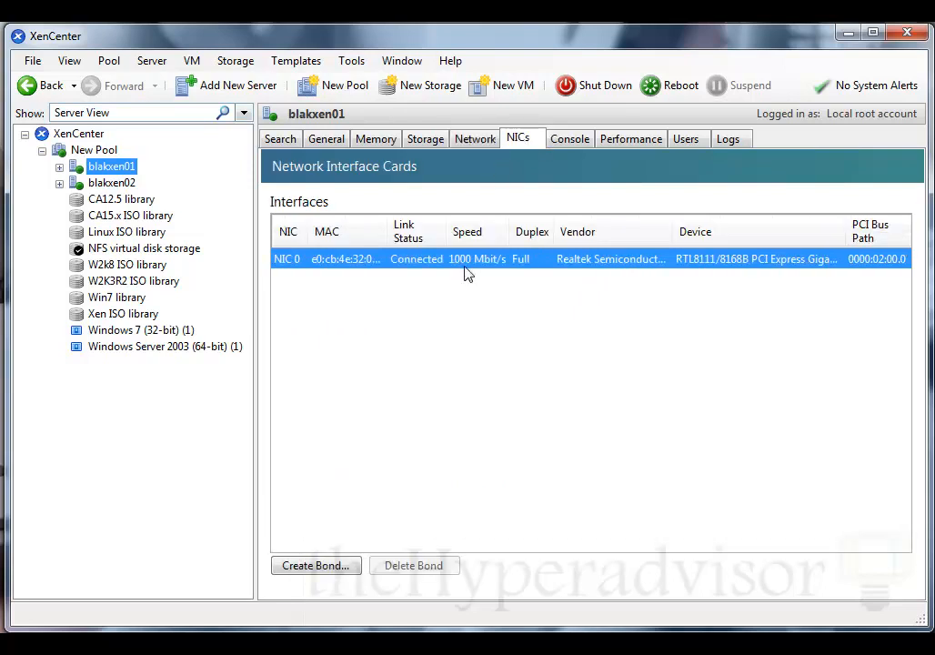
{"action": "mouse_move", "coordinate": [519, 187]}
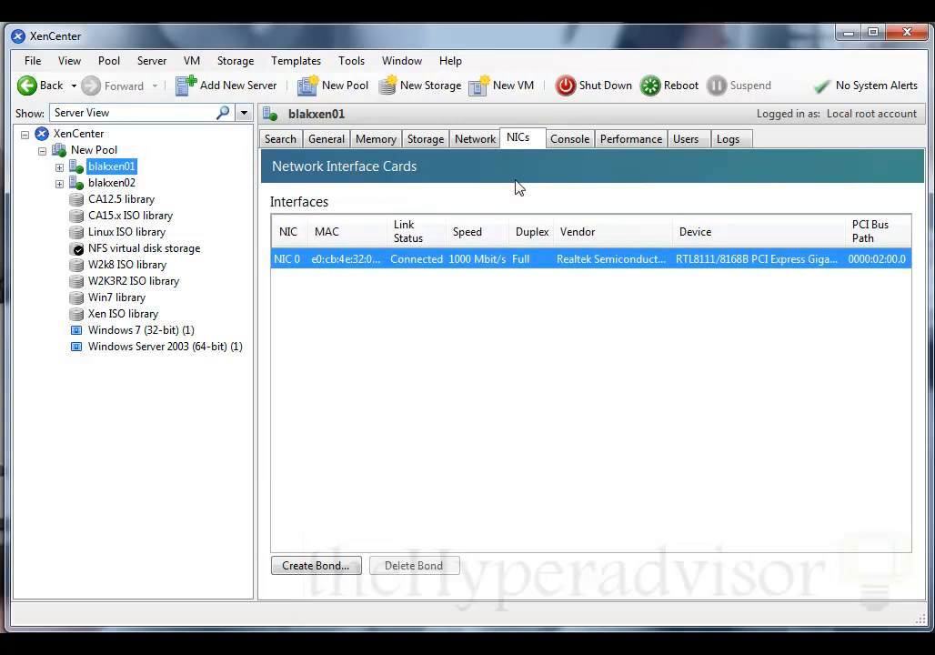
{"action": "mouse_move", "coordinate": [419, 451]}
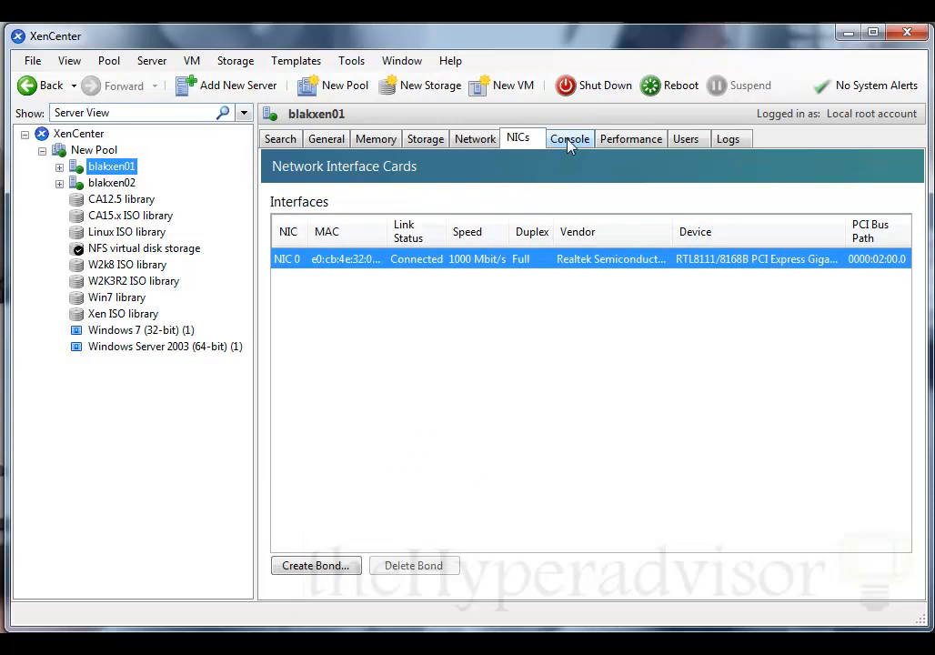
{"action": "left_click", "coordinate": [570, 138]}
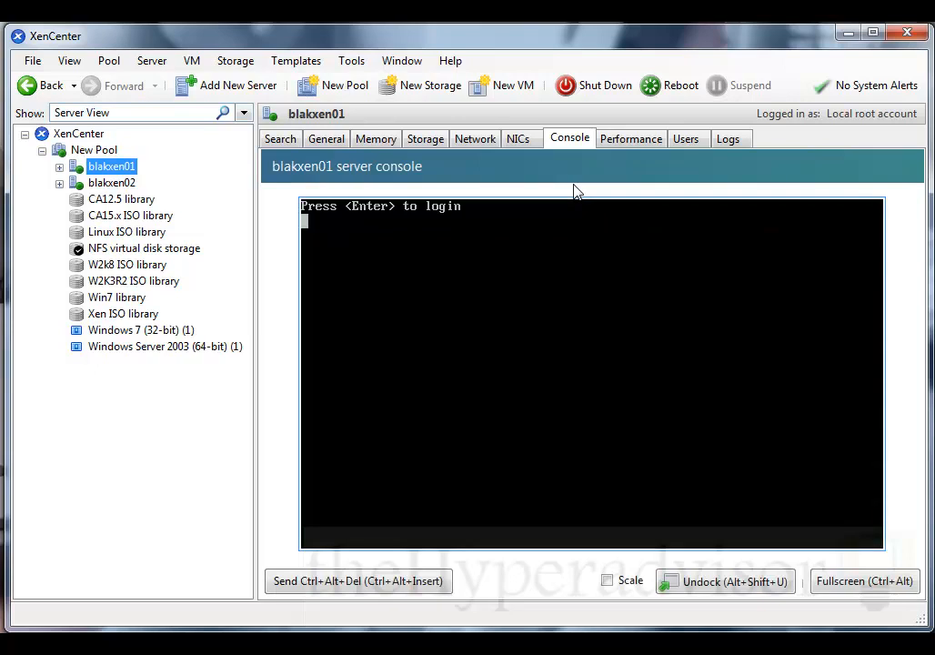
{"action": "mouse_move", "coordinate": [357, 359]}
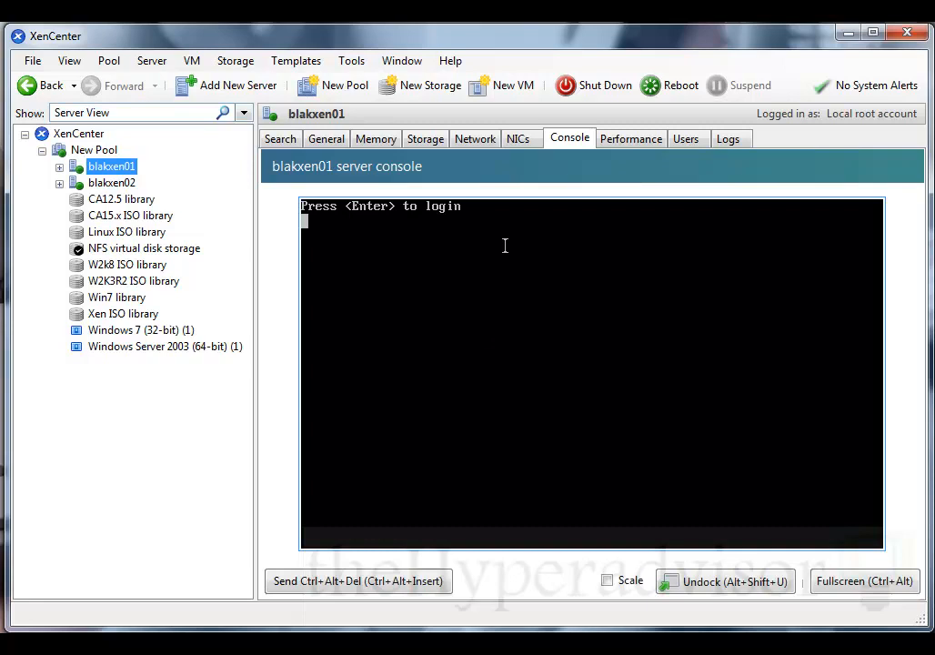
{"action": "mouse_move", "coordinate": [412, 419]}
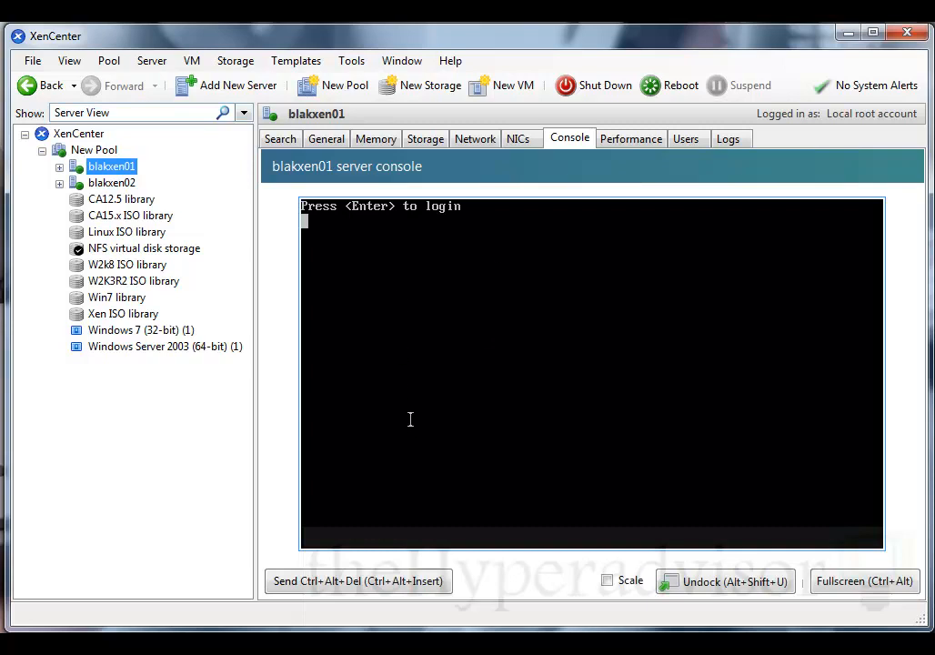
{"action": "mouse_move", "coordinate": [500, 393]}
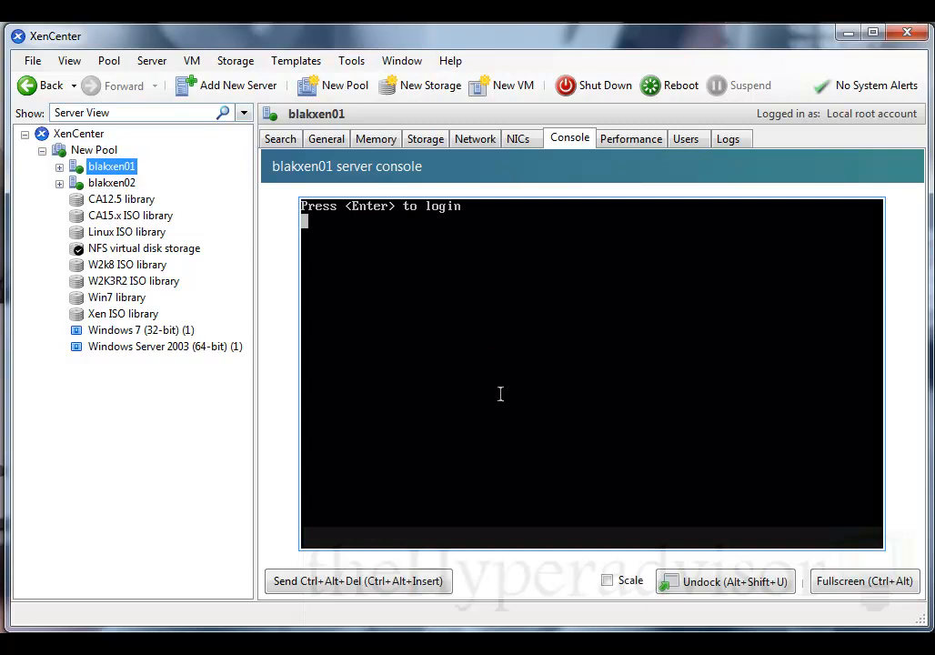
{"action": "mouse_move", "coordinate": [564, 324]}
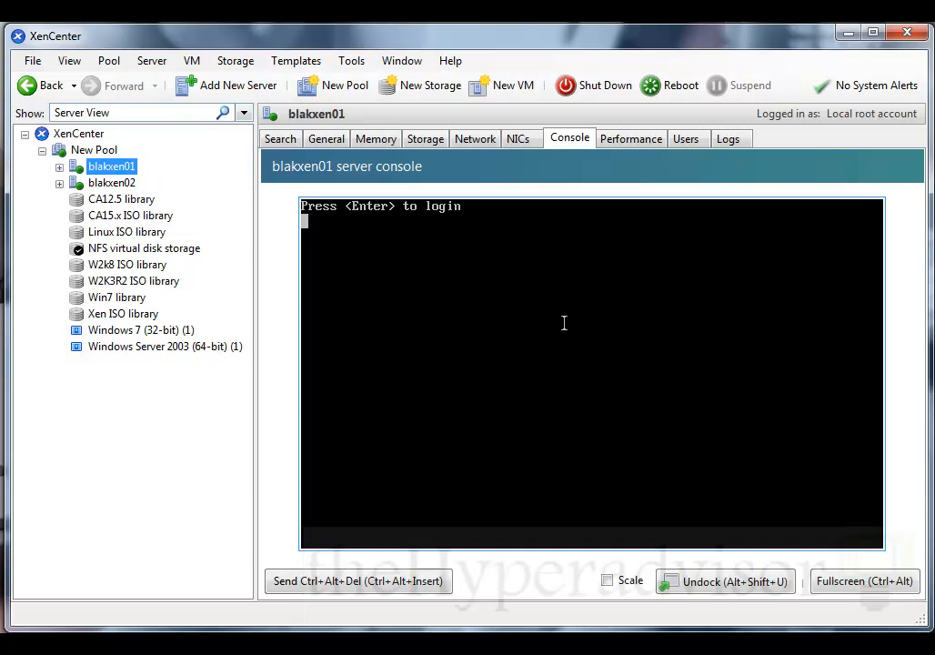
{"action": "mouse_move", "coordinate": [533, 262]}
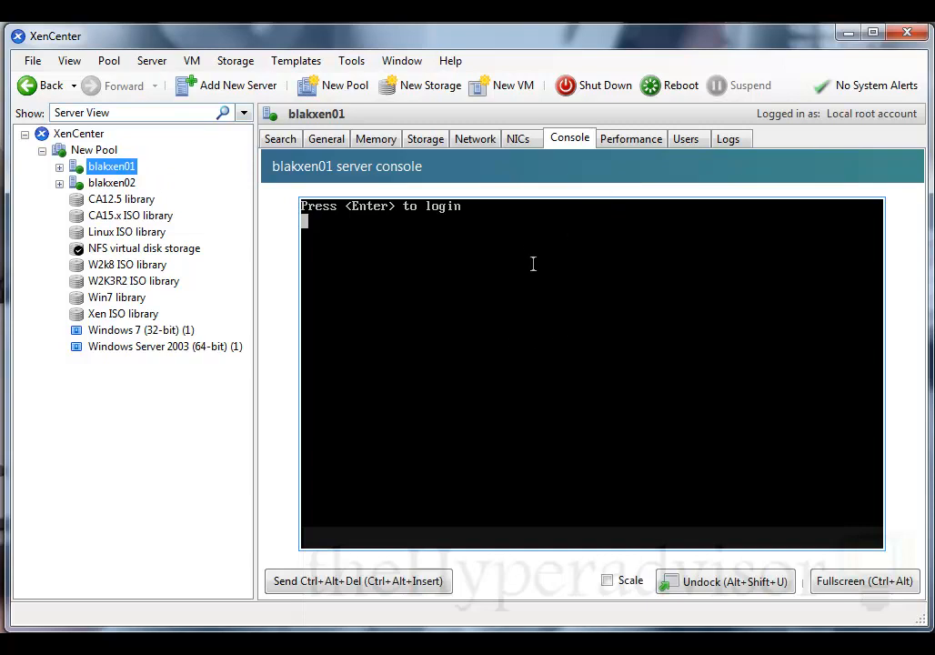
{"action": "mouse_move", "coordinate": [466, 291]}
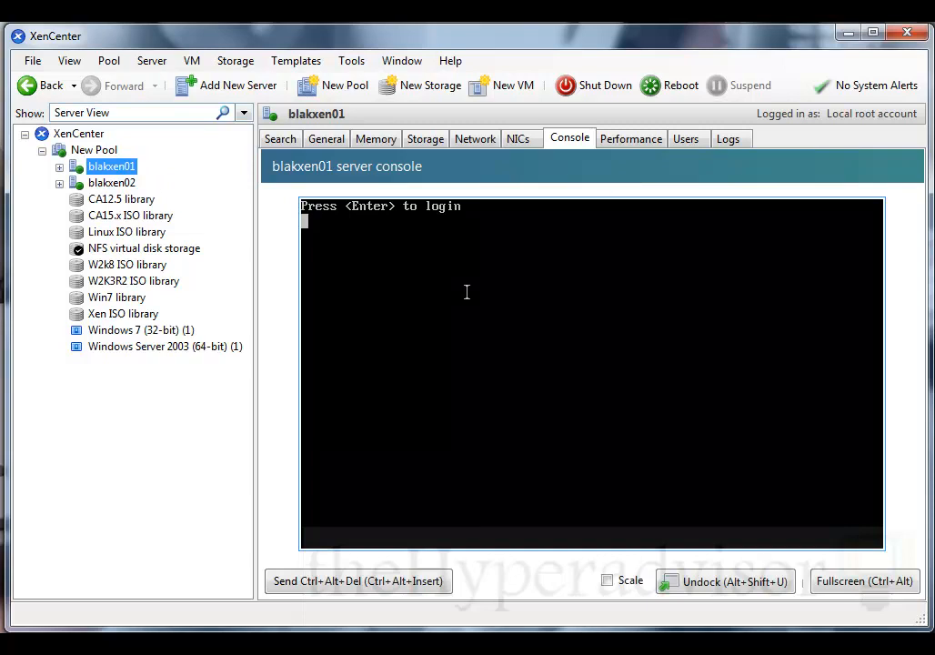
{"action": "mouse_move", "coordinate": [518, 139]}
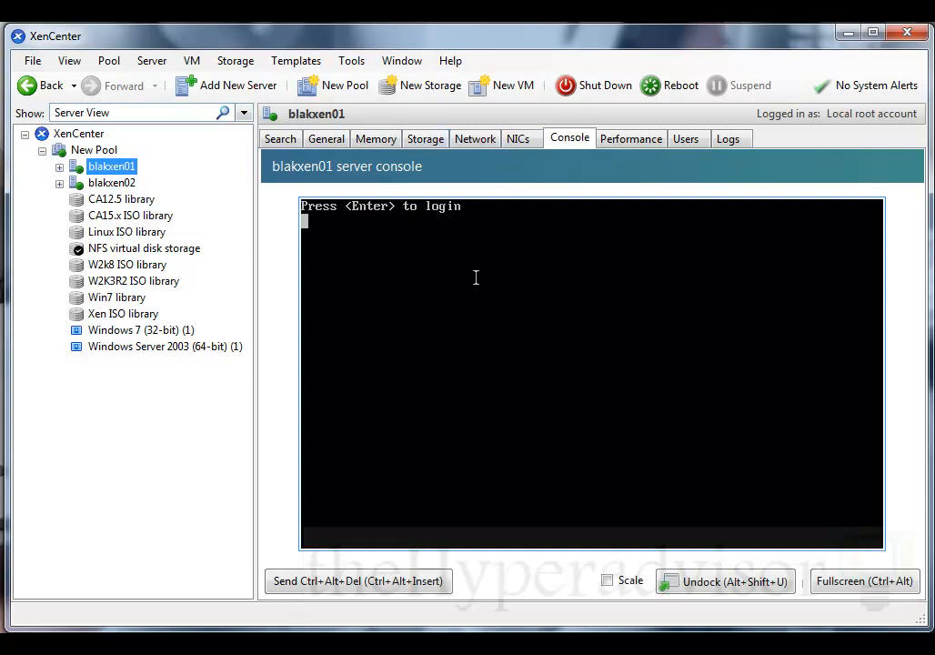
{"action": "mouse_move", "coordinate": [632, 138]}
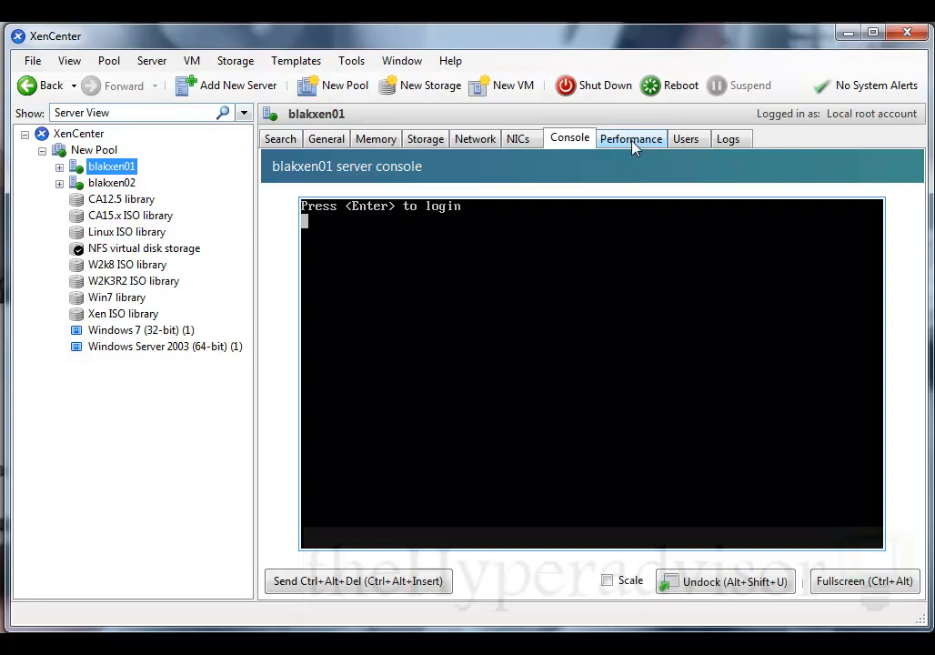
Step: View blakxen01's performance graphs, then its Users tab noting AD isn't configured for New Pool
{"action": "left_click", "coordinate": [630, 138]}
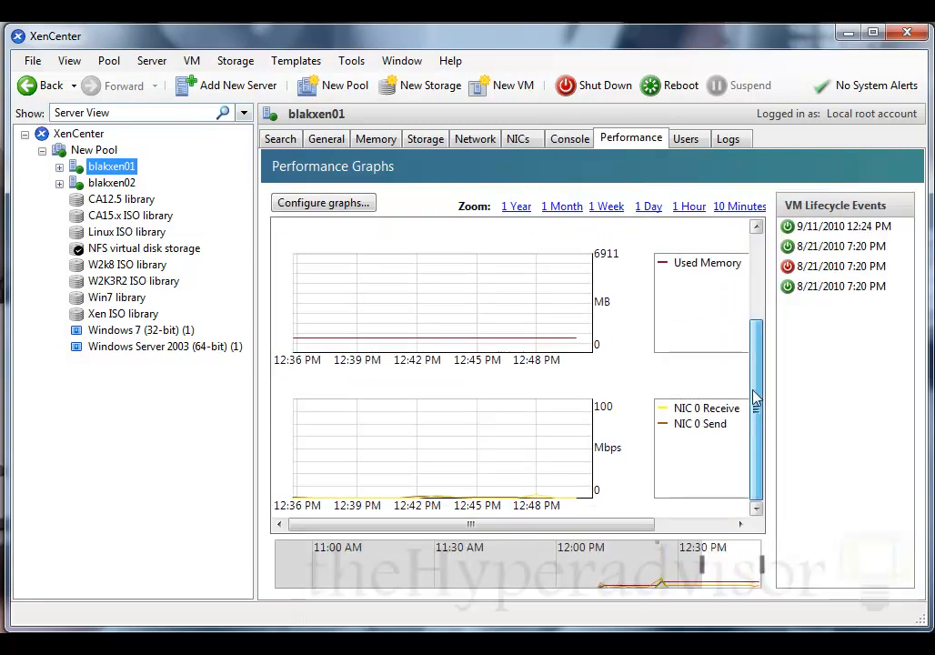
{"action": "scroll", "scroll_direction": "up", "scroll_amount": 3}
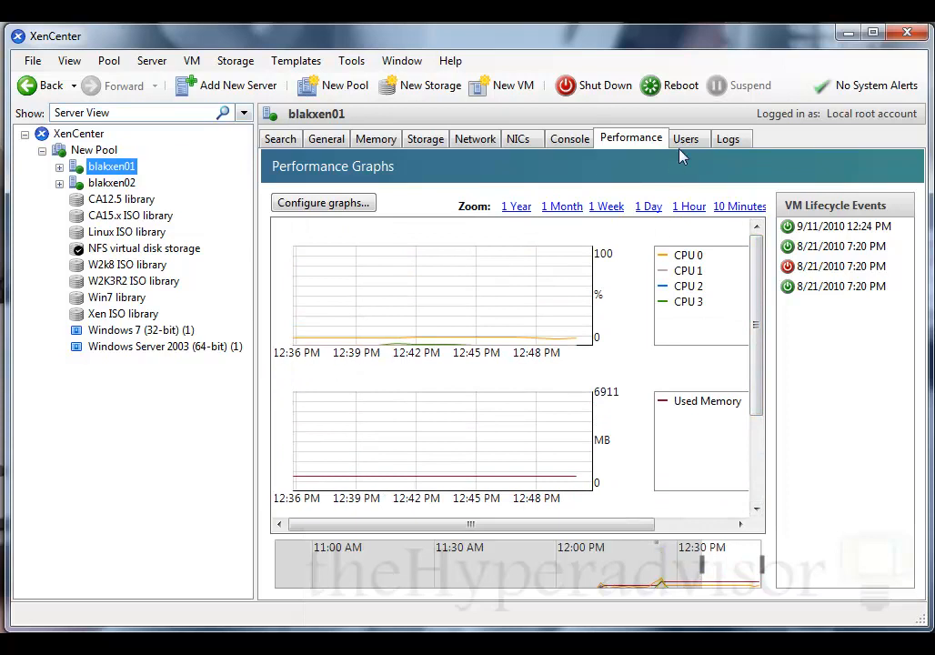
{"action": "left_click", "coordinate": [688, 138]}
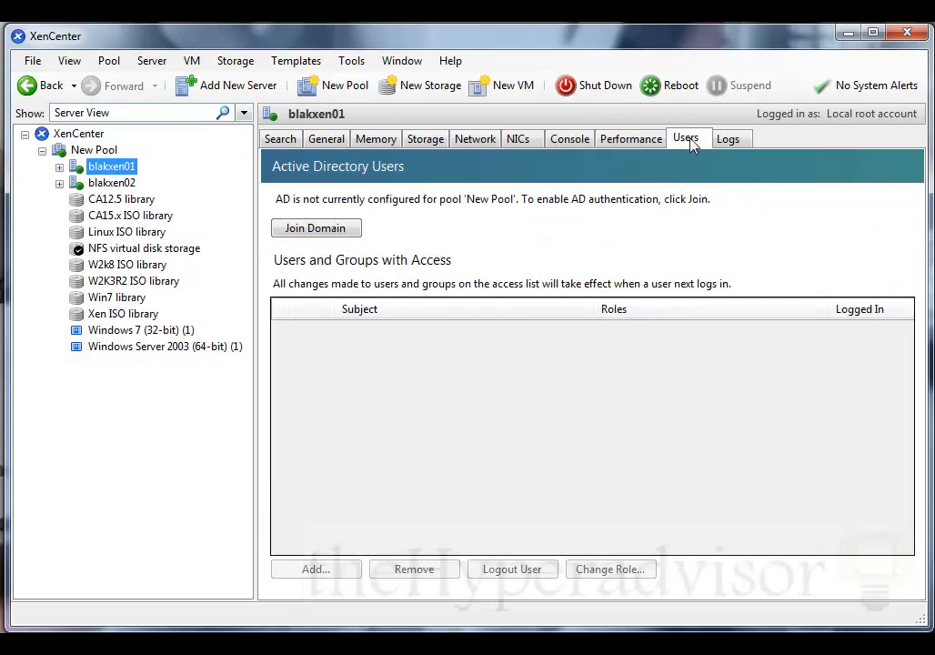
{"action": "mouse_move", "coordinate": [355, 293]}
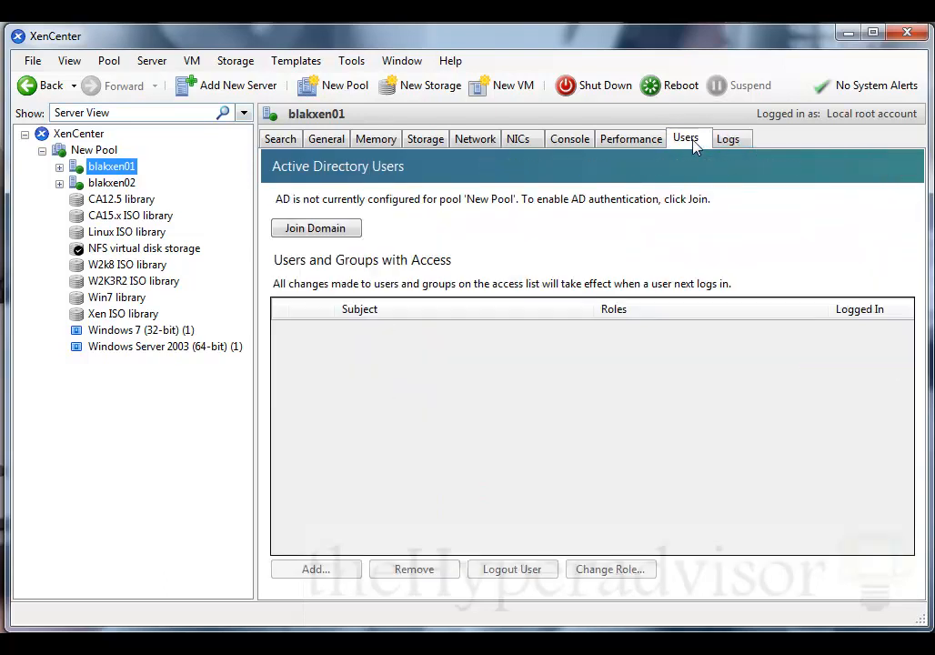
Step: Revisit blakxen01's general properties, networks and performance graphs, returning to its overview showing VM blaknew2's usage
{"action": "left_click", "coordinate": [281, 138]}
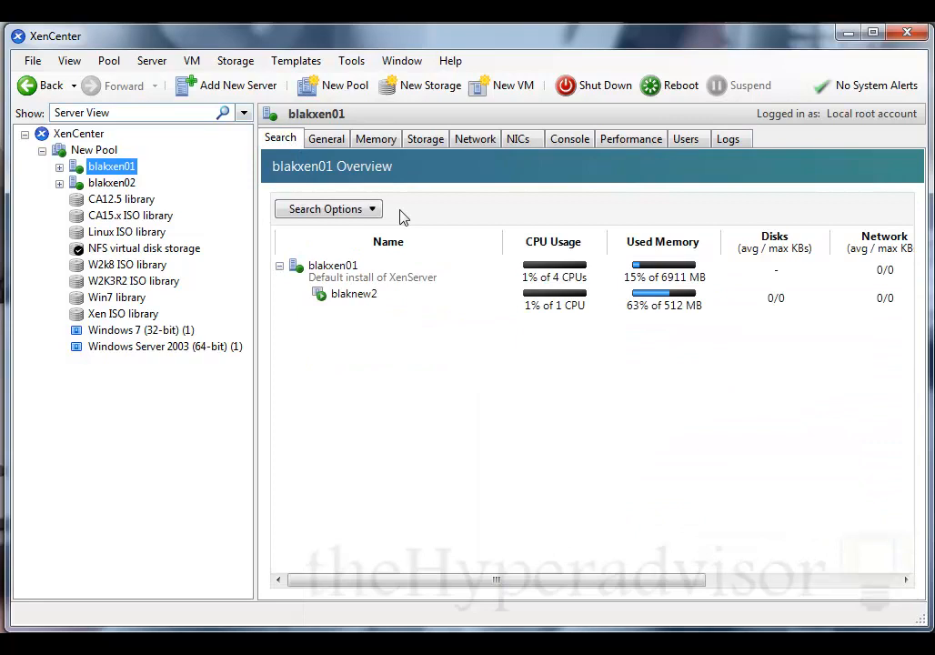
{"action": "mouse_move", "coordinate": [302, 246]}
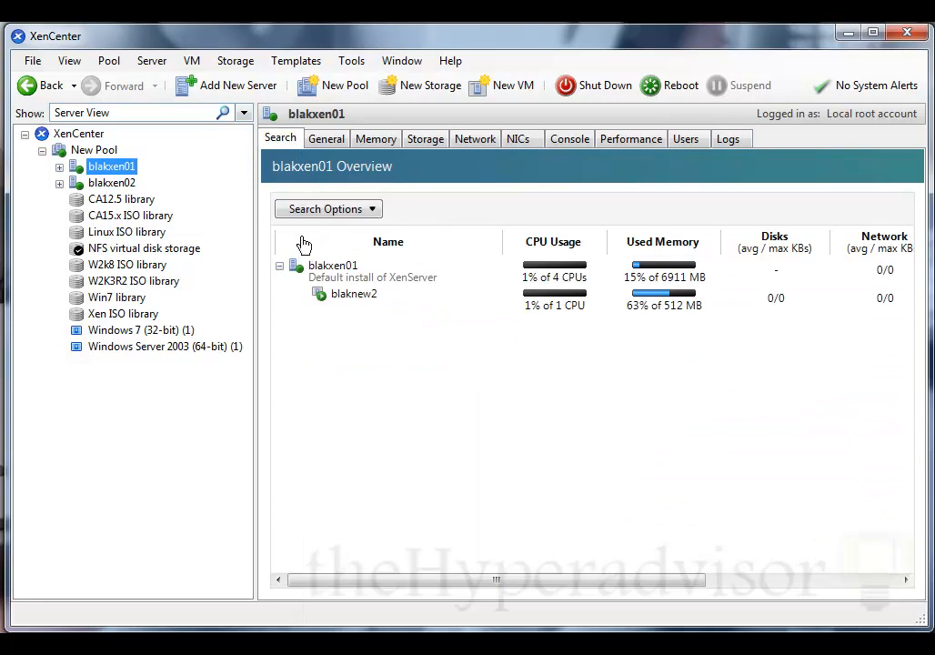
{"action": "mouse_move", "coordinate": [480, 175]}
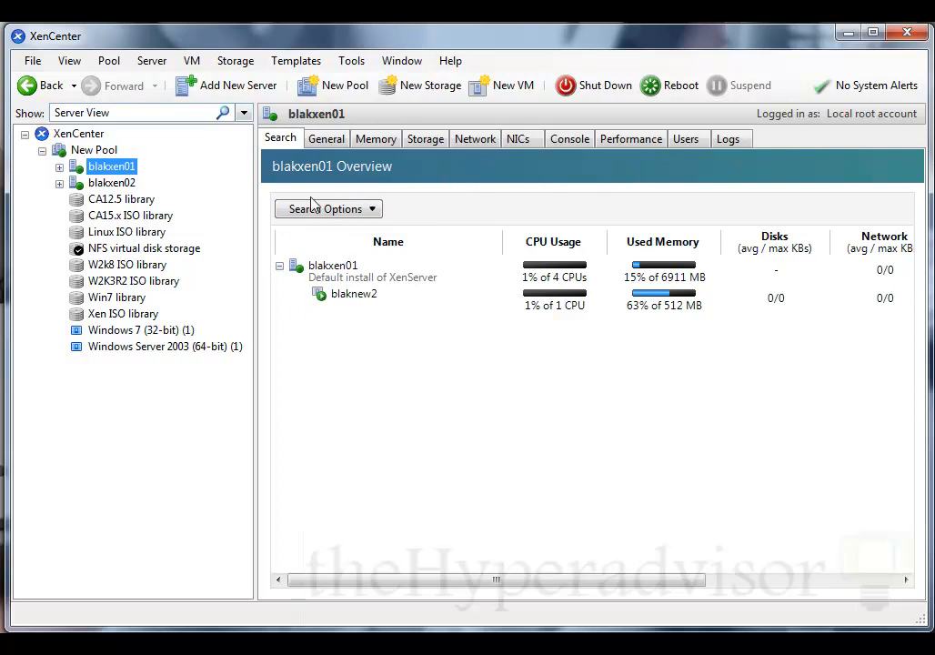
{"action": "left_click", "coordinate": [326, 139]}
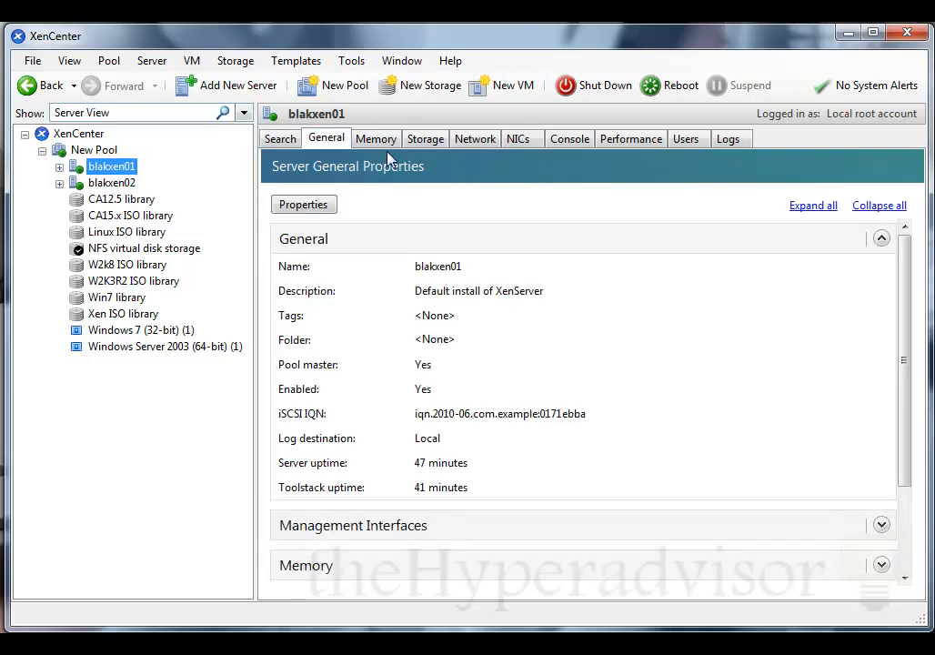
{"action": "left_click", "coordinate": [474, 138]}
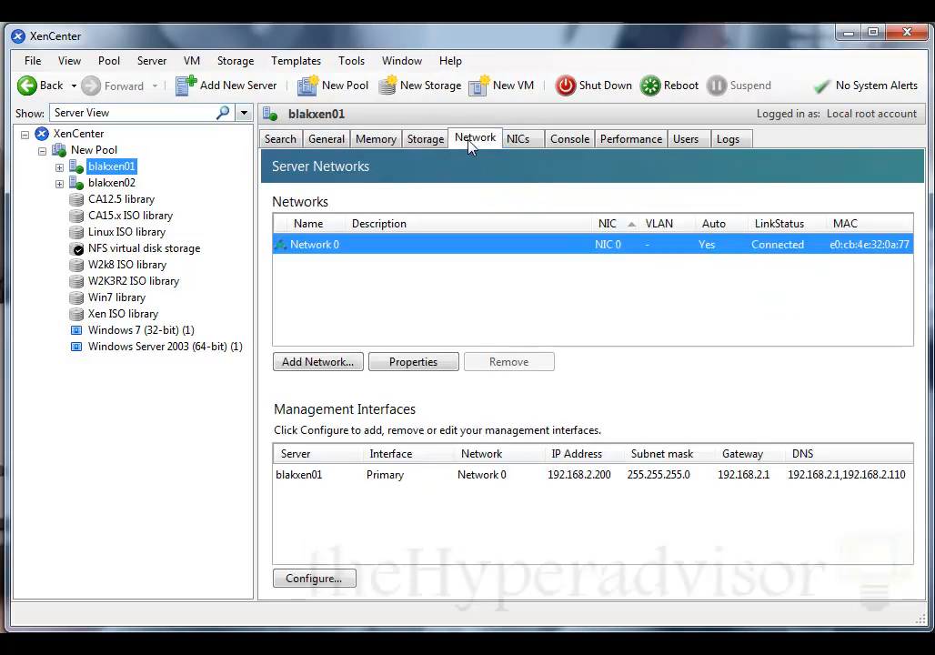
{"action": "left_click", "coordinate": [630, 139]}
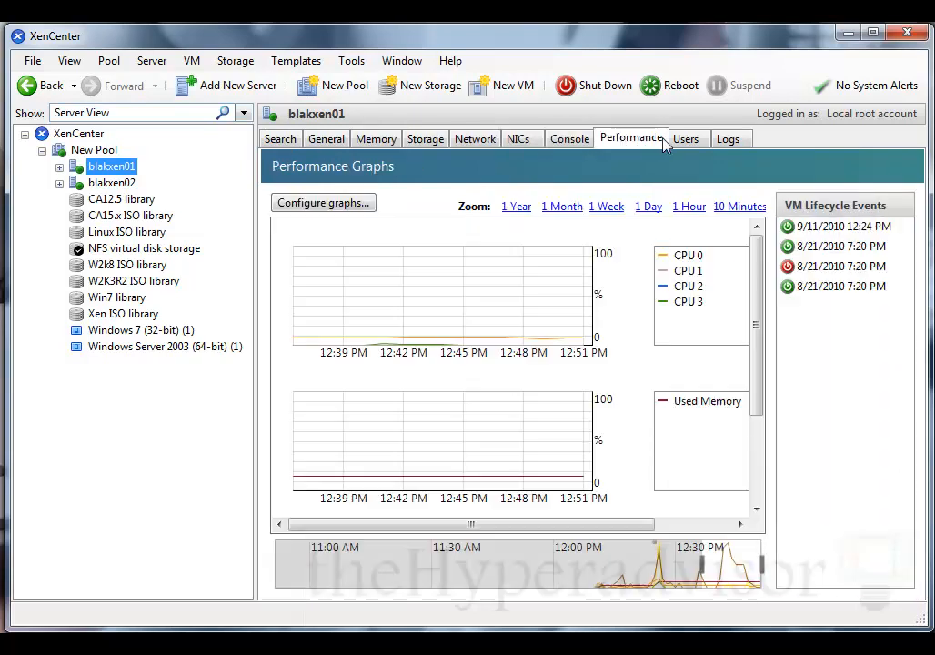
{"action": "left_click", "coordinate": [280, 139]}
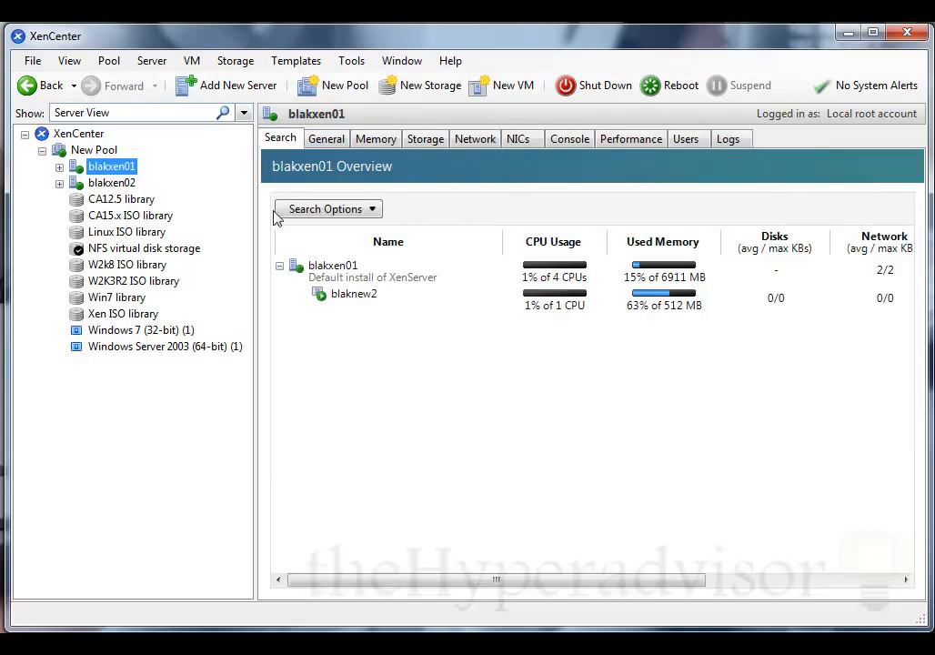
{"action": "mouse_move", "coordinate": [134, 204]}
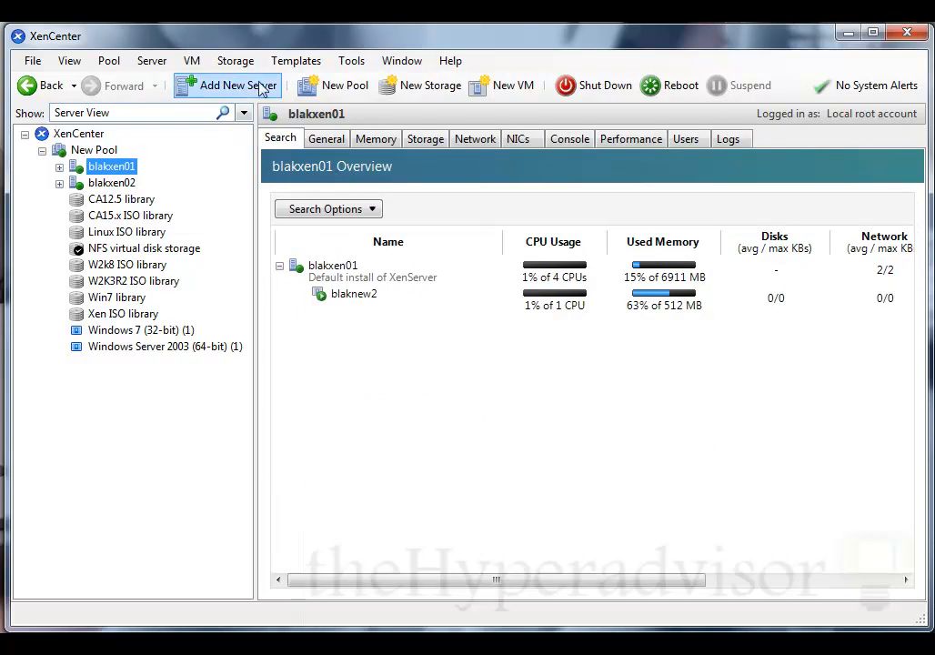
{"action": "mouse_move", "coordinate": [91, 162]}
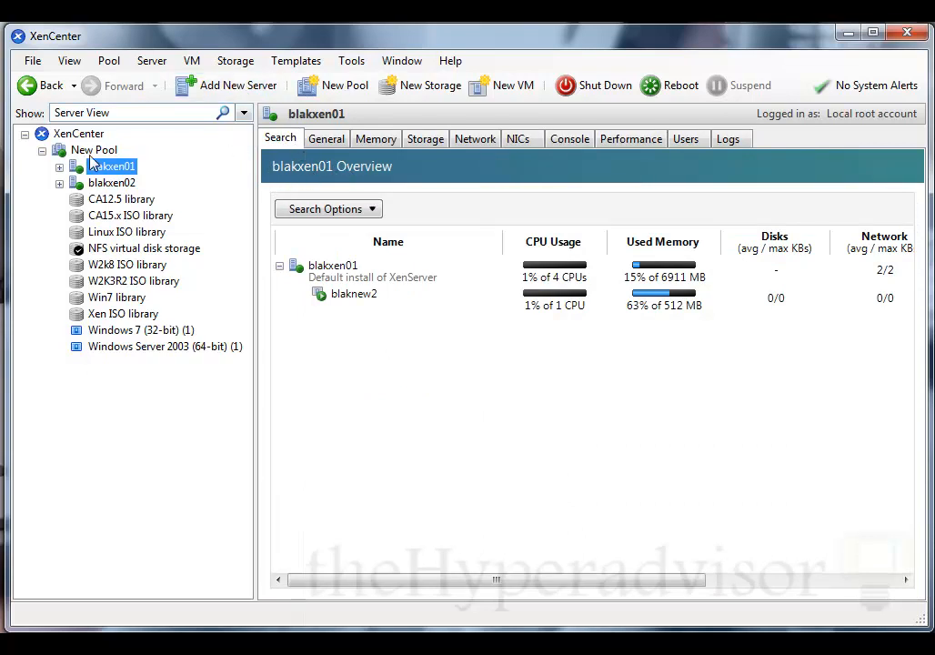
Step: Show the XenCenter home page with options to learn, add a server and upgrade
{"action": "left_click", "coordinate": [78, 133]}
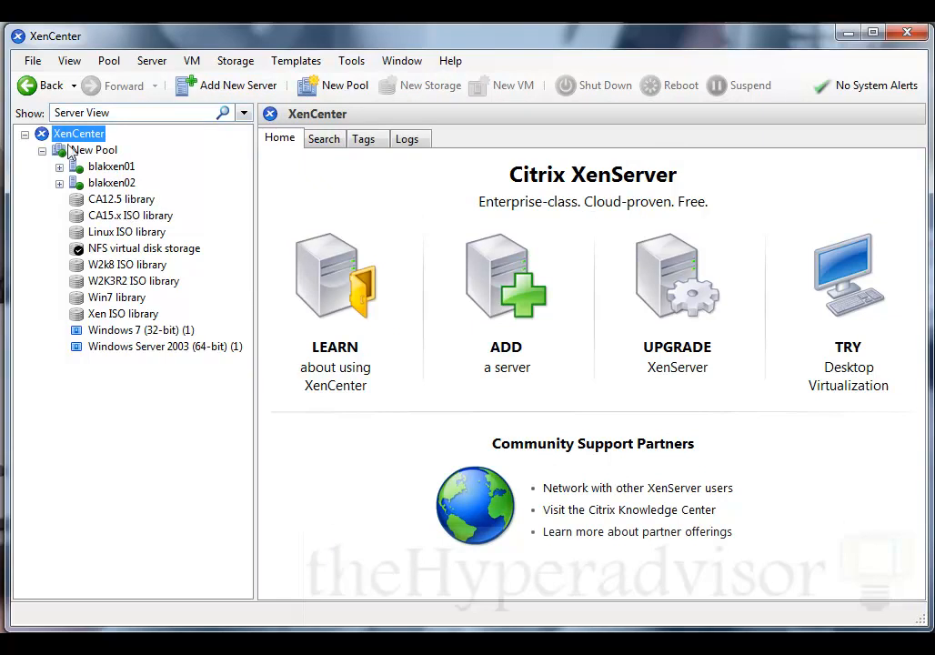
{"action": "mouse_move", "coordinate": [256, 346]}
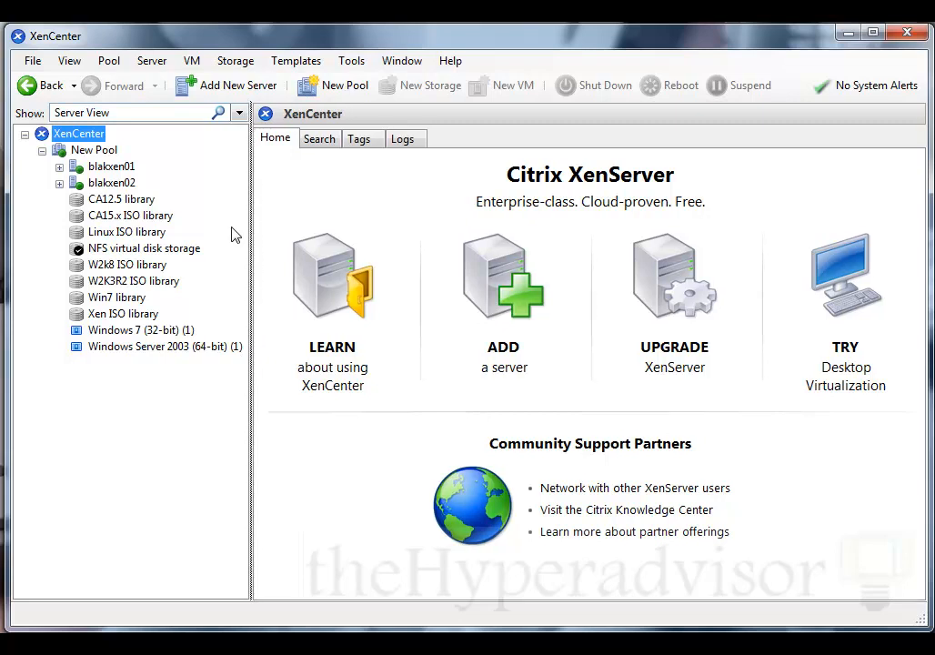
{"action": "mouse_move", "coordinate": [251, 262]}
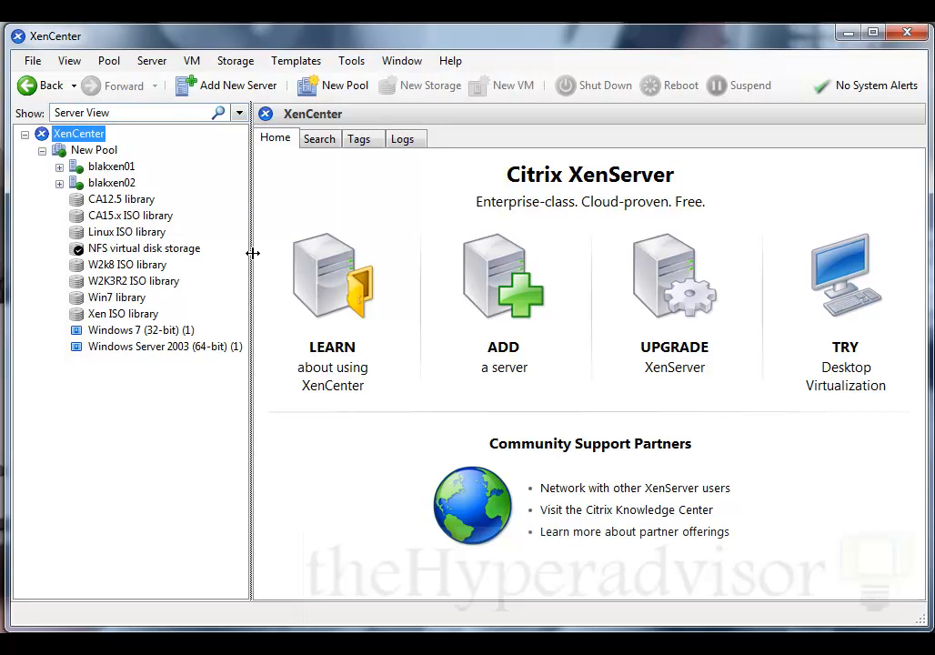
{"action": "mouse_move", "coordinate": [251, 419]}
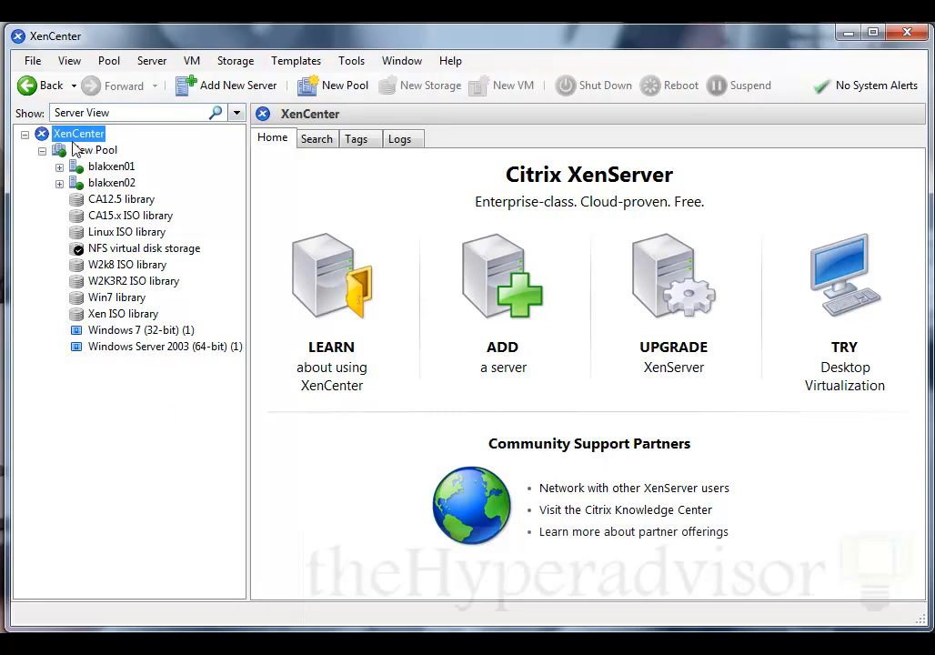
{"action": "mouse_move", "coordinate": [177, 422]}
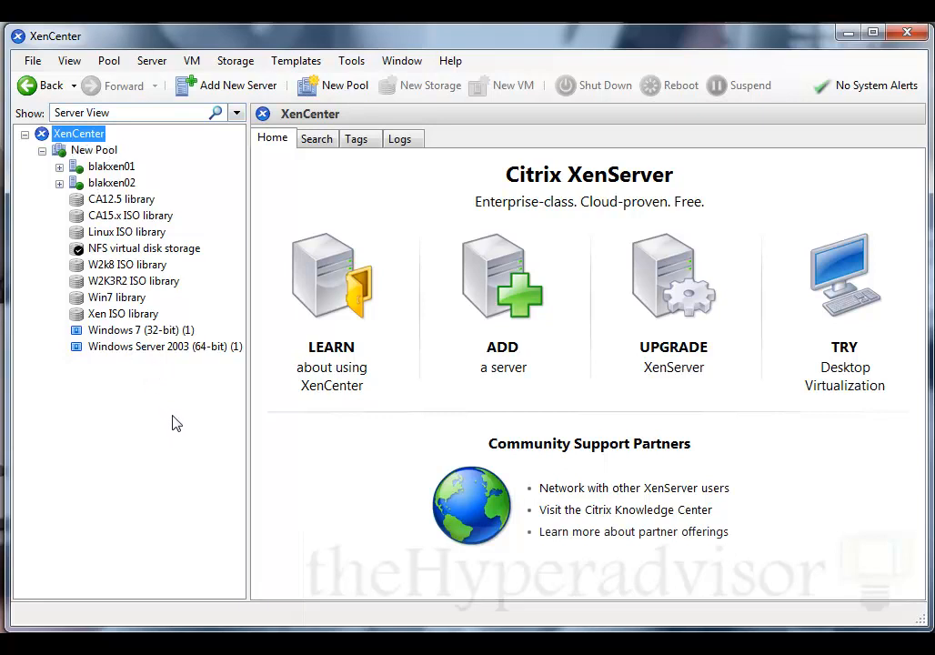
{"action": "mouse_move", "coordinate": [254, 355]}
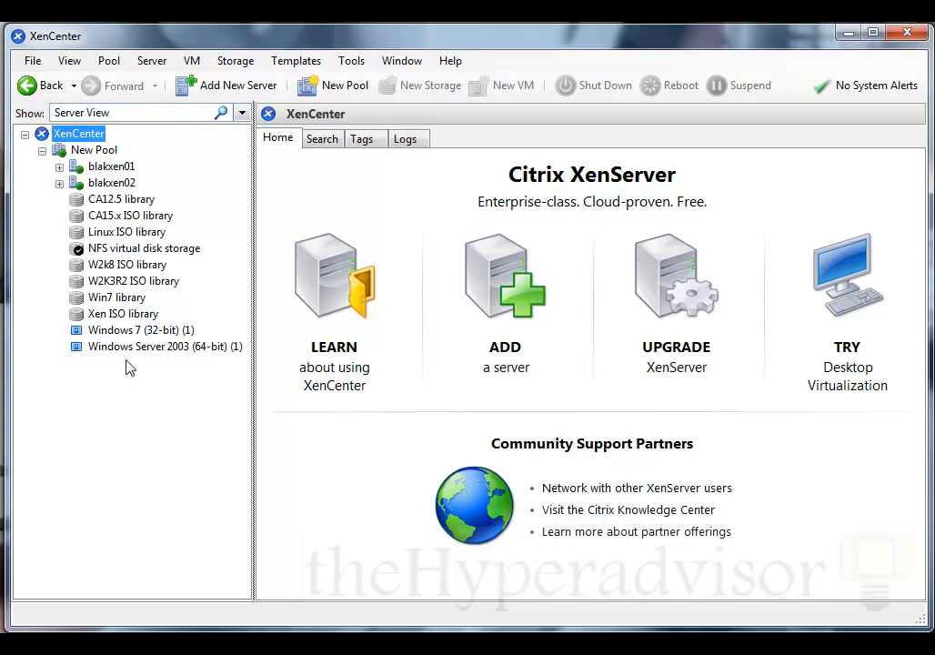
{"action": "mouse_move", "coordinate": [263, 439]}
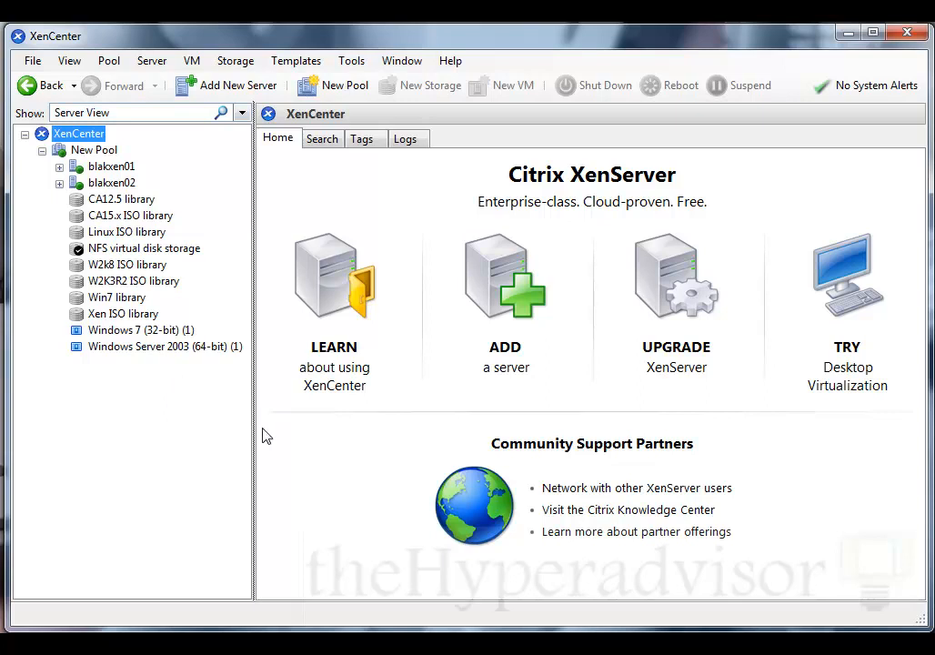
{"action": "mouse_move", "coordinate": [135, 302]}
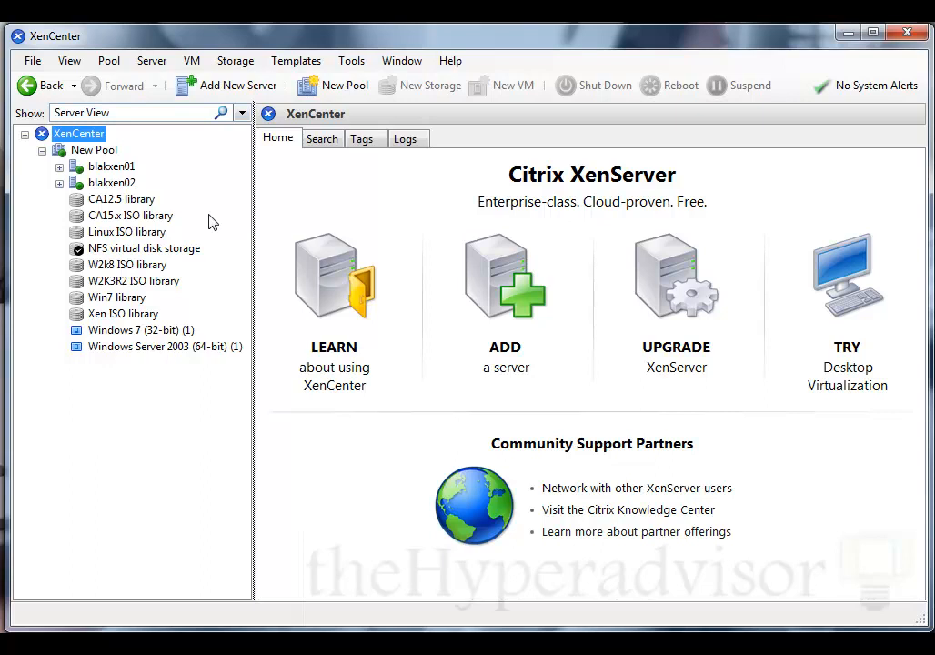
{"action": "mouse_move", "coordinate": [94, 244]}
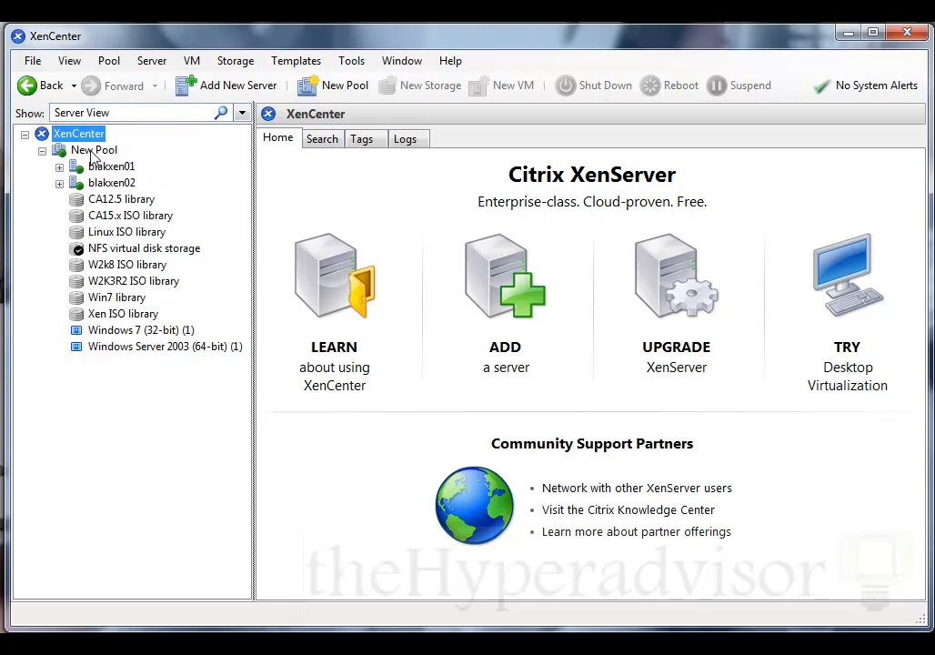
Step: Show the New Pool overview, collapsing and re-expanding it to list hosts blakxen01, blakxen02 and storage libraries
{"action": "left_click", "coordinate": [92, 149]}
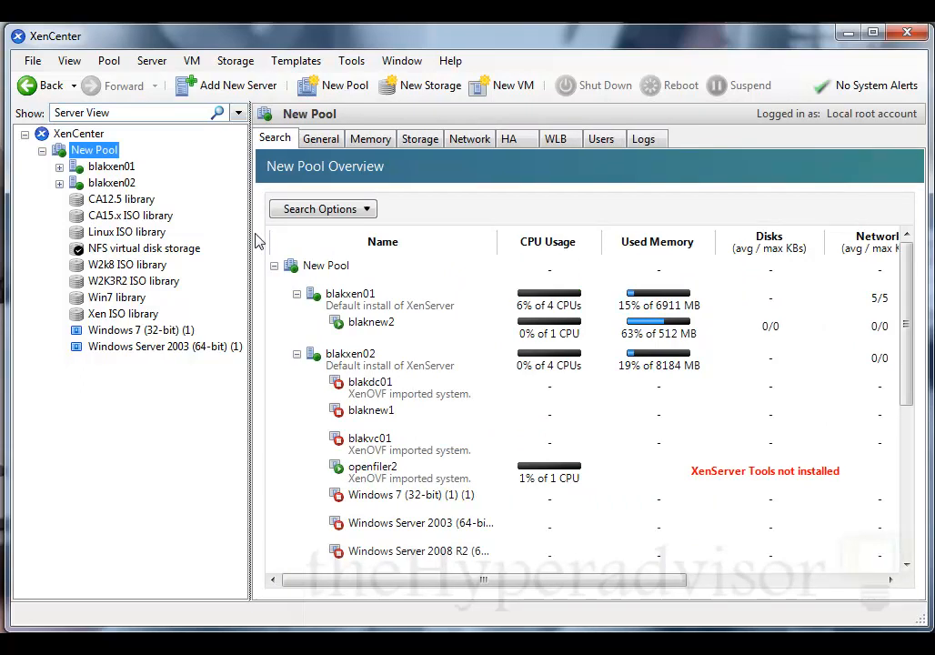
{"action": "mouse_move", "coordinate": [252, 180]}
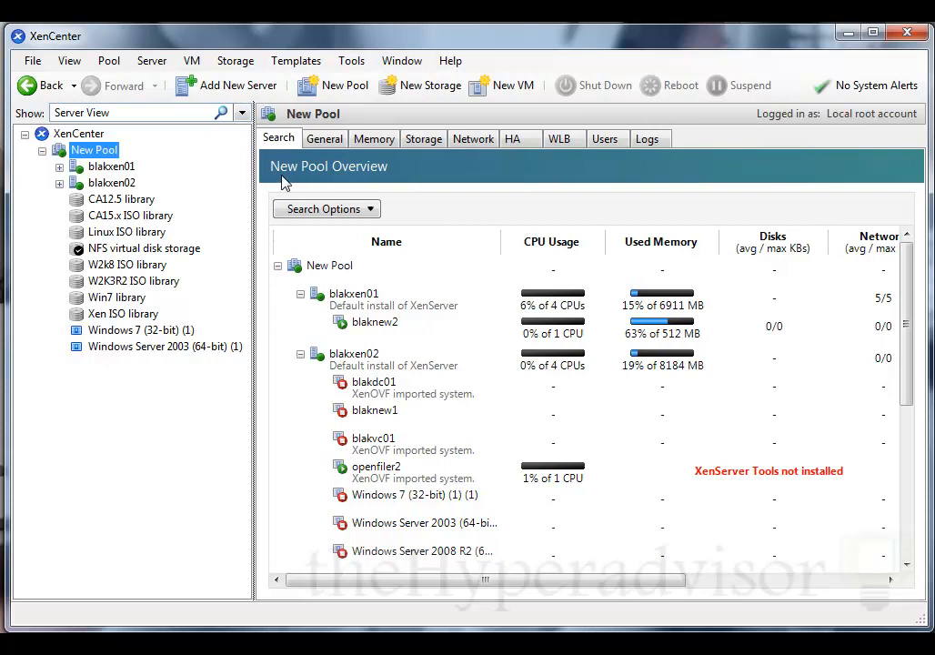
{"action": "mouse_move", "coordinate": [334, 177]}
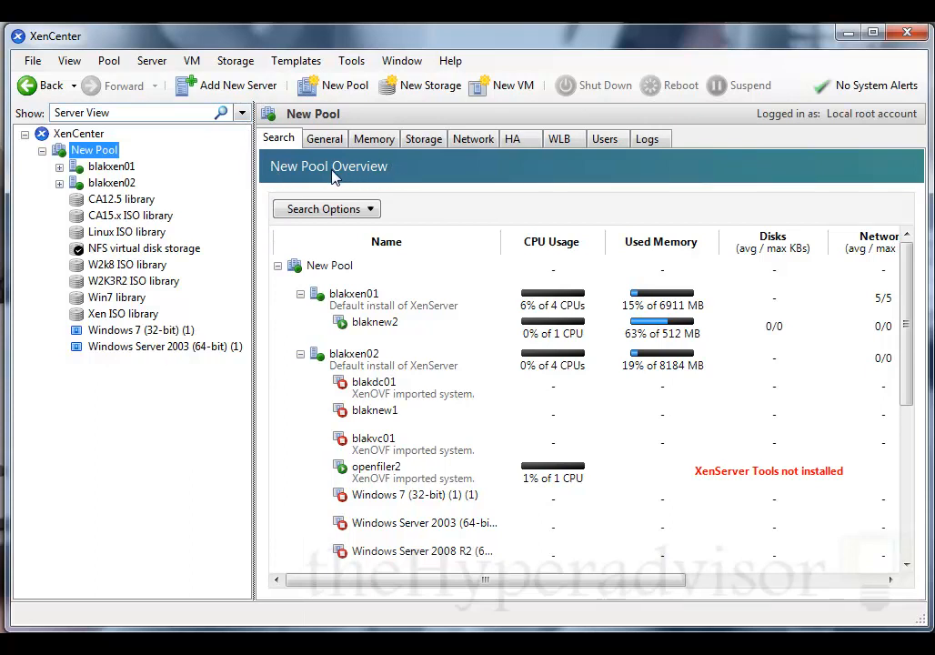
{"action": "mouse_move", "coordinate": [302, 139]}
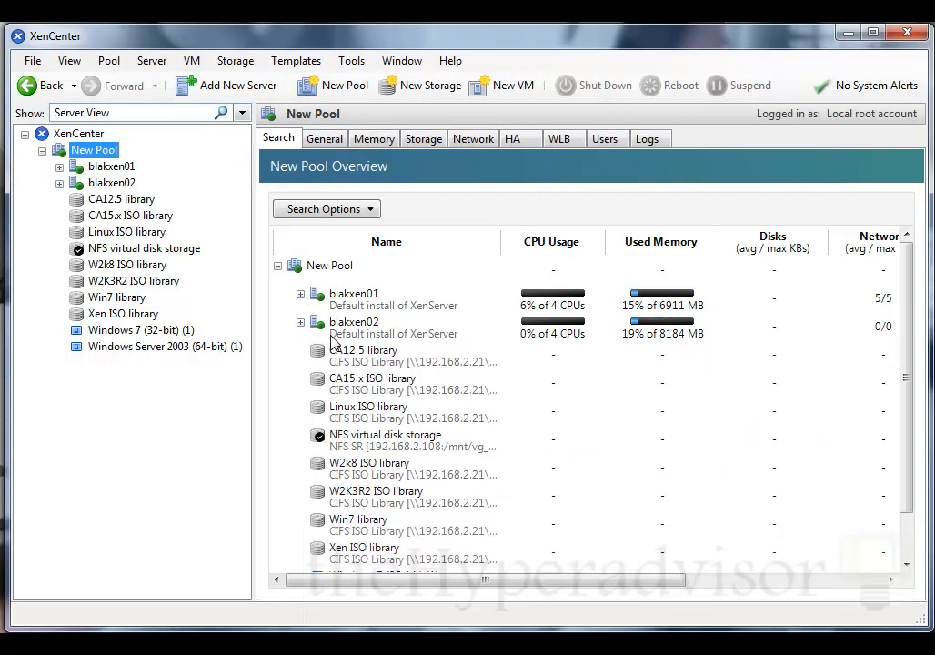
{"action": "left_click", "coordinate": [277, 266]}
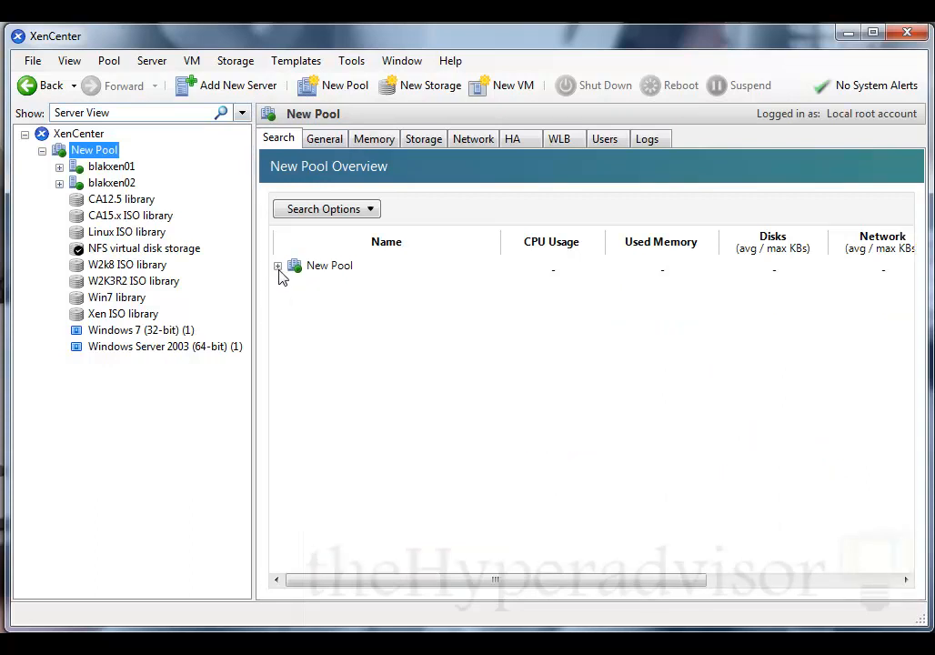
{"action": "left_click", "coordinate": [278, 266]}
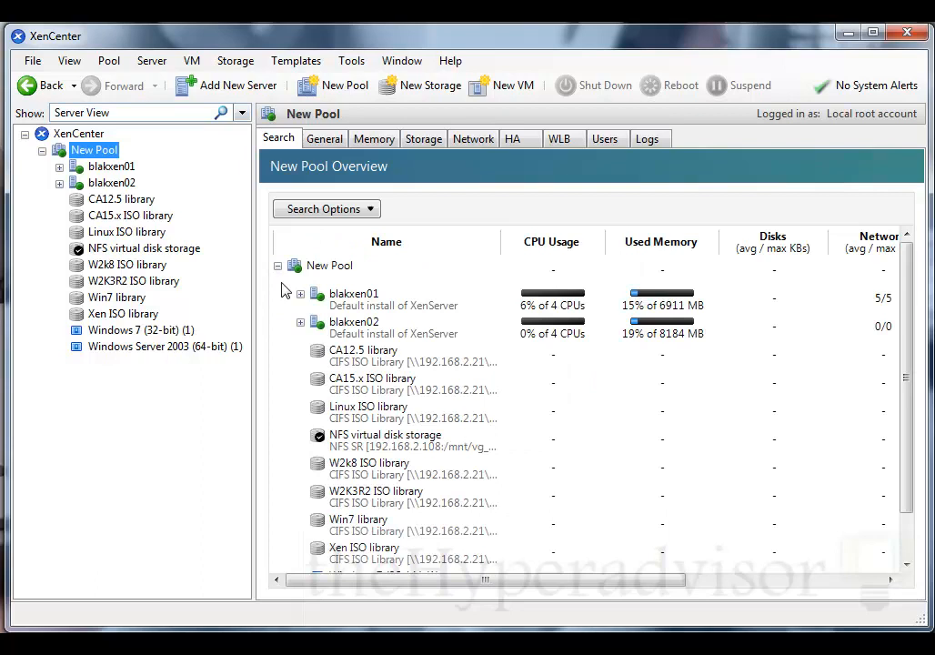
{"action": "scroll", "scroll_direction": "down", "scroll_amount": 3}
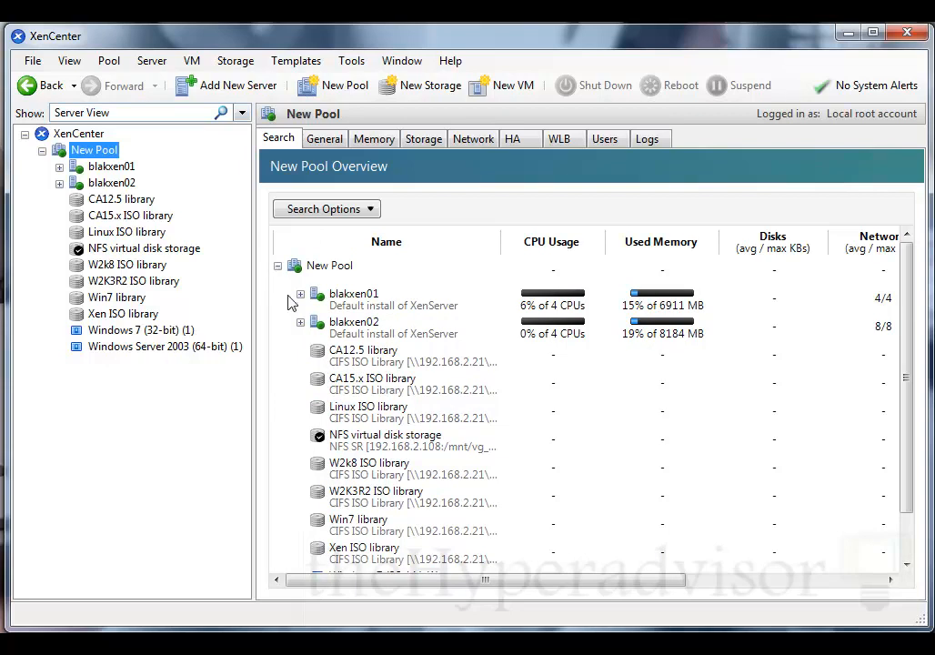
Step: Navigate via home and New Pool to blakxen02's overview listing blakdc01, blaknew1, blakvc01, openfiler2 and templates
{"action": "left_click", "coordinate": [79, 132]}
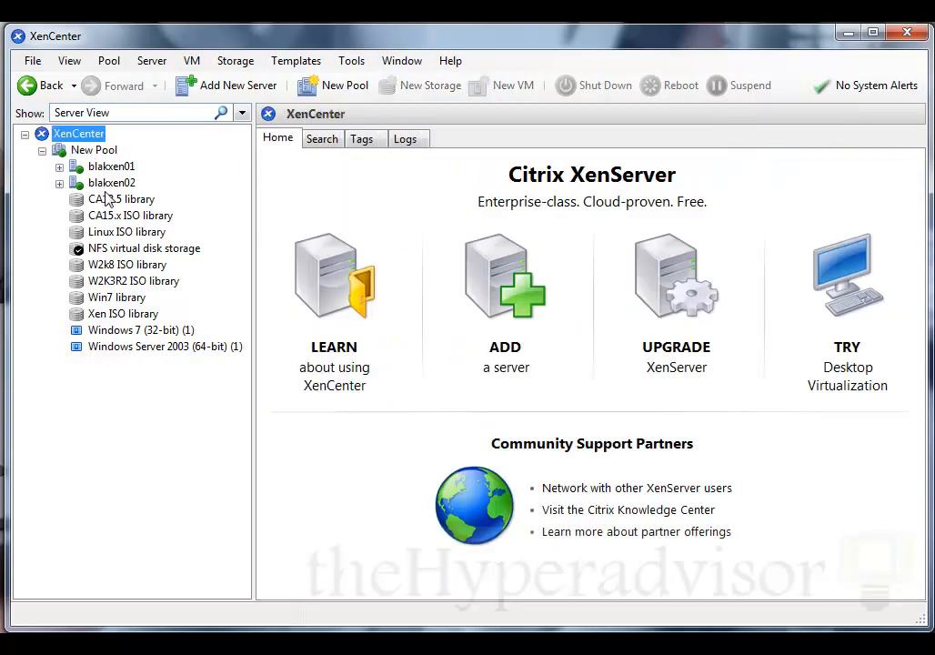
{"action": "left_click", "coordinate": [95, 149]}
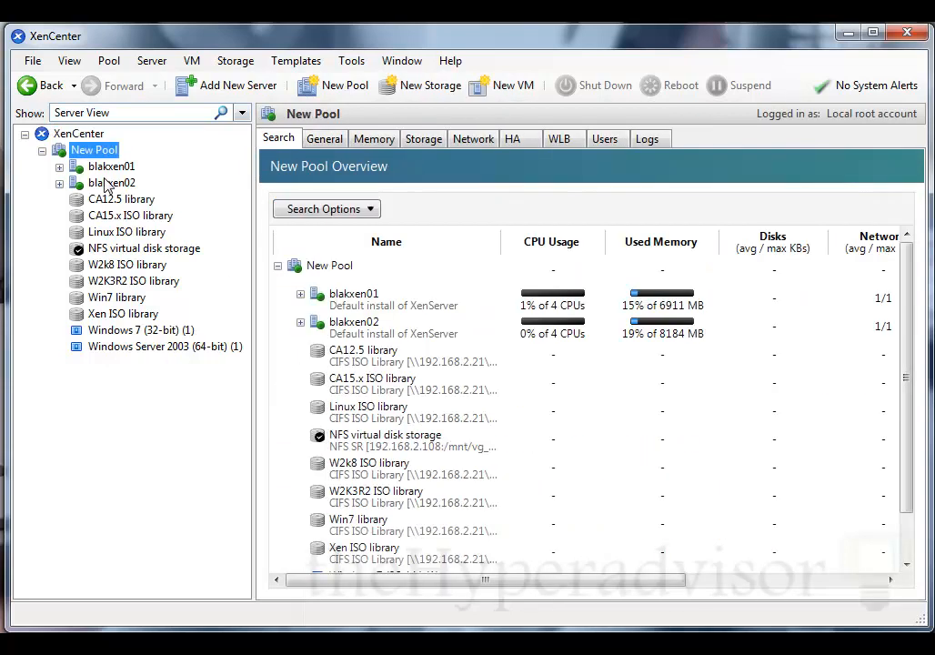
{"action": "left_click", "coordinate": [111, 182]}
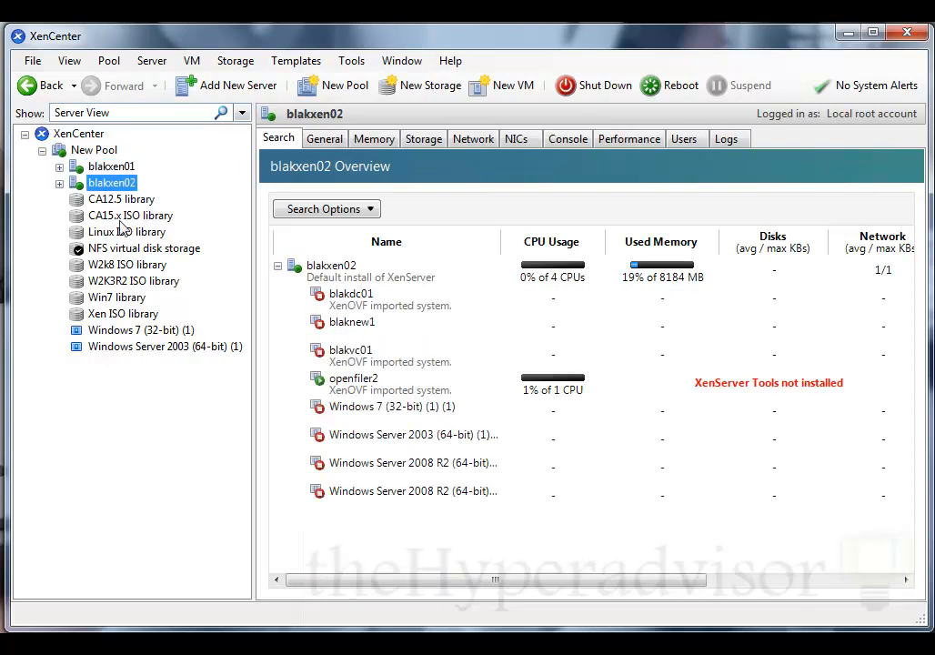
{"action": "mouse_move", "coordinate": [260, 194]}
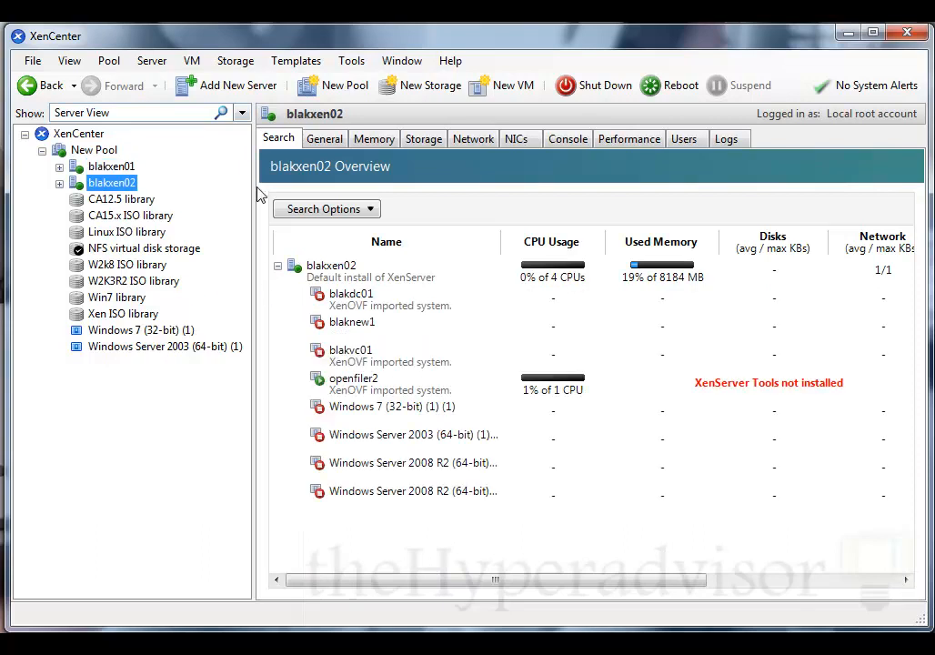
{"action": "mouse_move", "coordinate": [305, 460]}
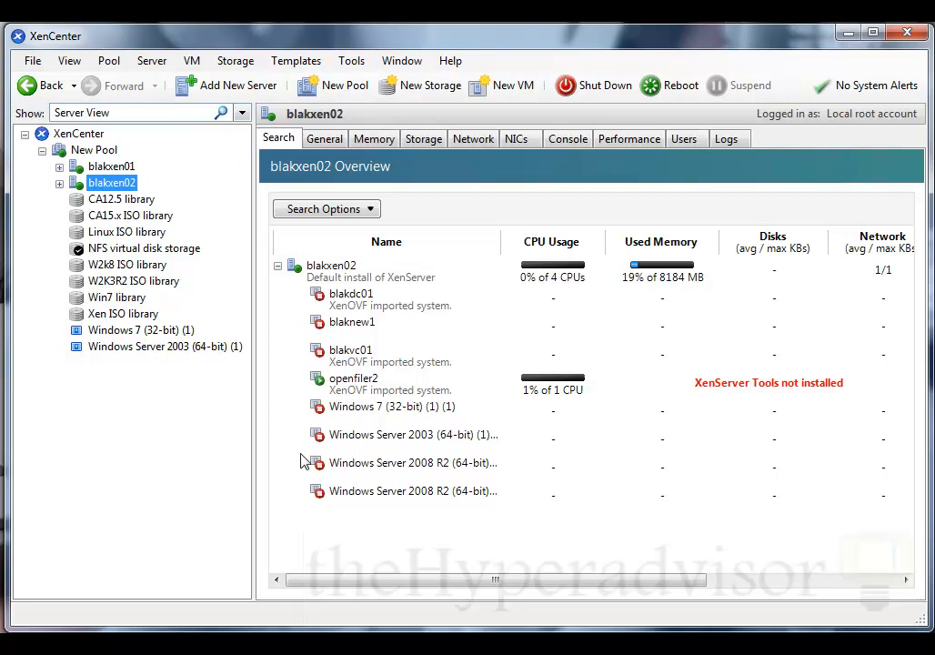